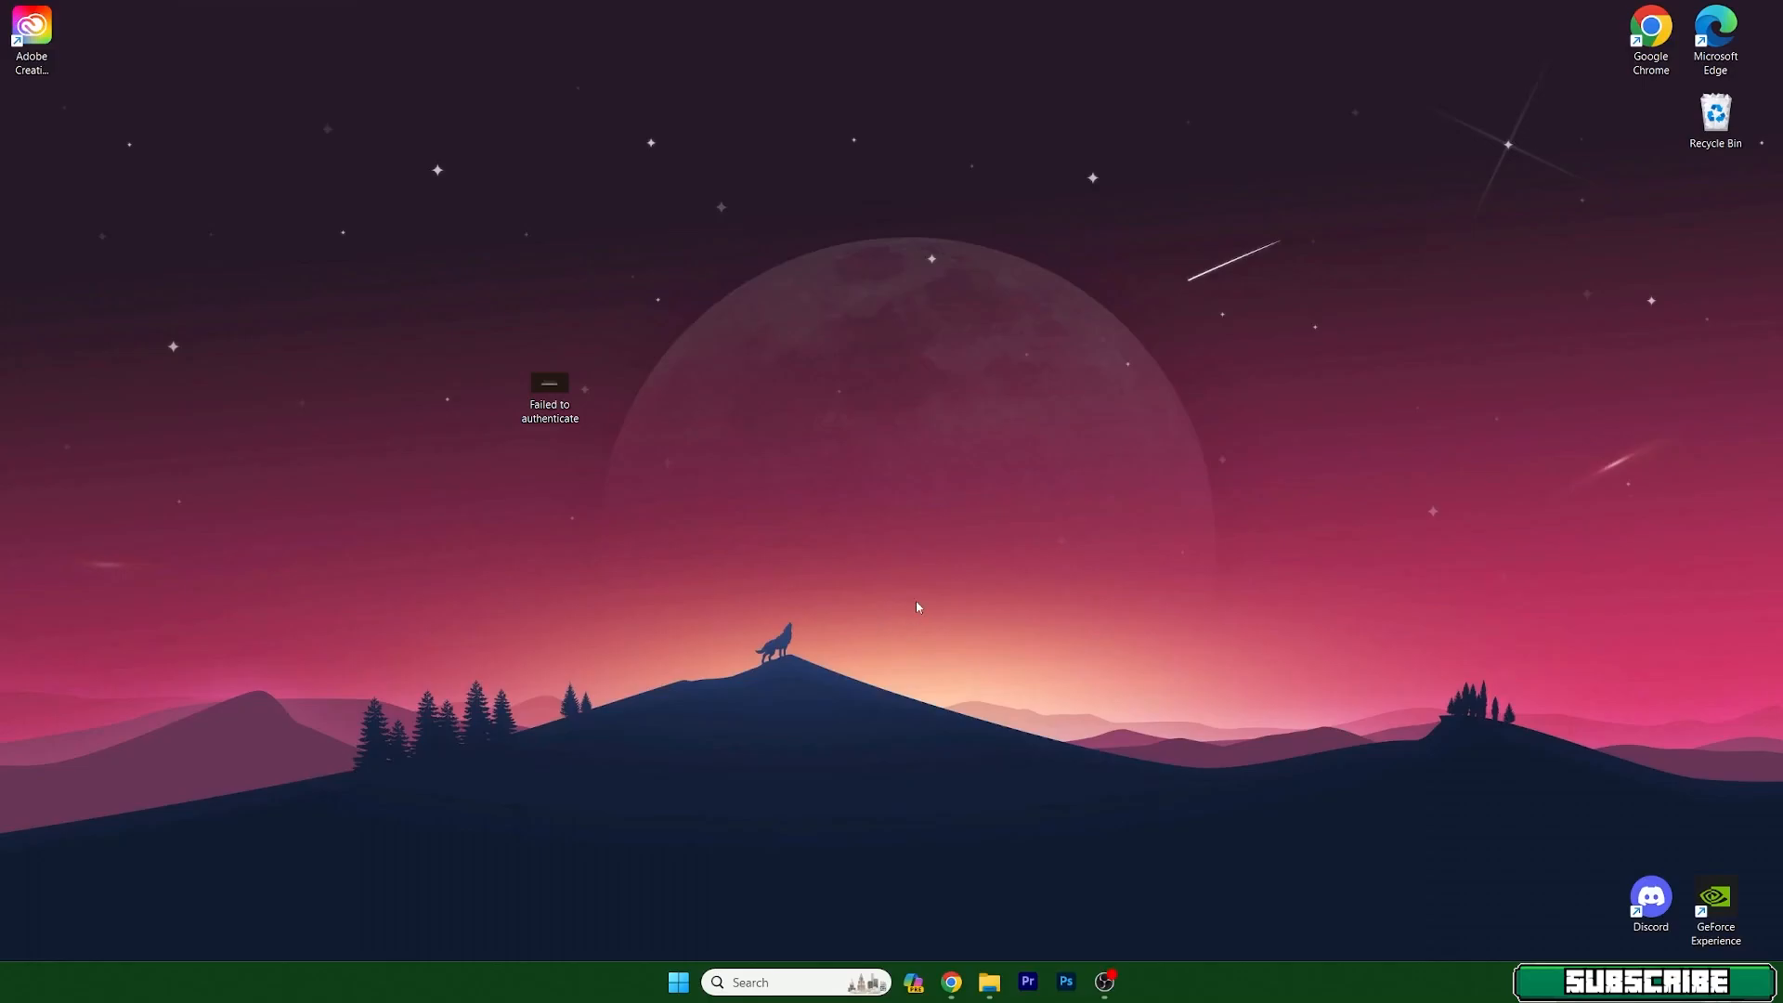
{"action": "mouse_move", "coordinate": [943, 581]}
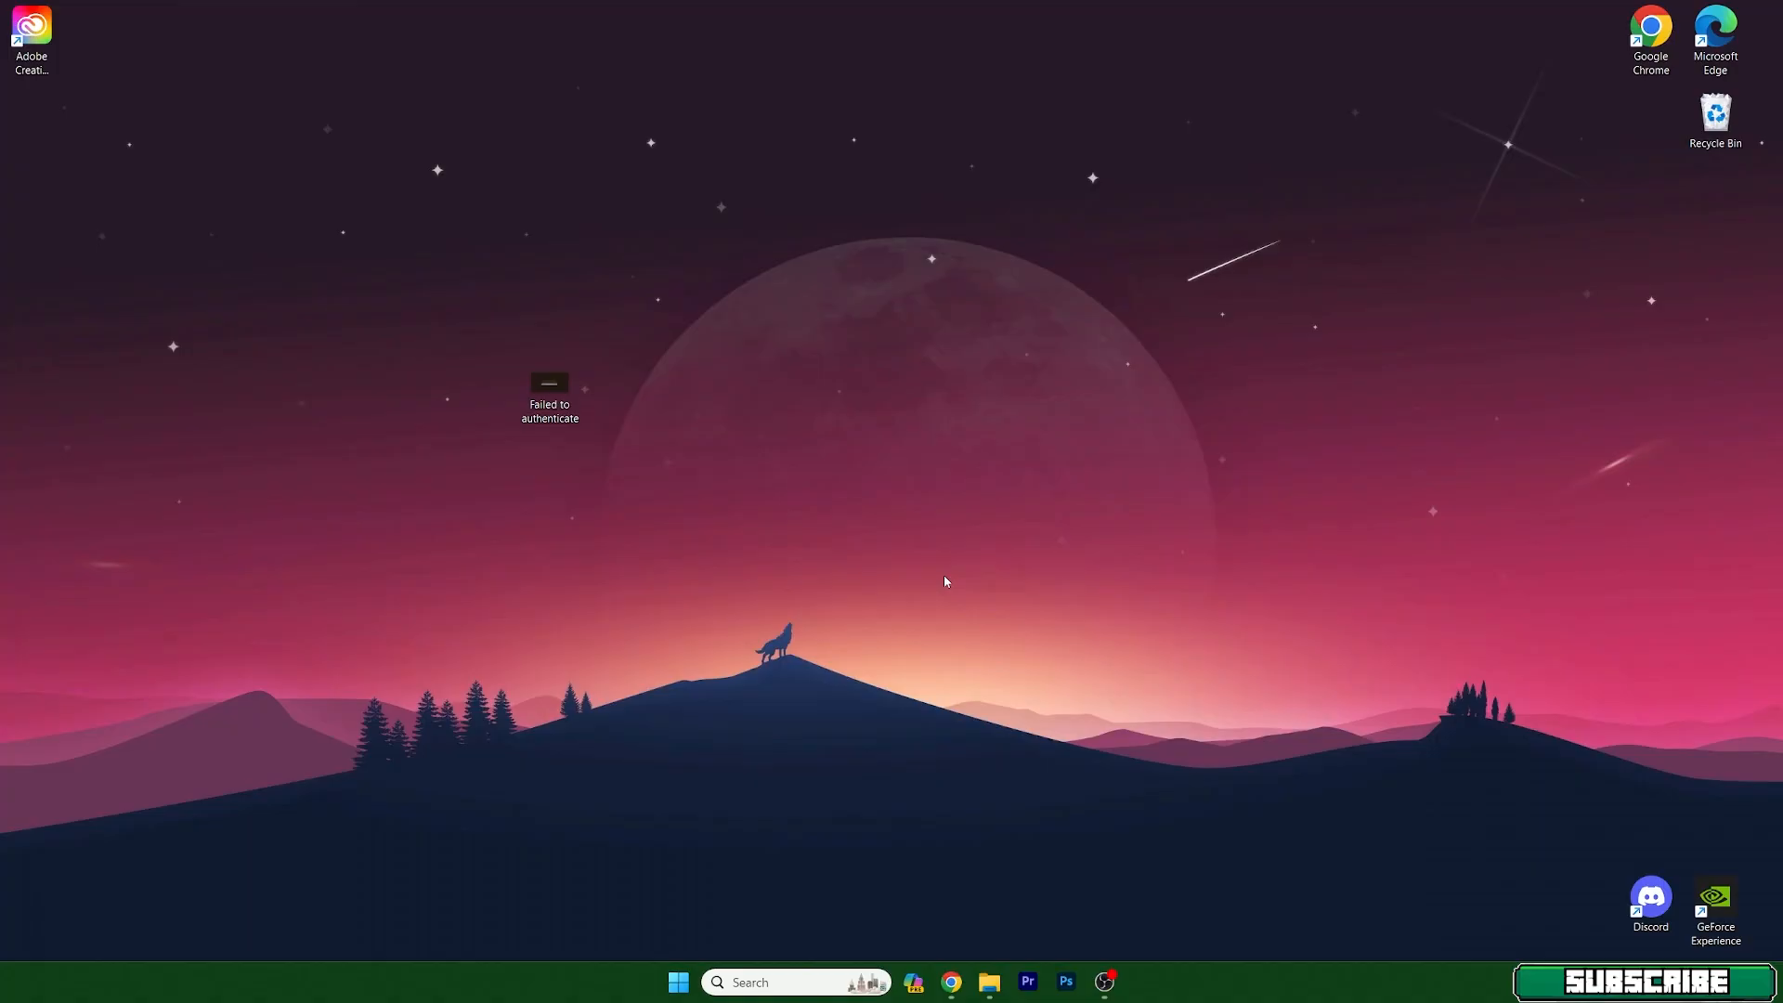
{"action": "mouse_move", "coordinate": [908, 589]}
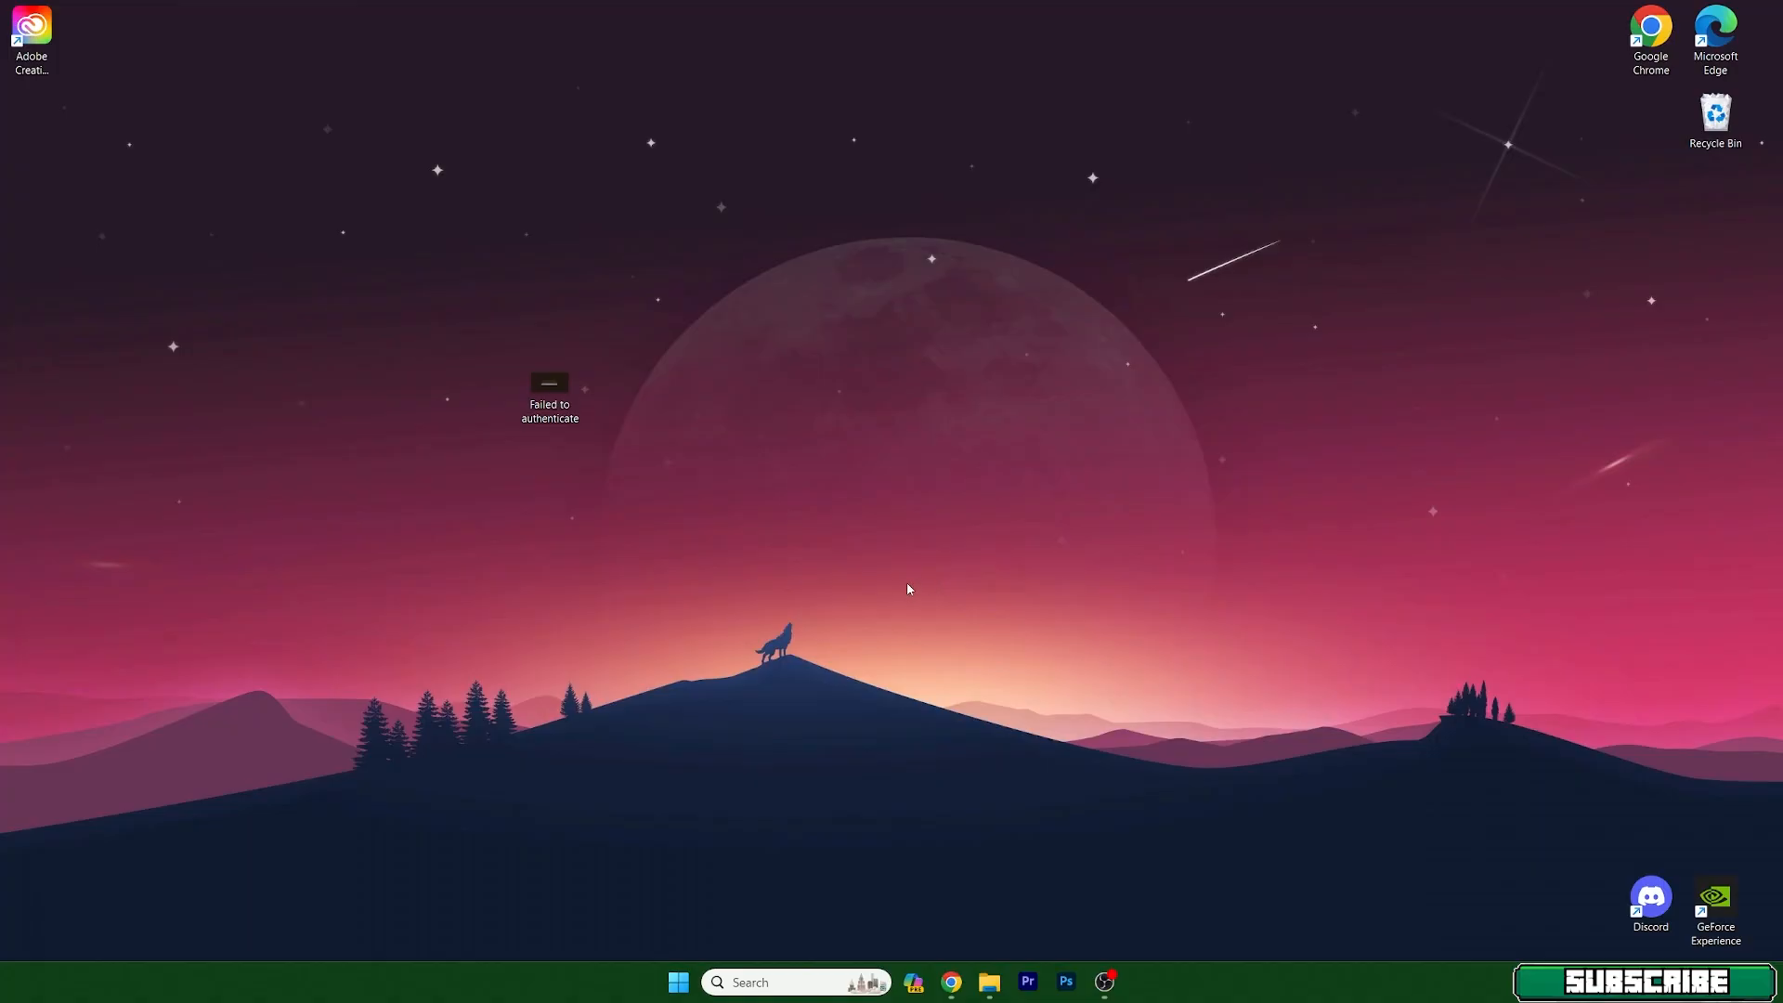
View the 'Failed to authenticate' error screenshot from the desktop full-screen, then return to the desktop
{"action": "left_click", "coordinate": [550, 387]}
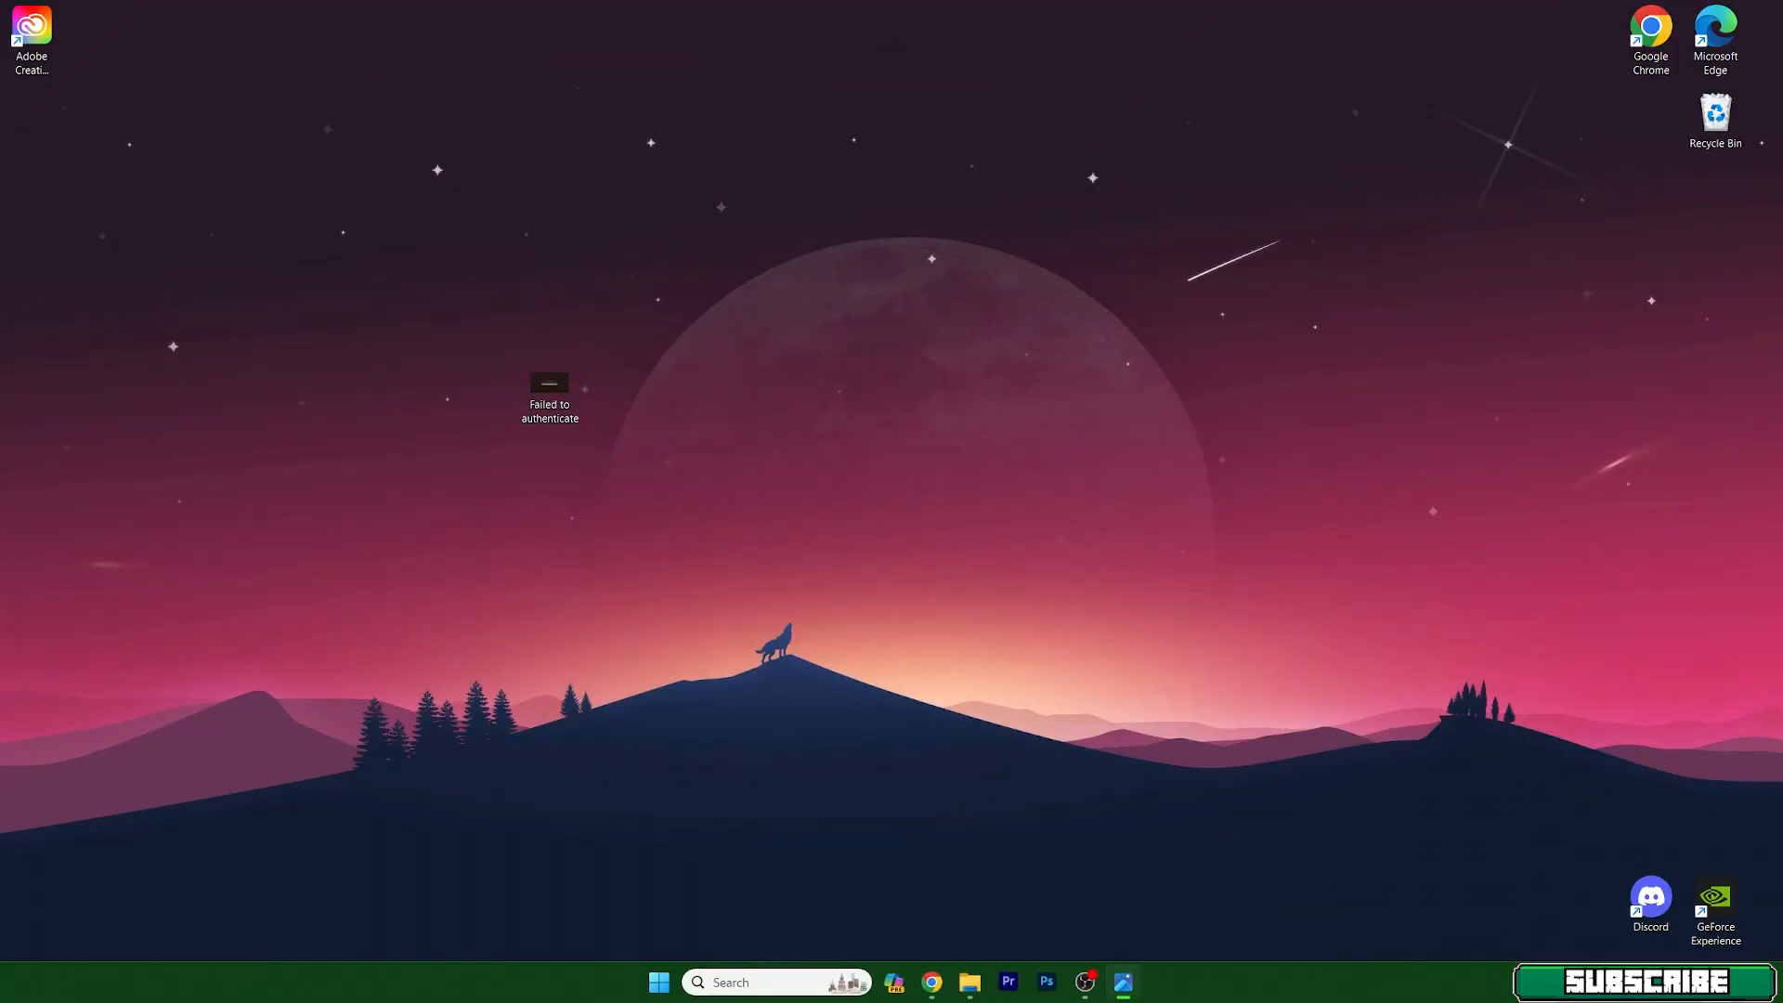
{"action": "double_click", "coordinate": [550, 383]}
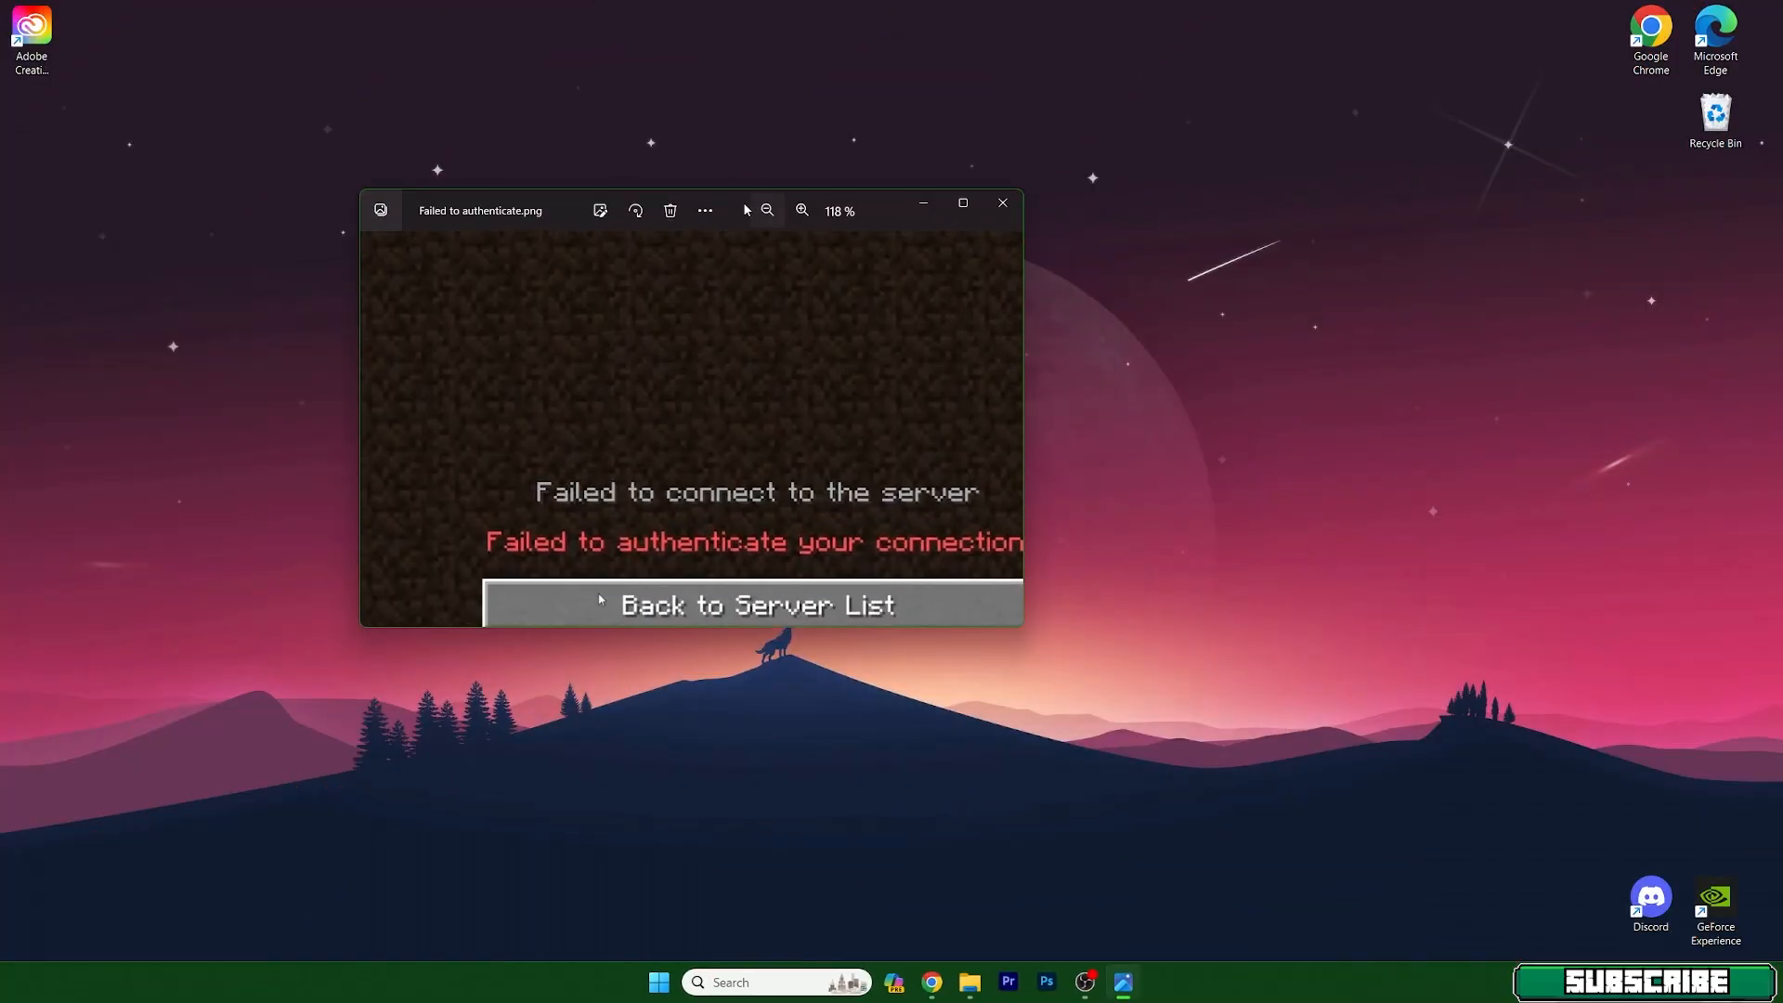
{"action": "left_click", "coordinate": [960, 202]}
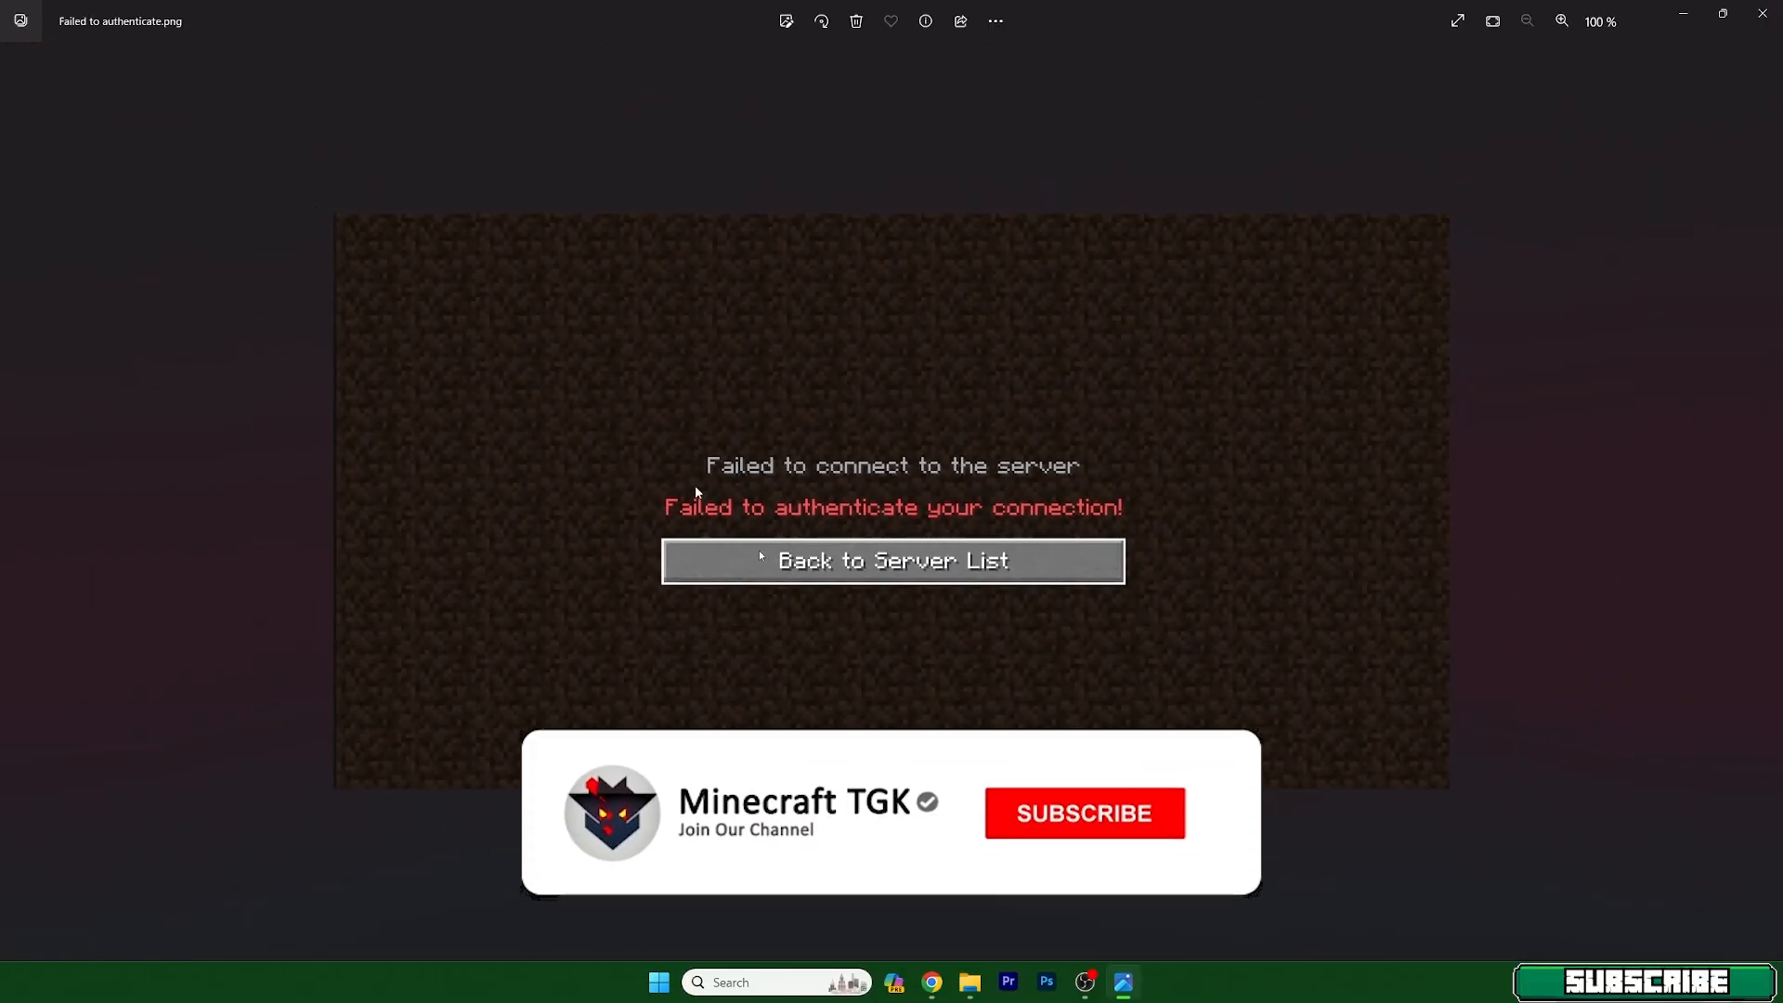
{"action": "left_click", "coordinate": [1080, 812]}
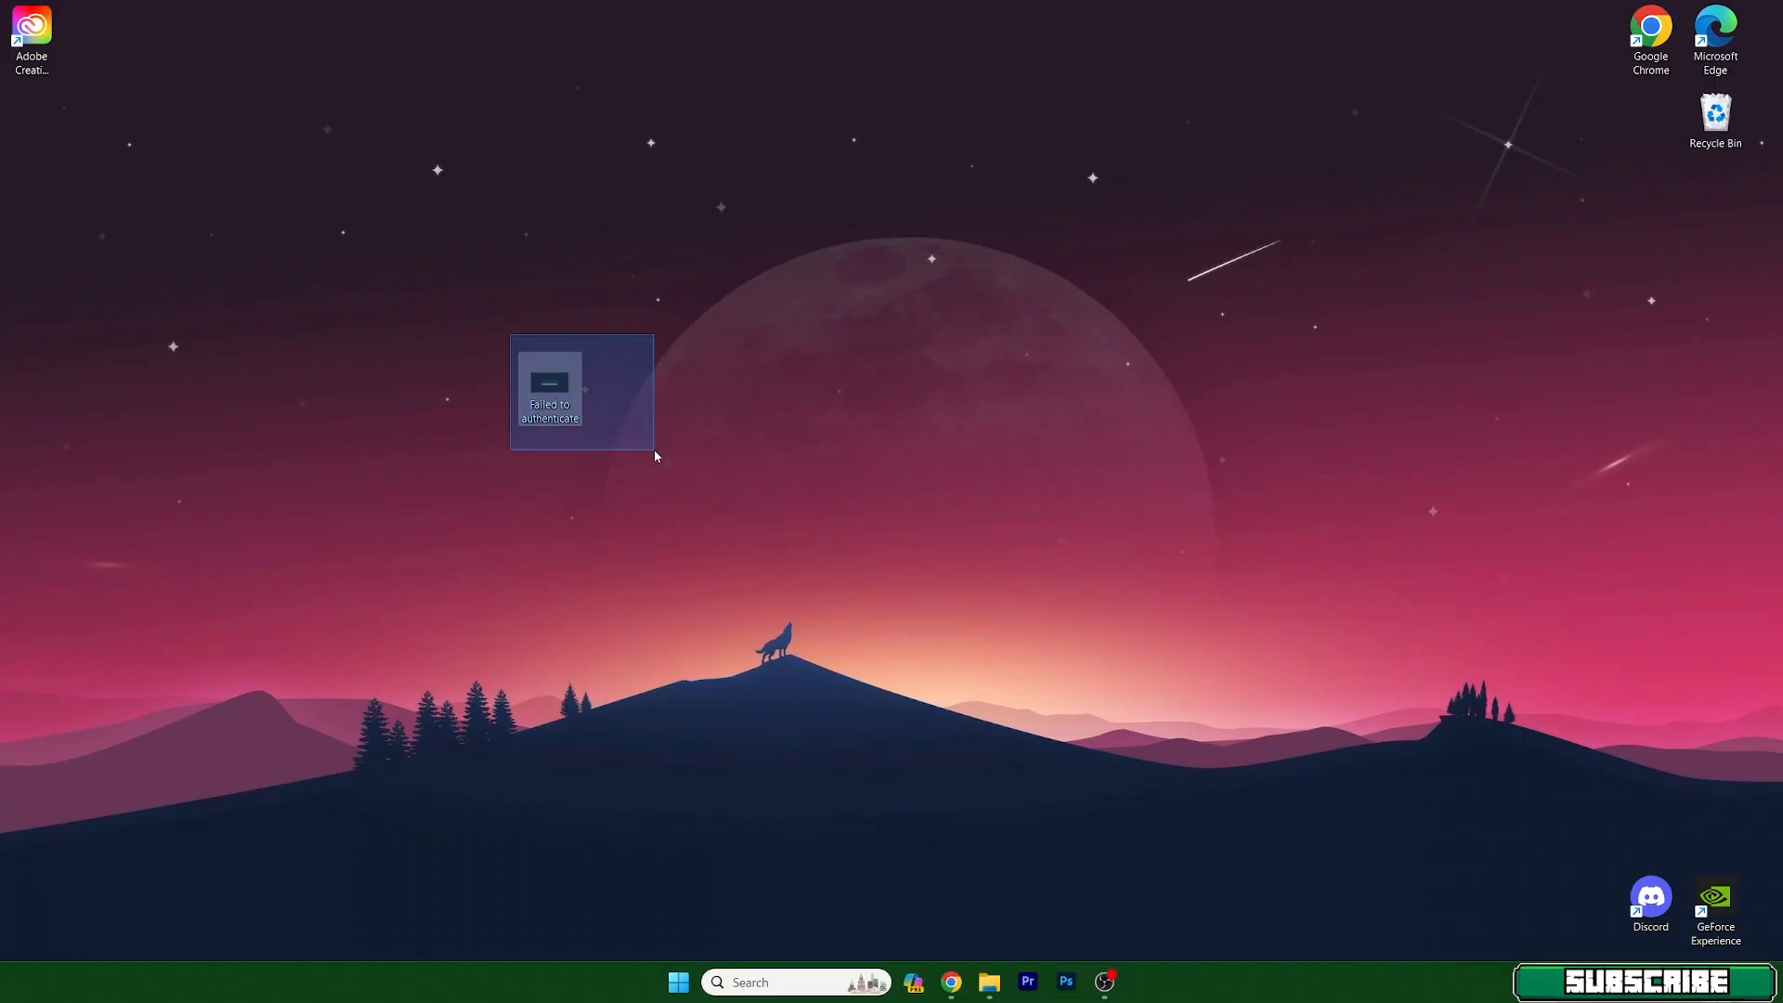
{"action": "left_click", "coordinate": [756, 533]}
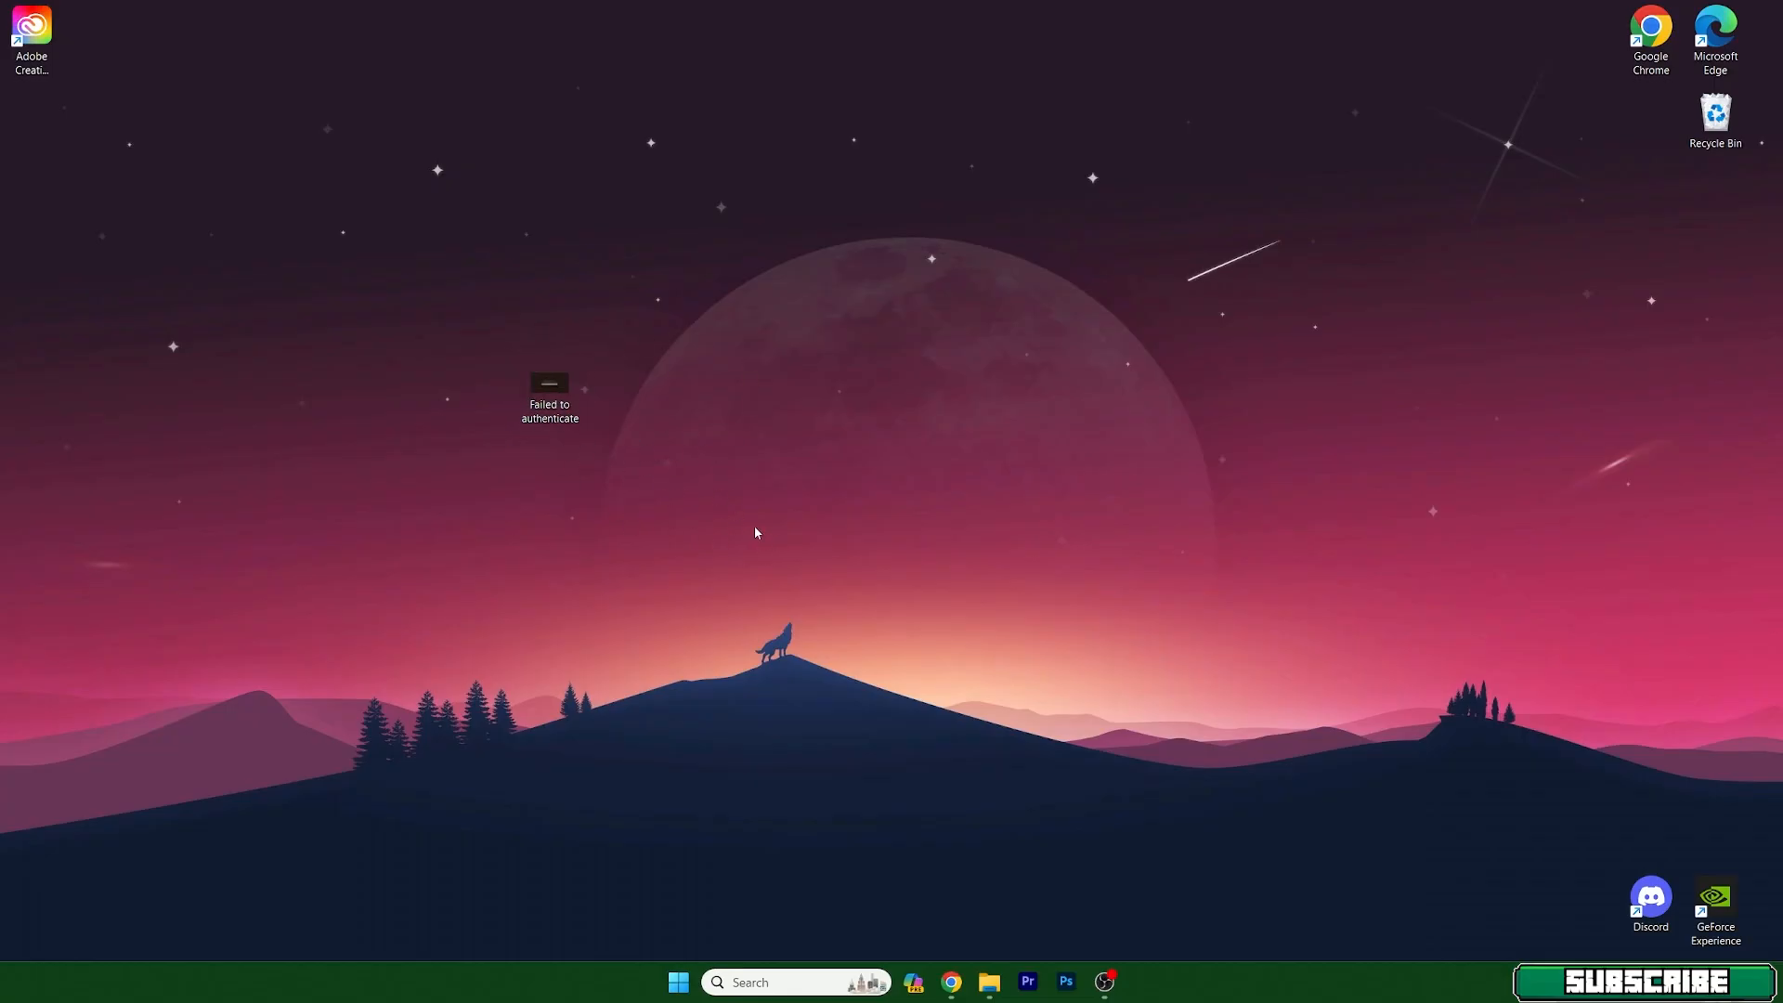
{"action": "mouse_move", "coordinate": [729, 546]}
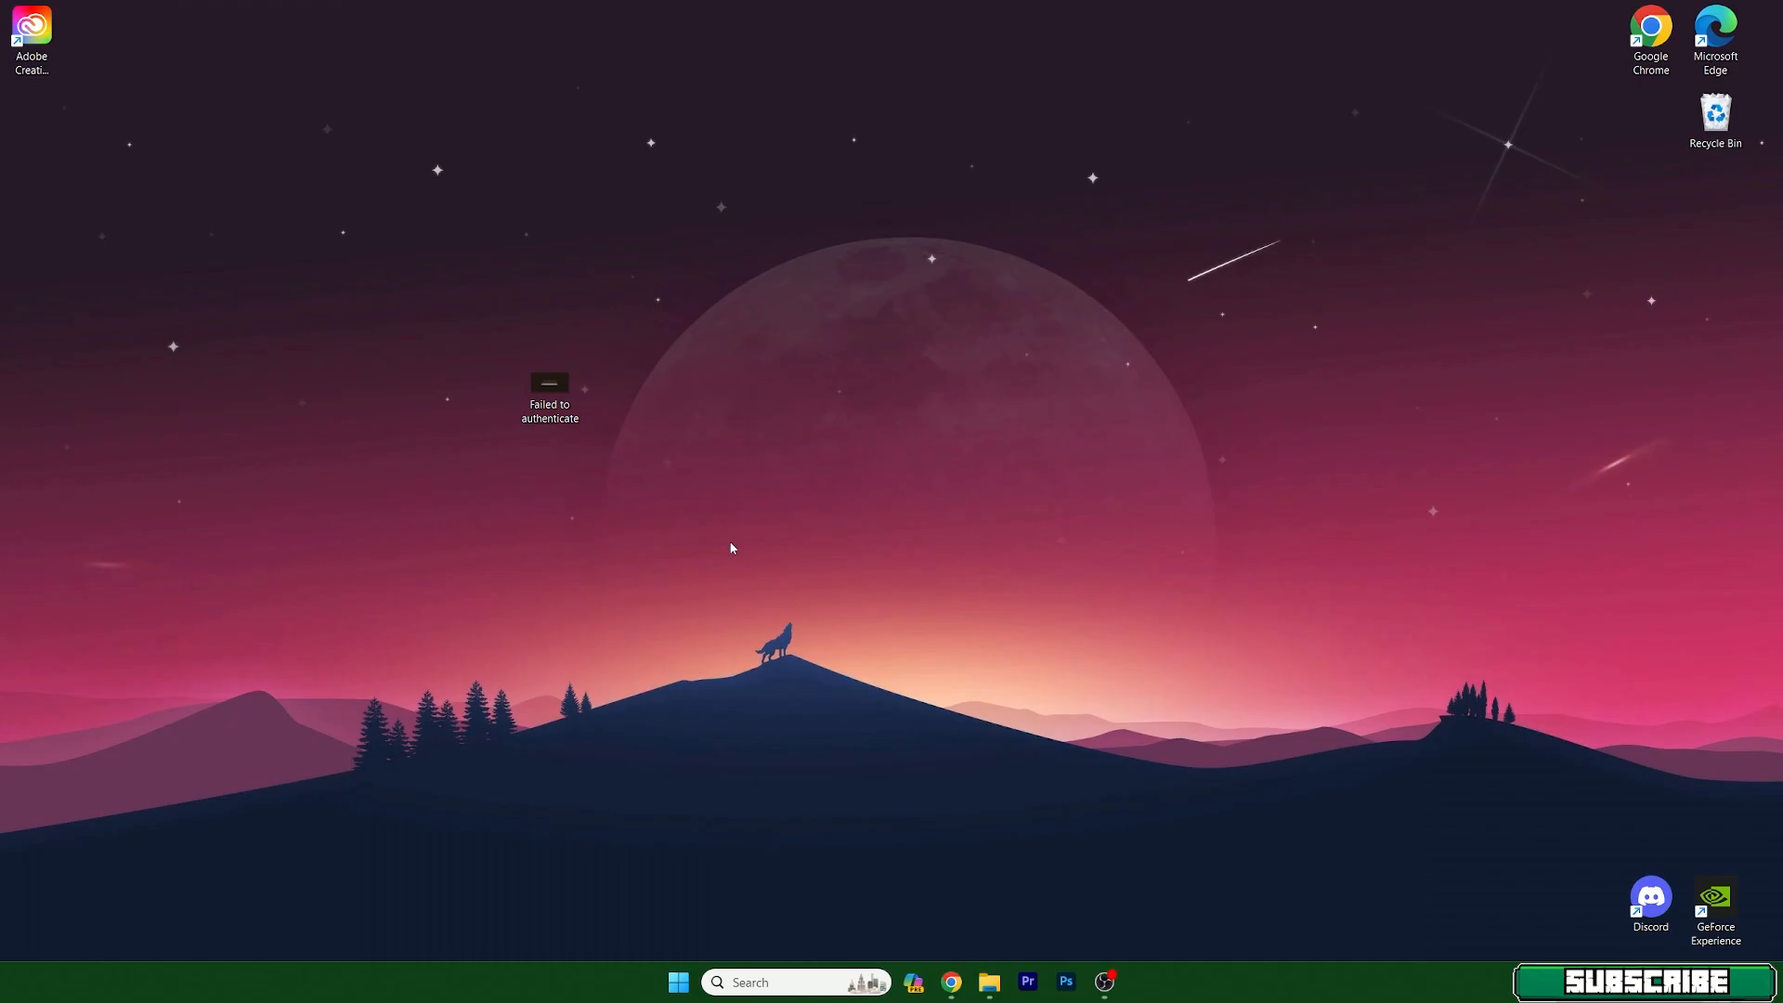
{"action": "mouse_move", "coordinate": [731, 546]}
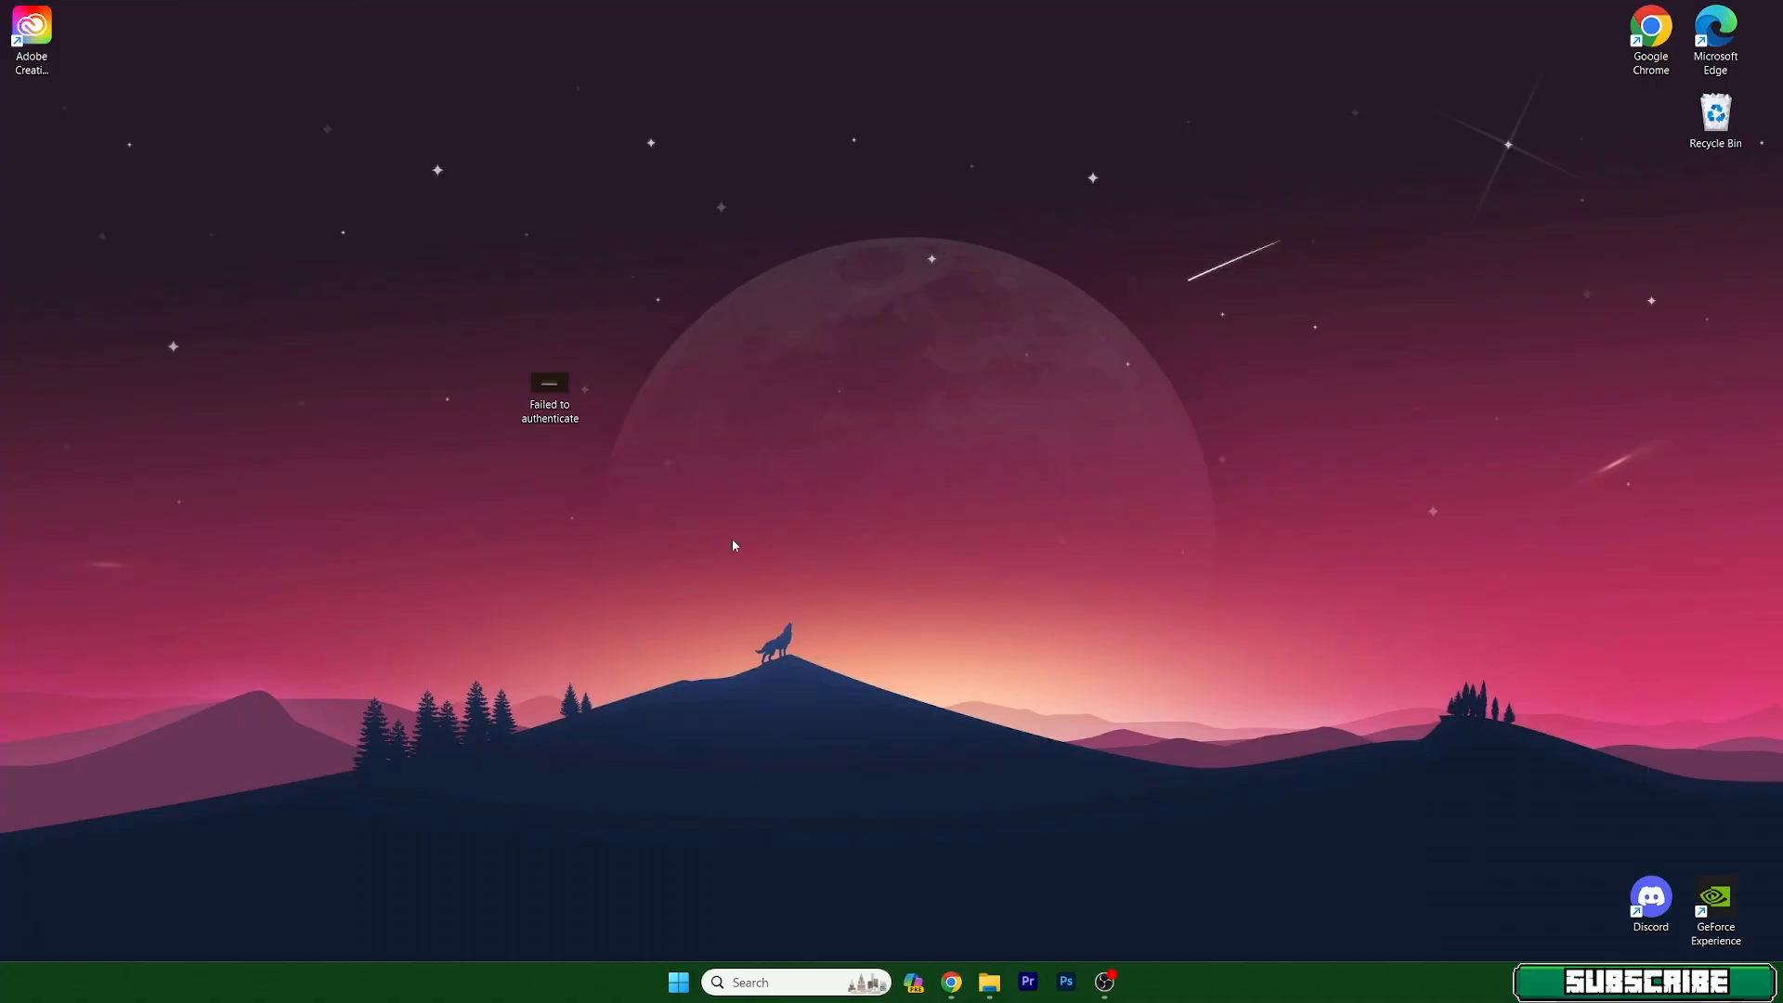
{"action": "left_click", "coordinate": [550, 390]}
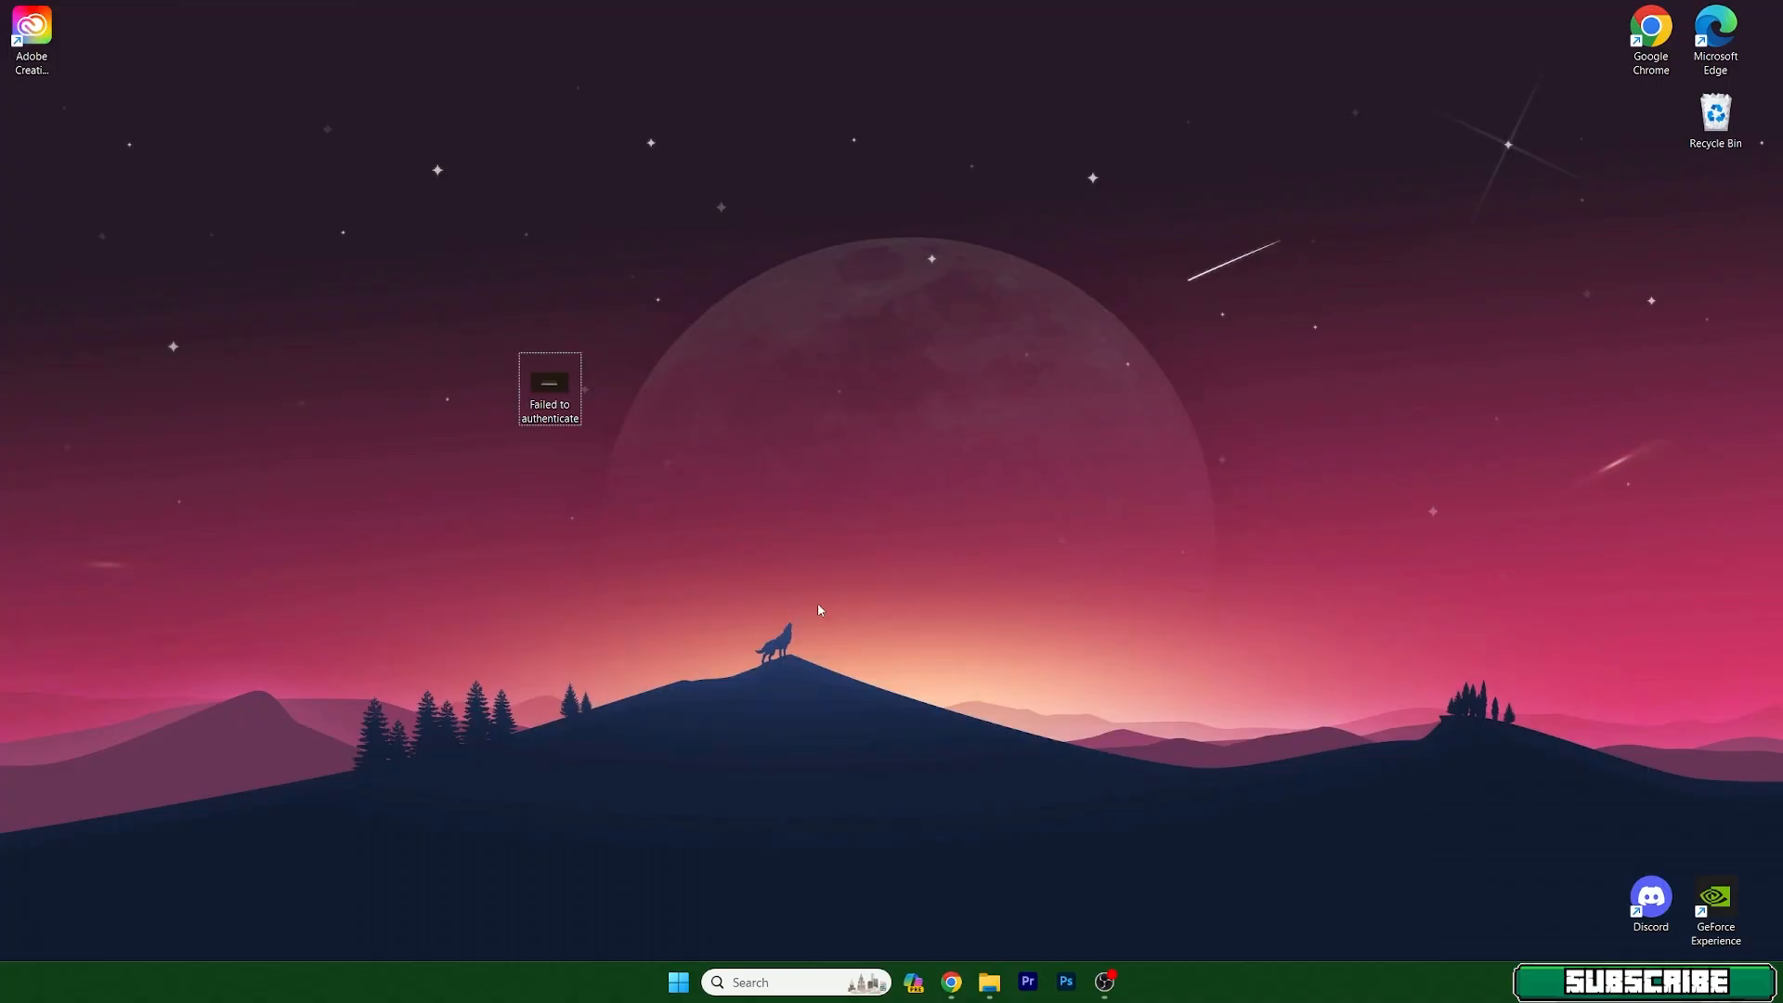
{"action": "mouse_move", "coordinate": [769, 948]}
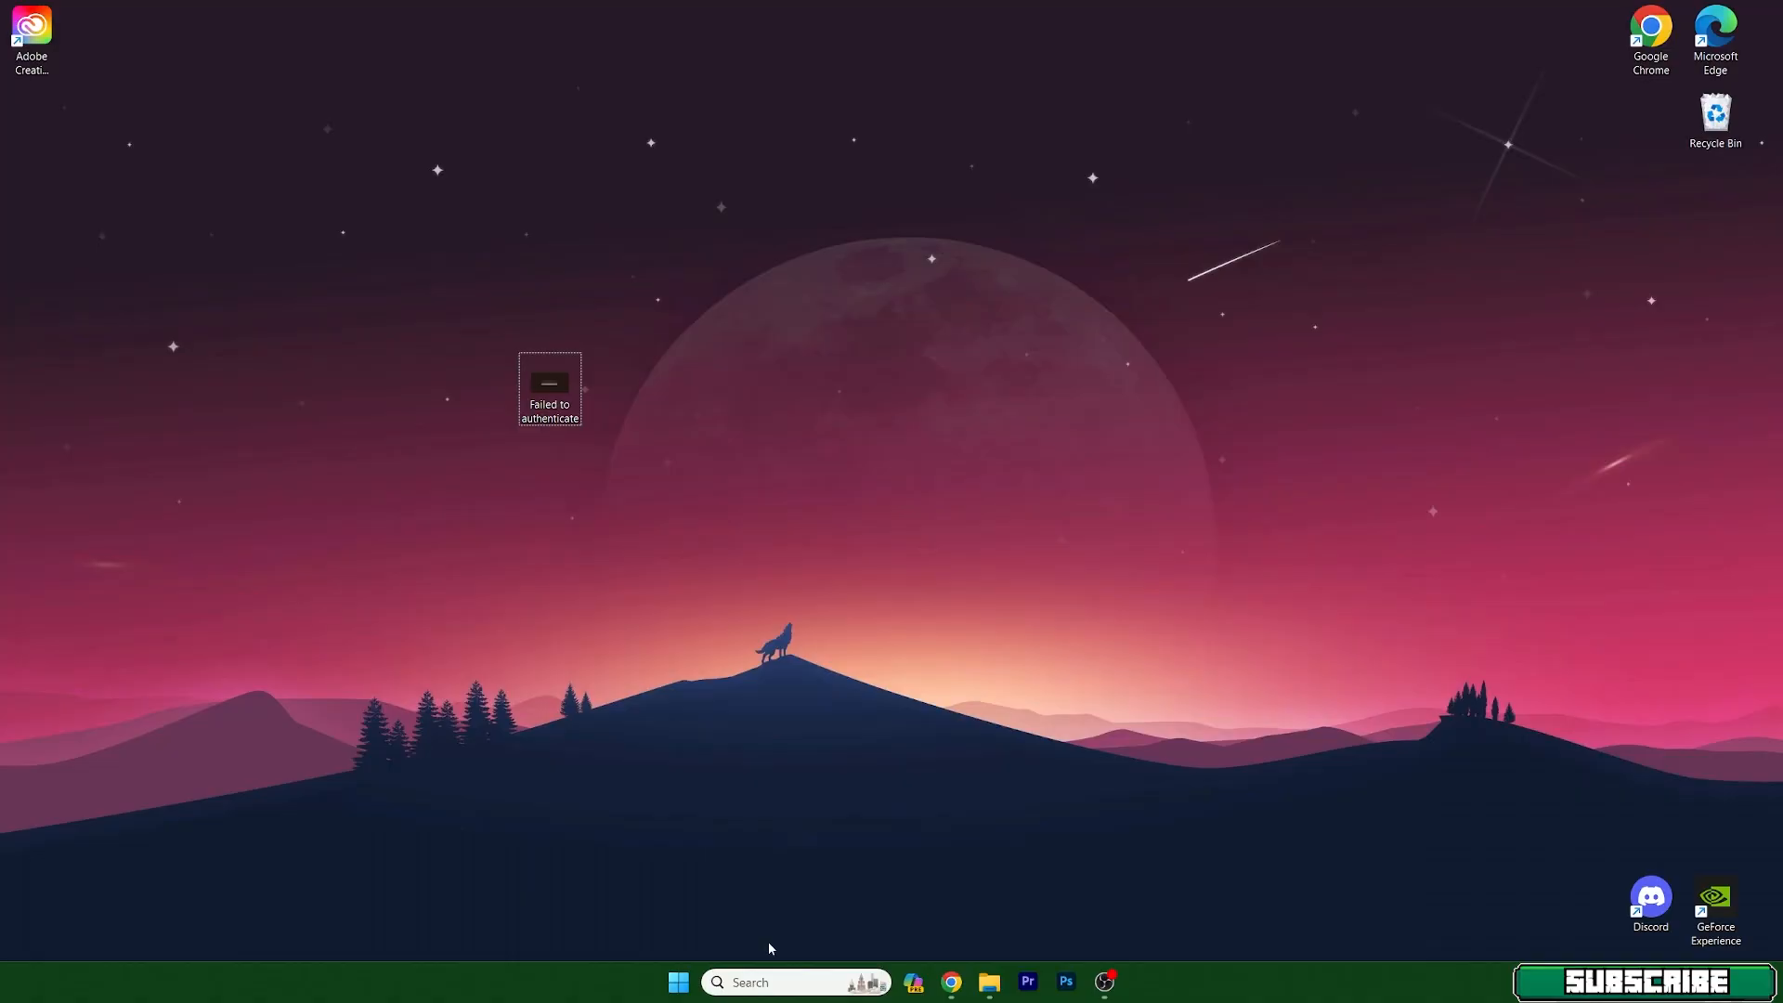
{"action": "mouse_move", "coordinate": [707, 888]}
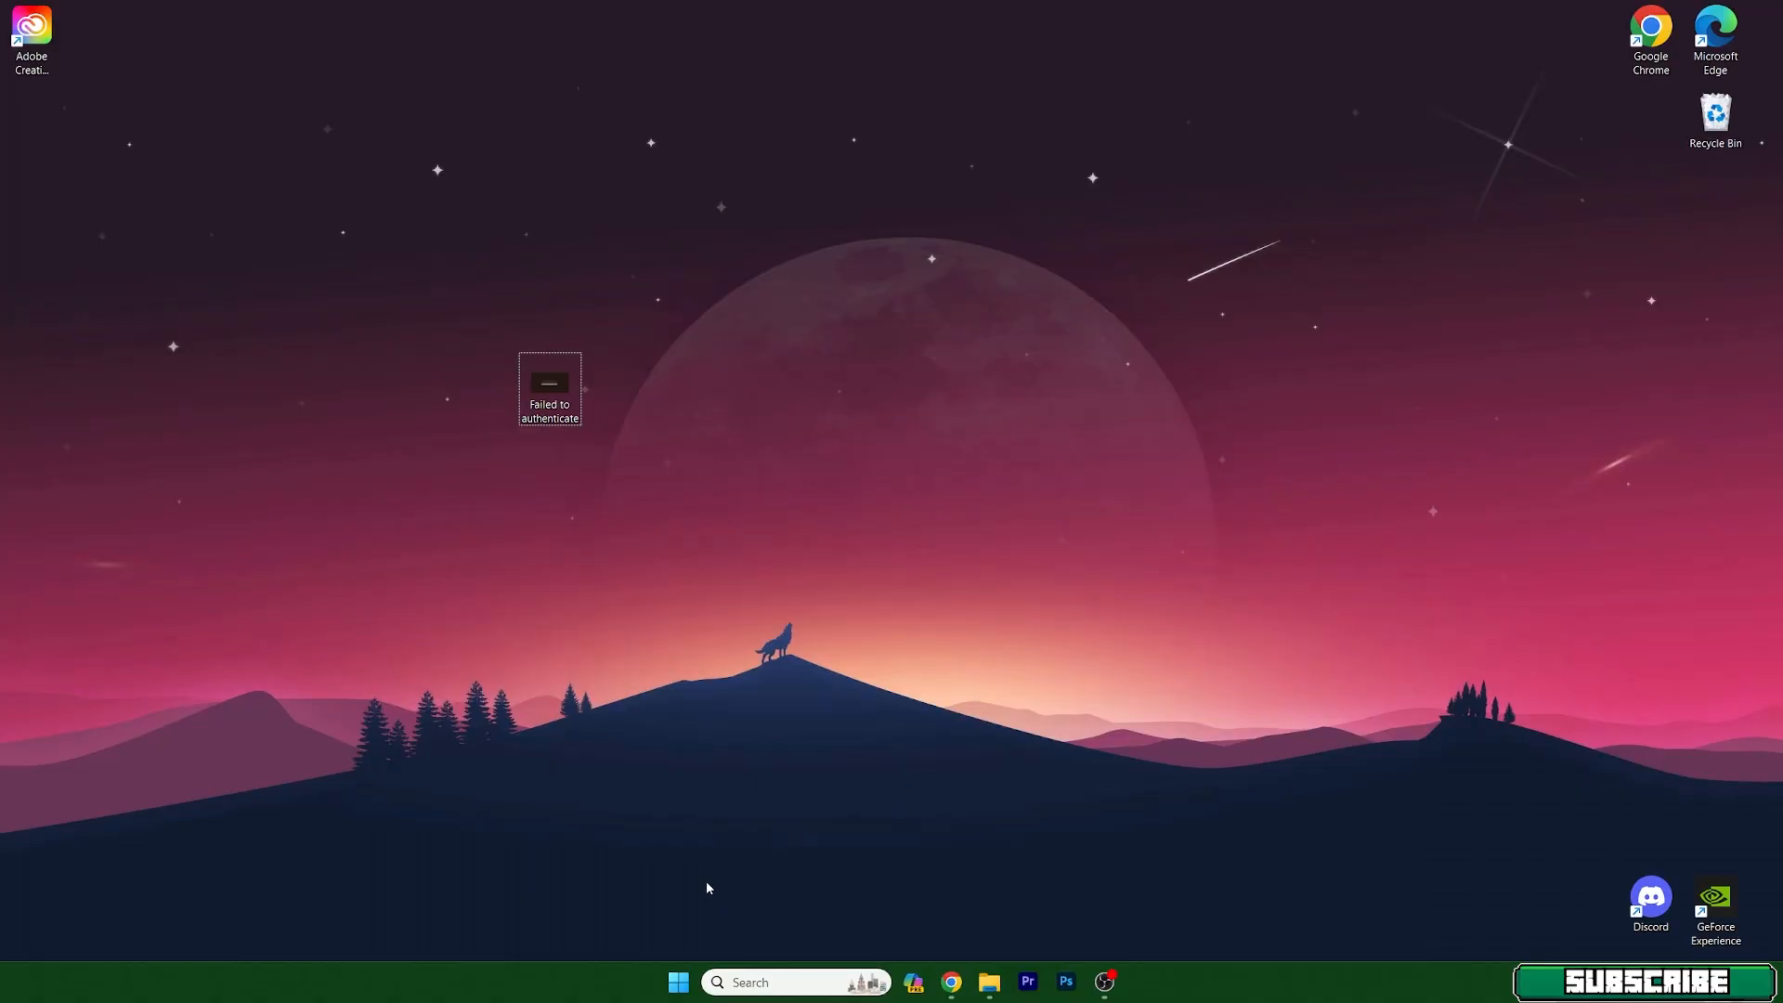
Run the Java update check, acknowledge that the latest Java is installed, and close Java Control Panel
{"action": "type", "text": "check"}
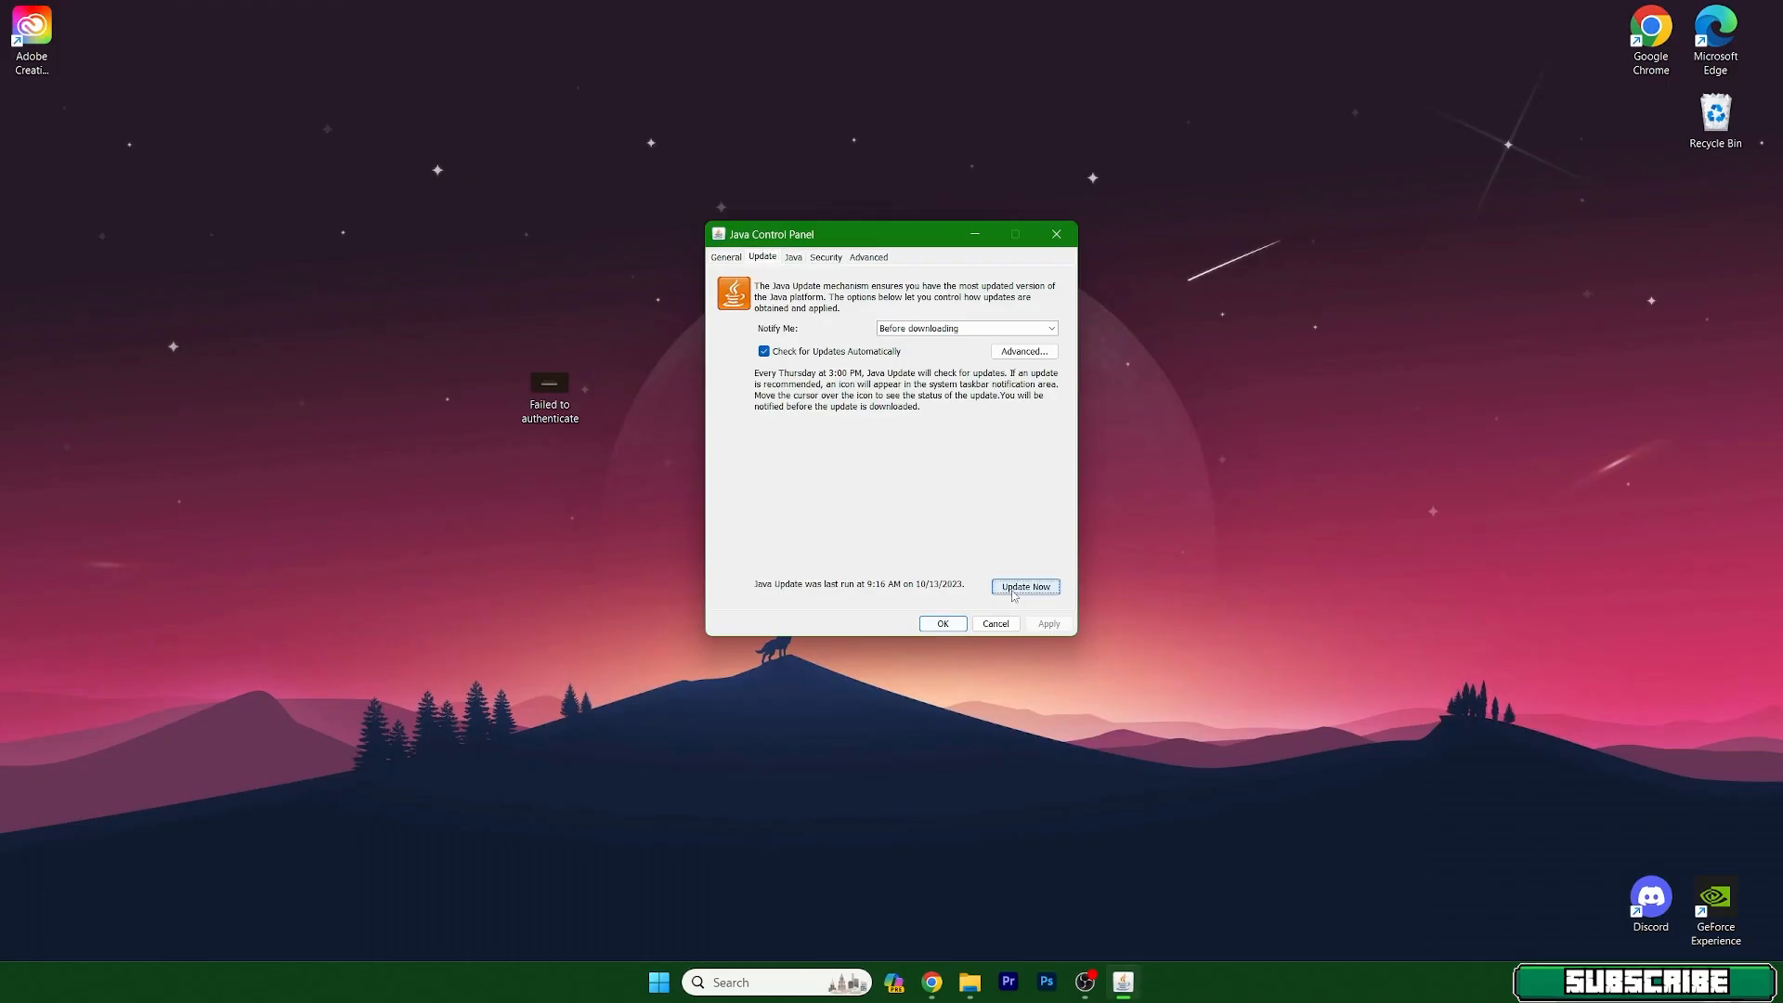
{"action": "left_click", "coordinate": [1021, 585]}
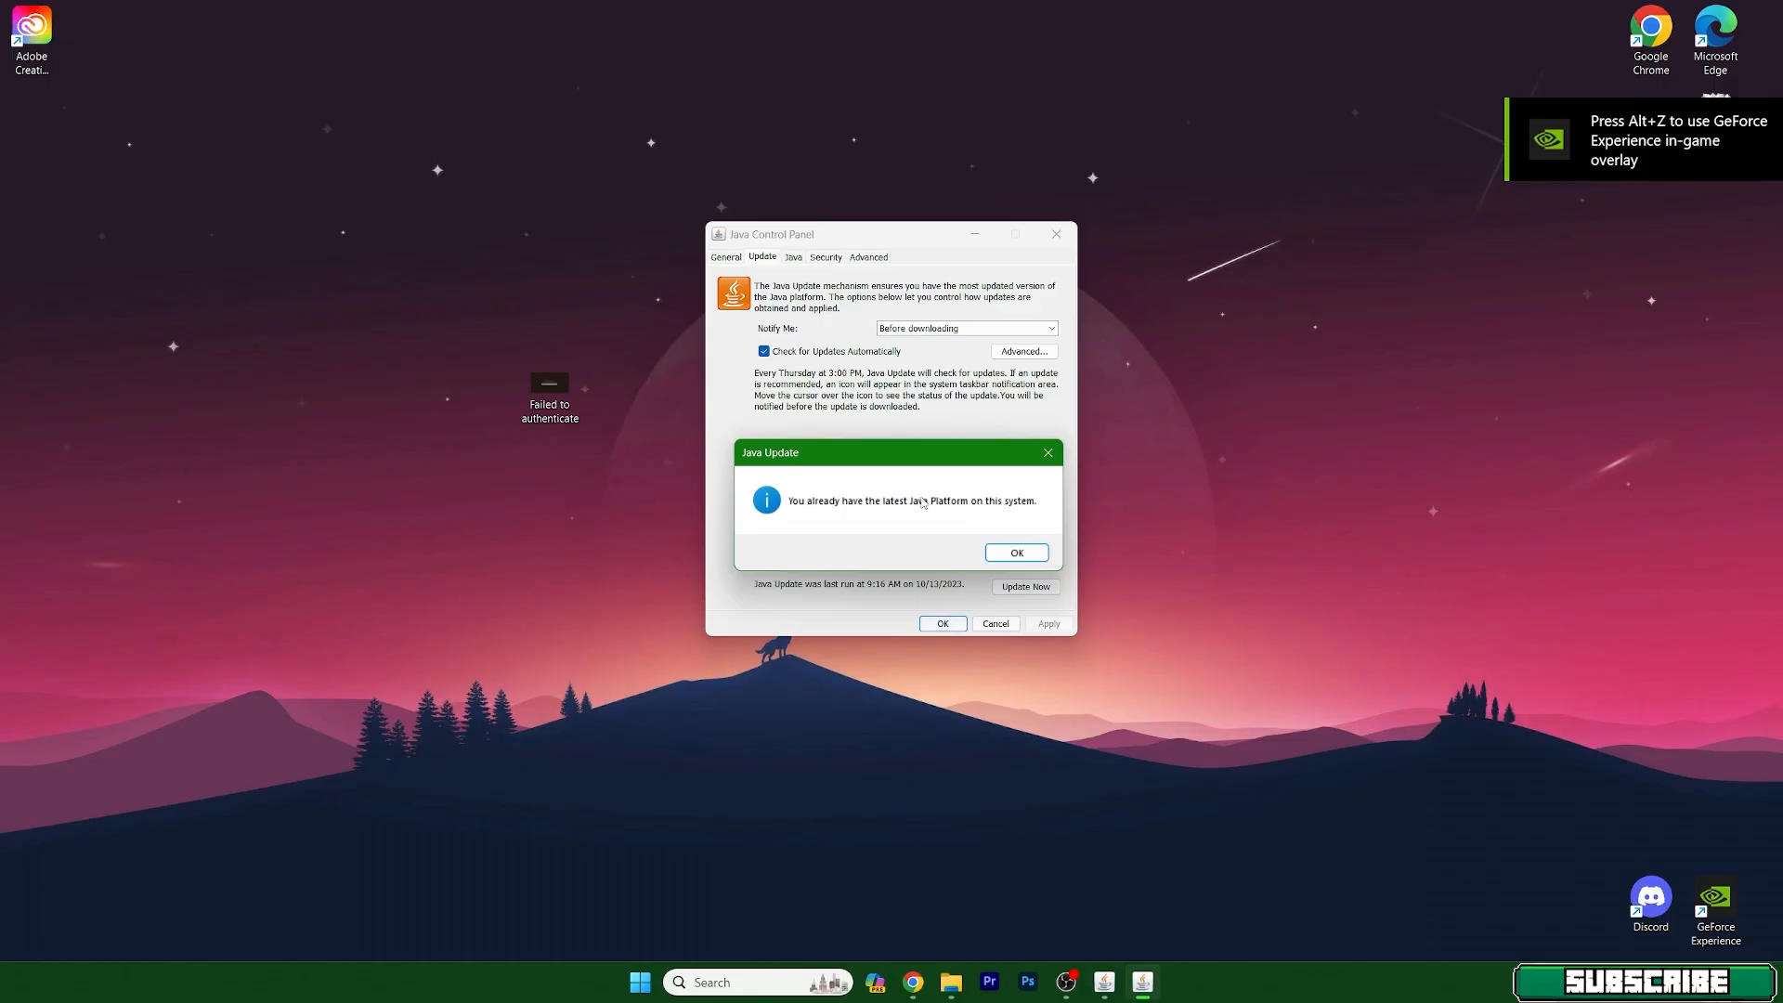
{"action": "left_click", "coordinate": [1014, 551]}
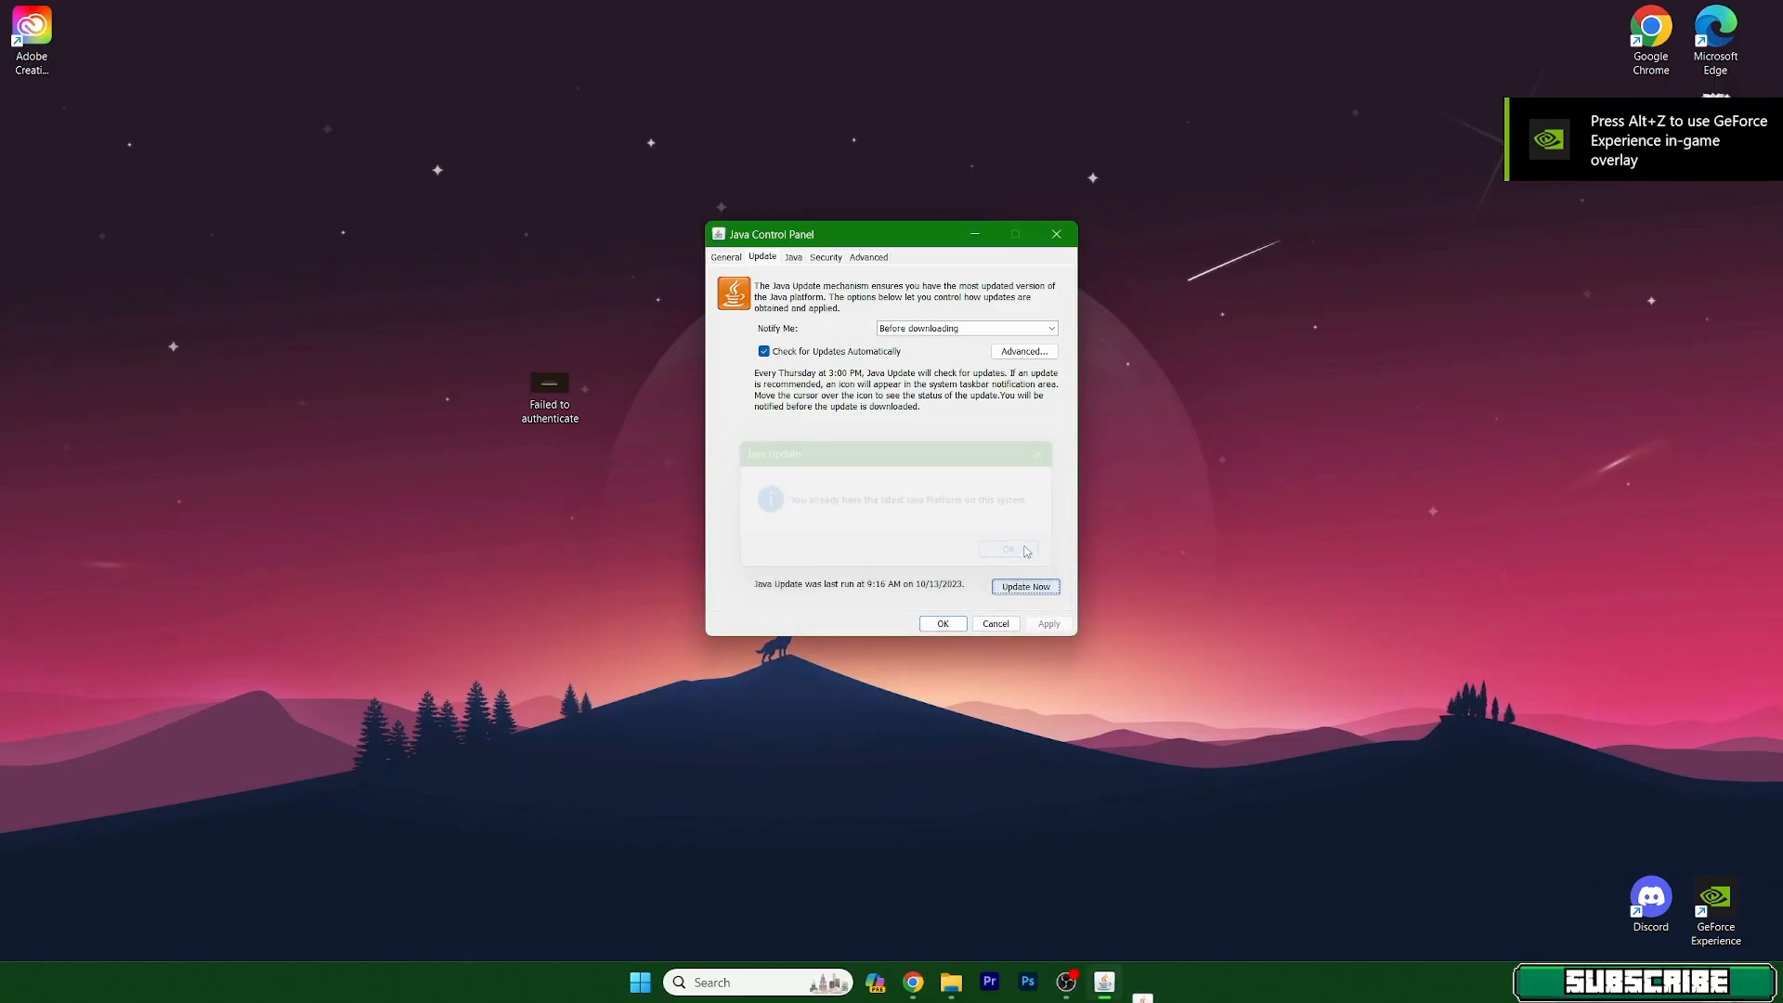
{"action": "left_click", "coordinate": [1054, 234]}
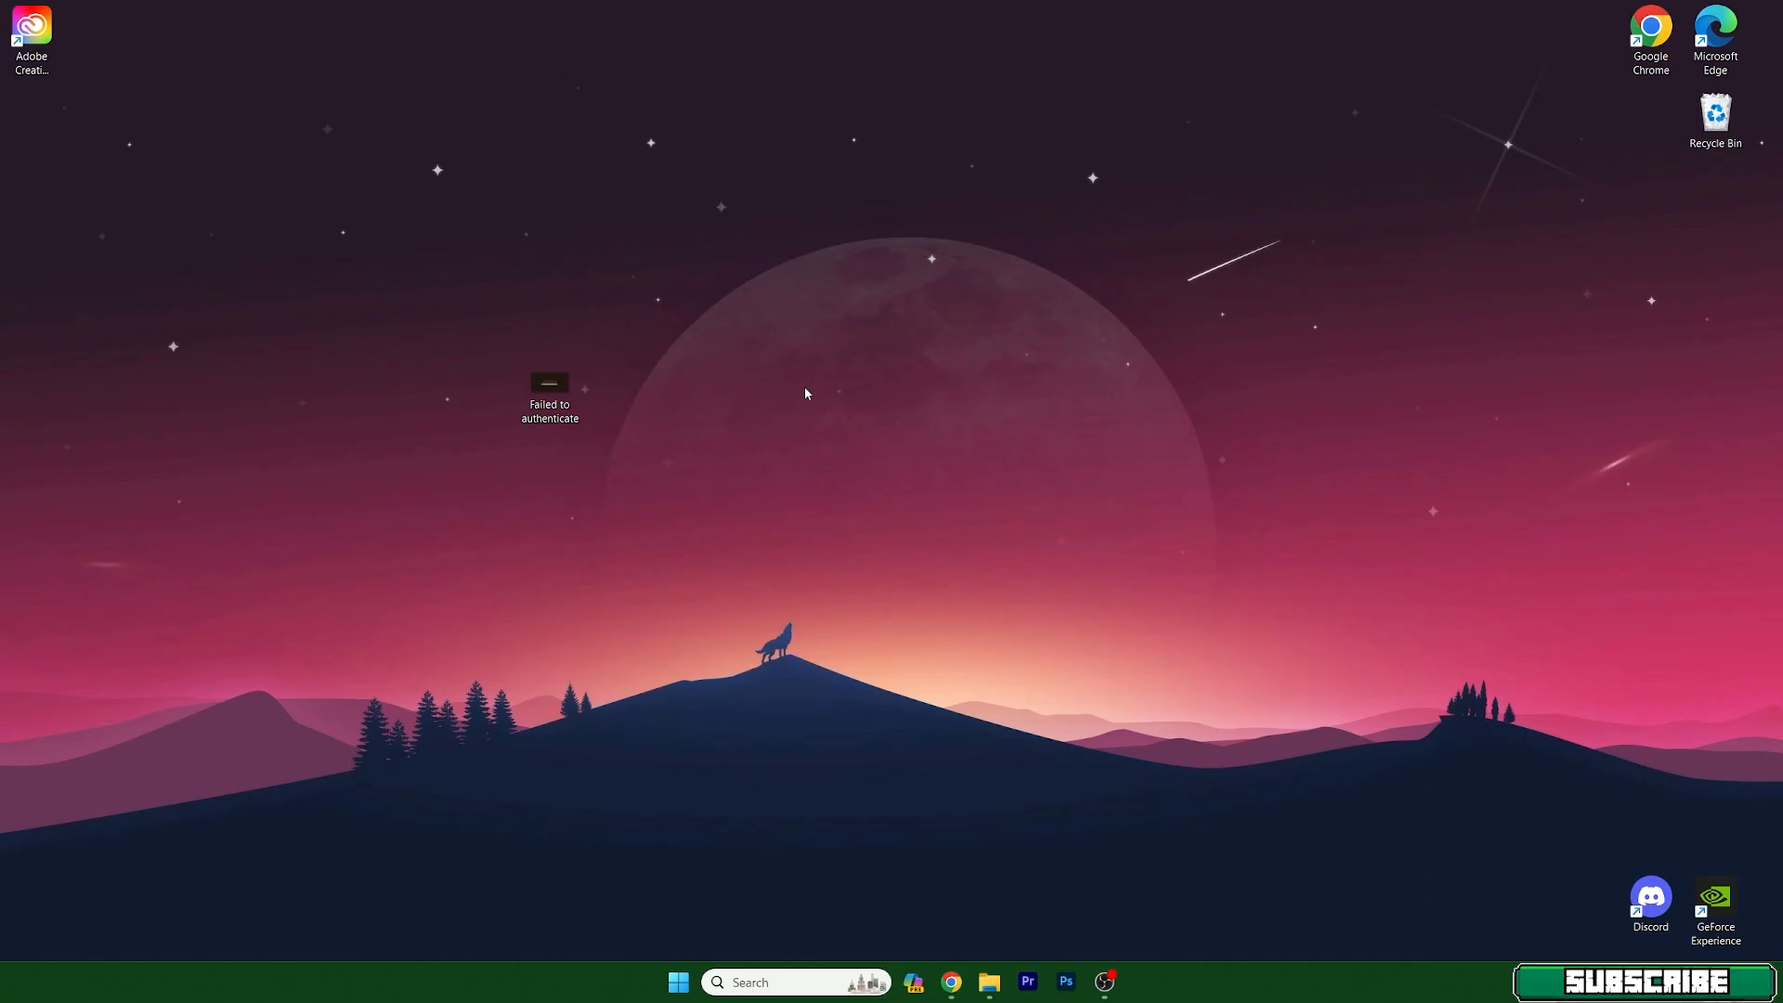
Launch This PC from the Start menu's pinned apps to show Local Disk (C:)
{"action": "left_click", "coordinate": [549, 390]}
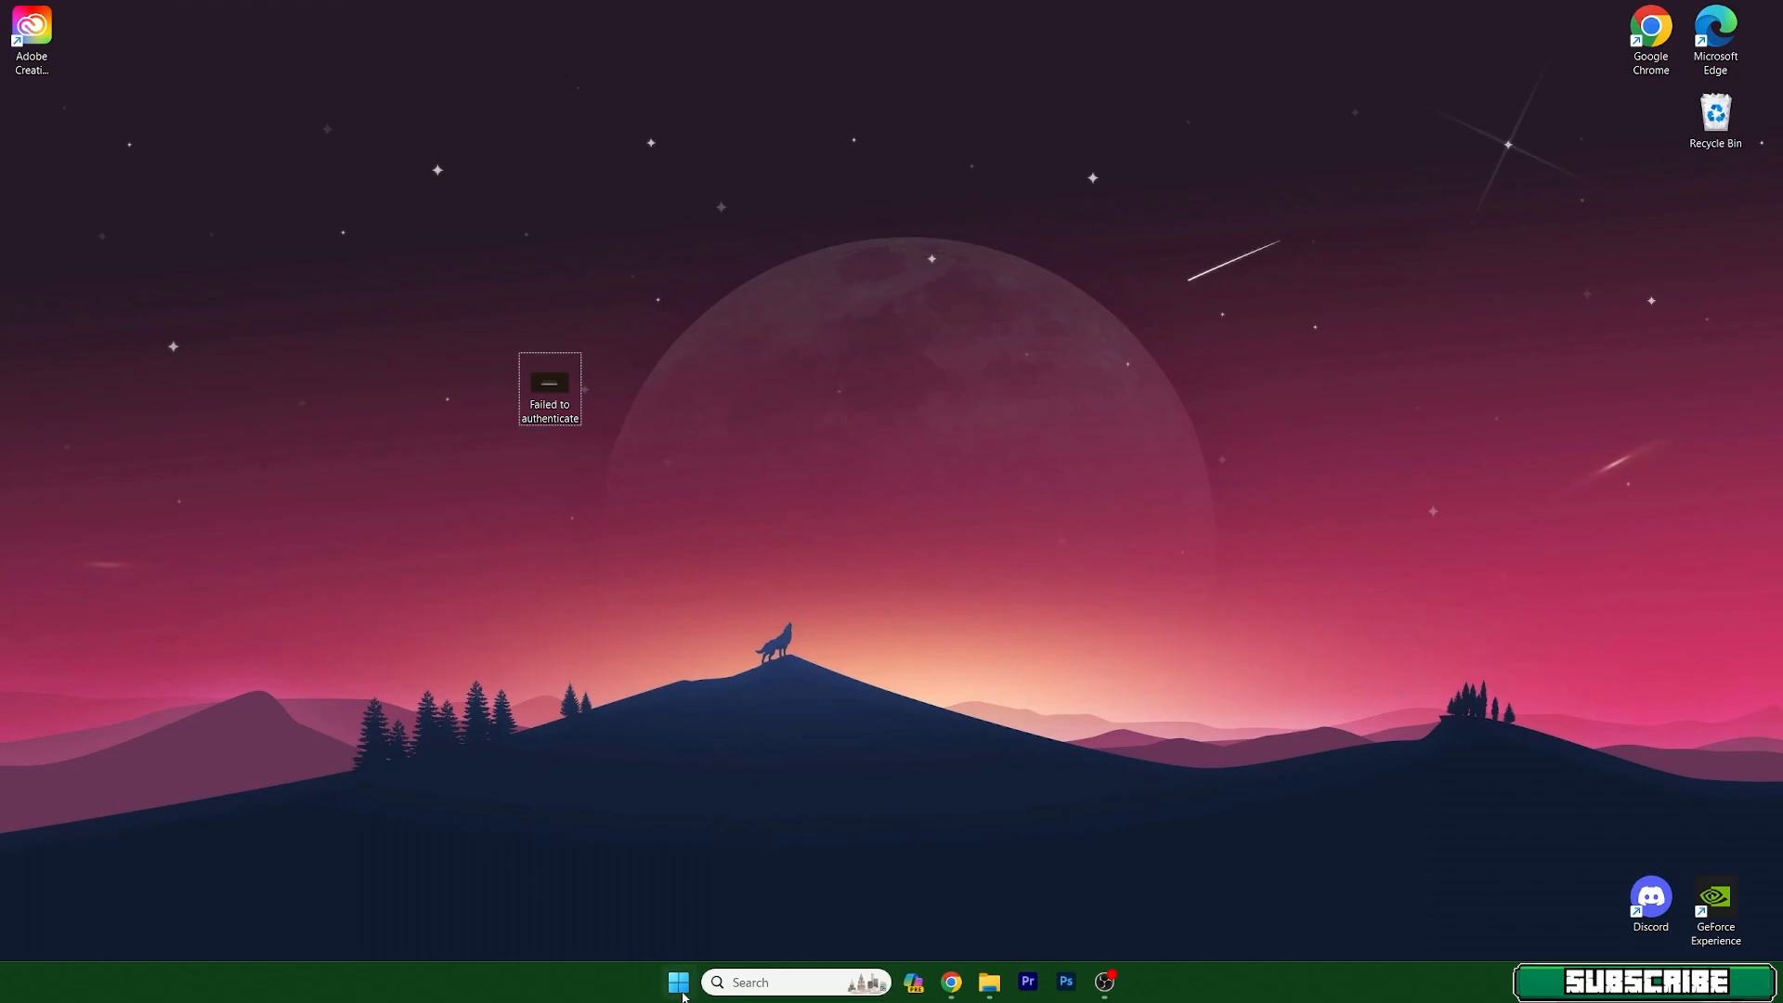
{"action": "left_click", "coordinate": [677, 980]}
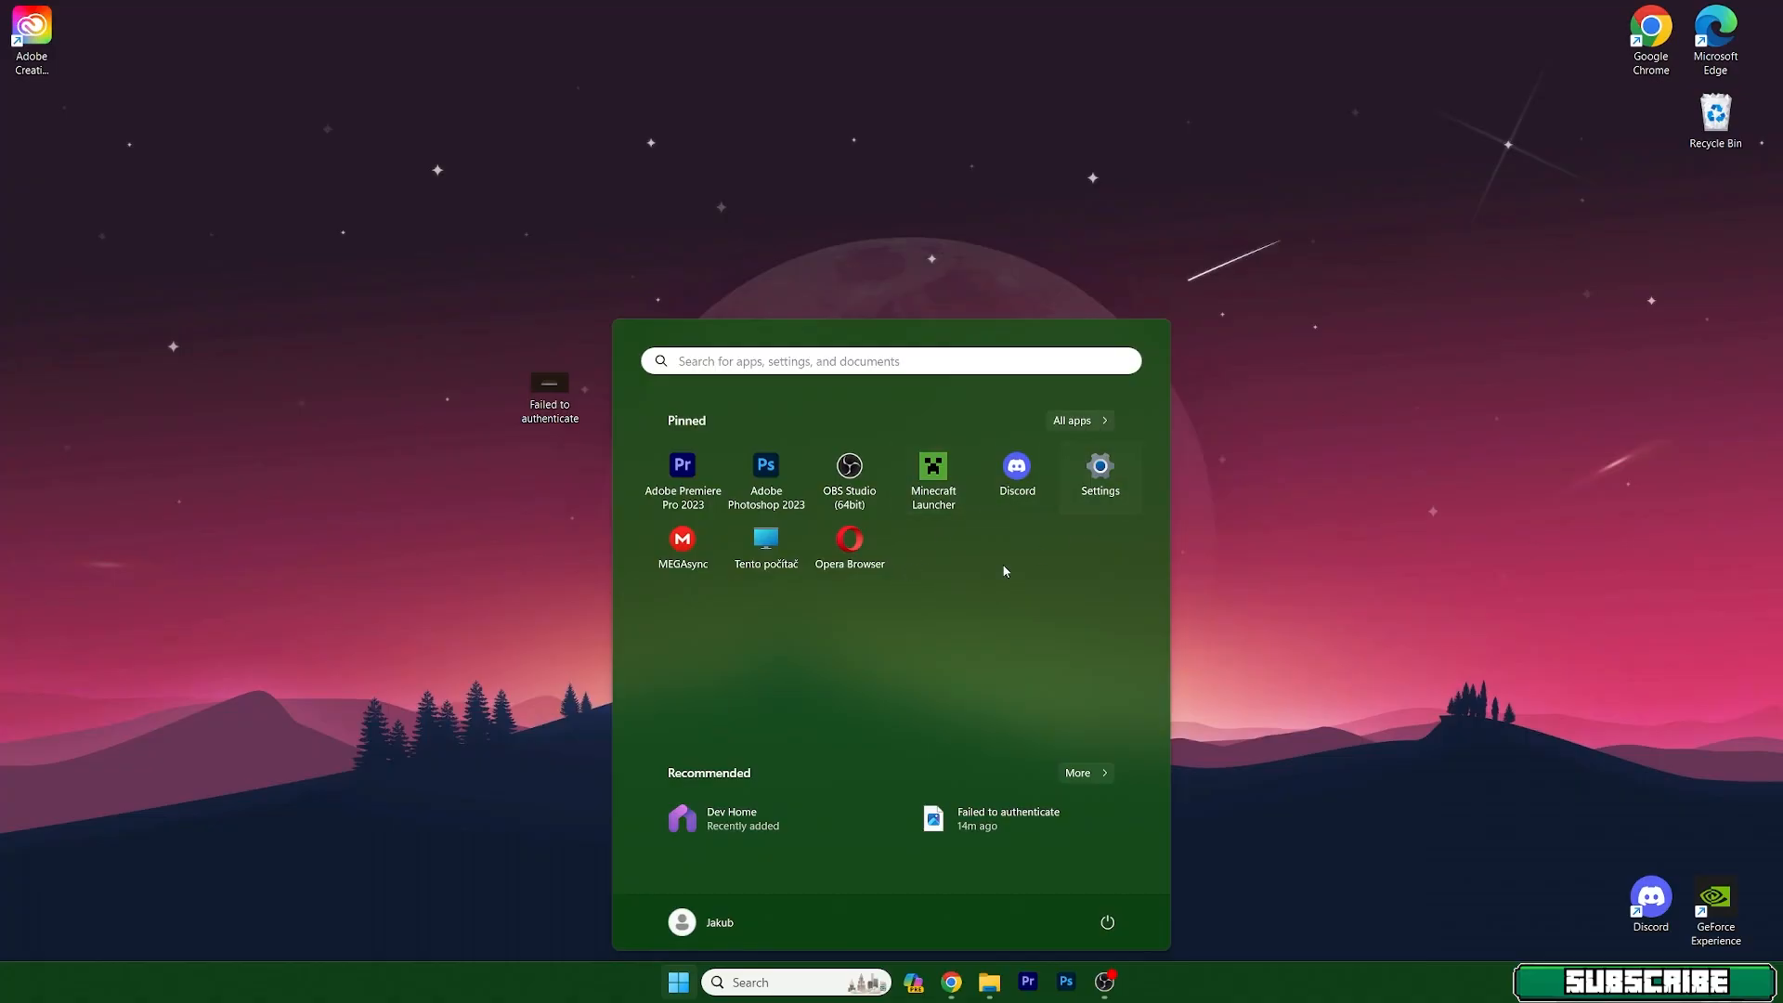
{"action": "left_click", "coordinate": [986, 981]}
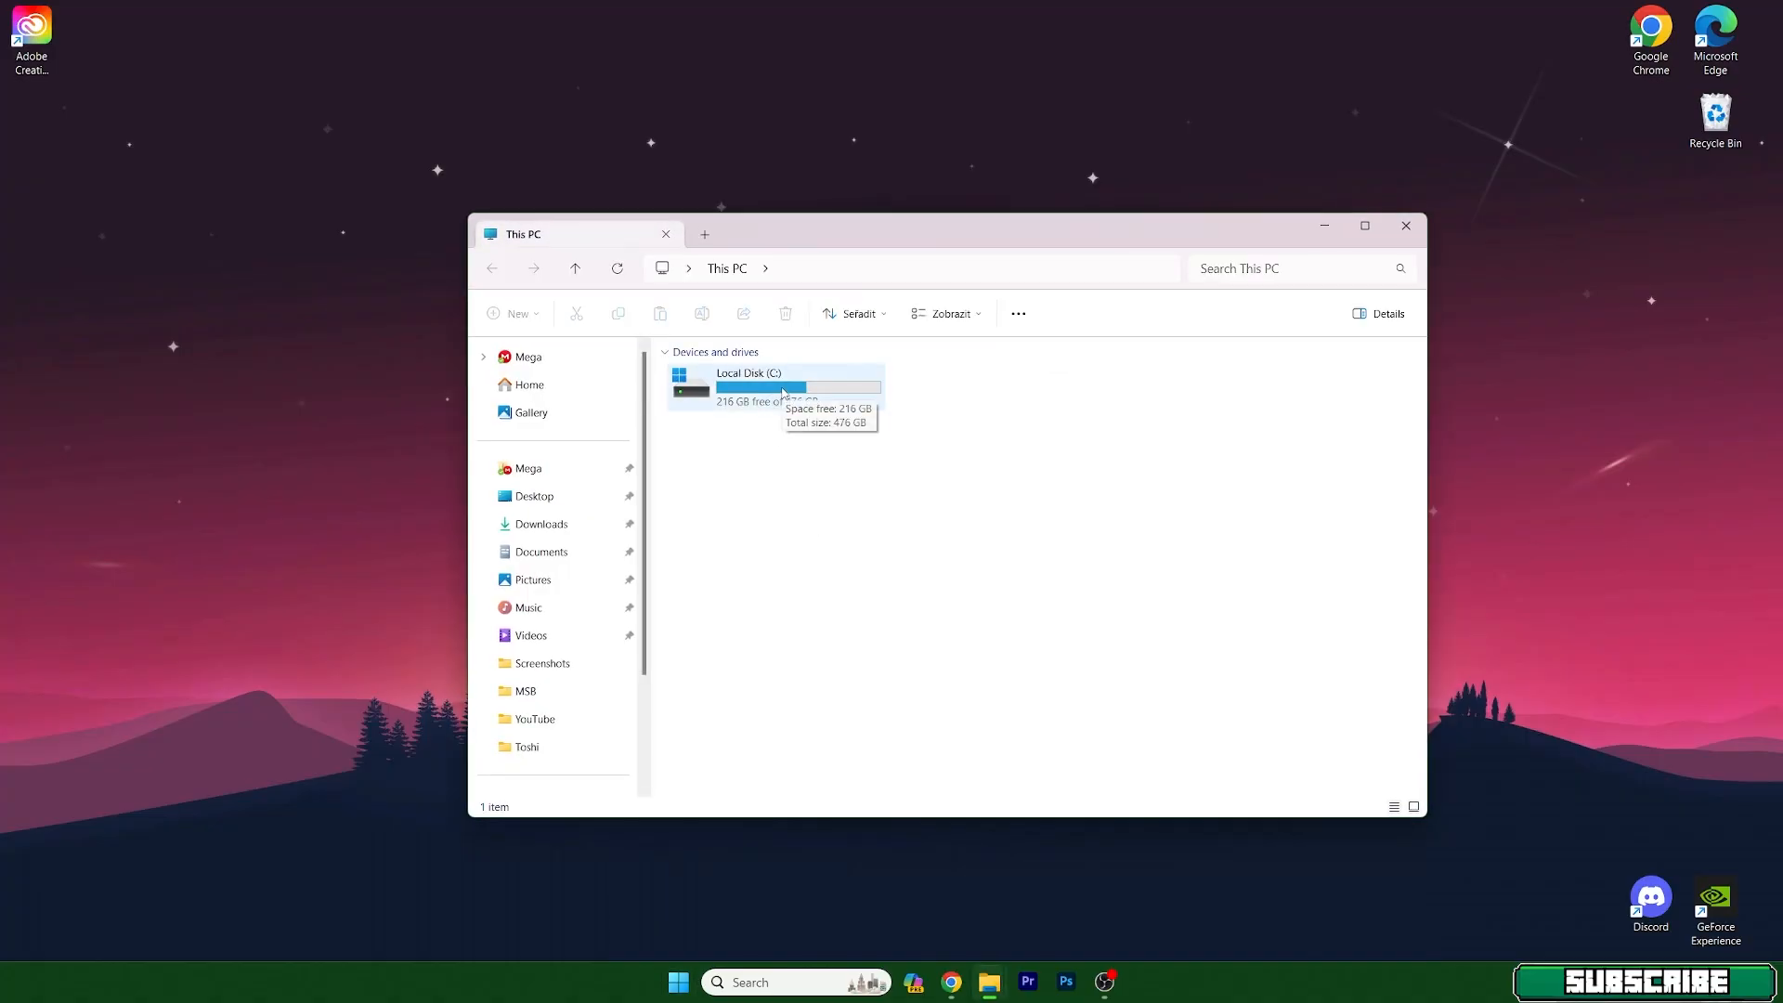
Browse into C:\Windows and then the System32 folder
{"action": "double_click", "coordinate": [746, 373]}
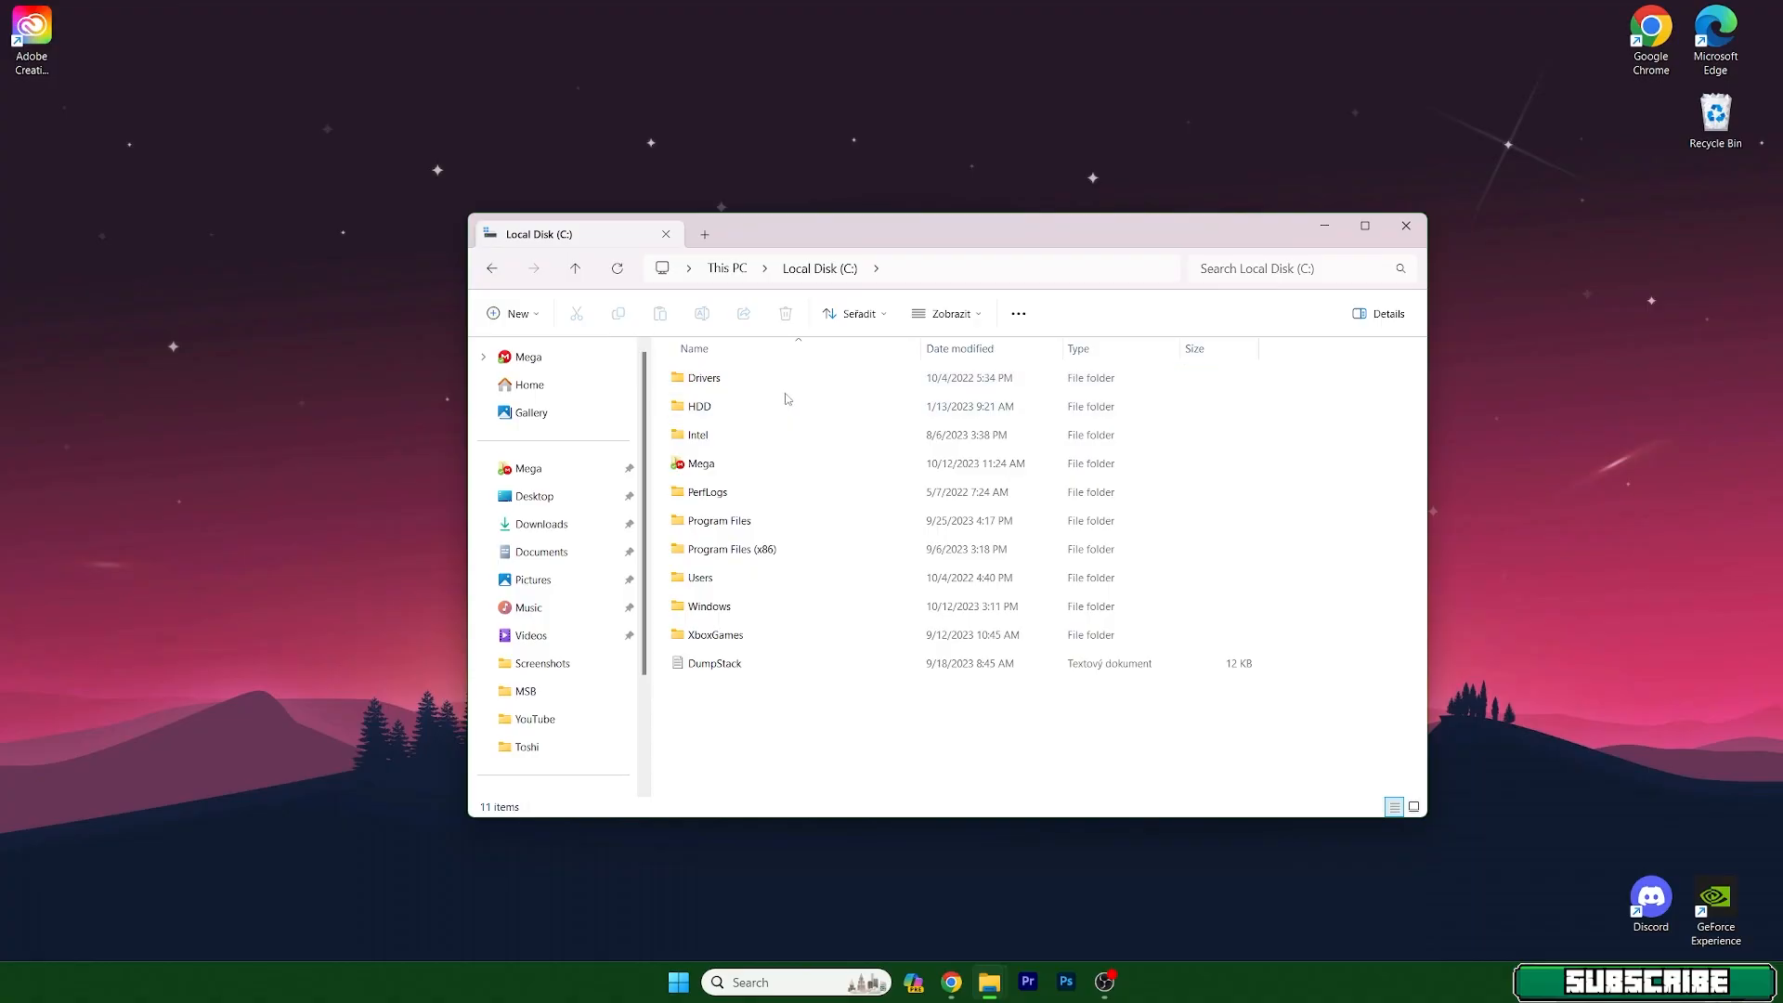
{"action": "left_click", "coordinate": [707, 605]}
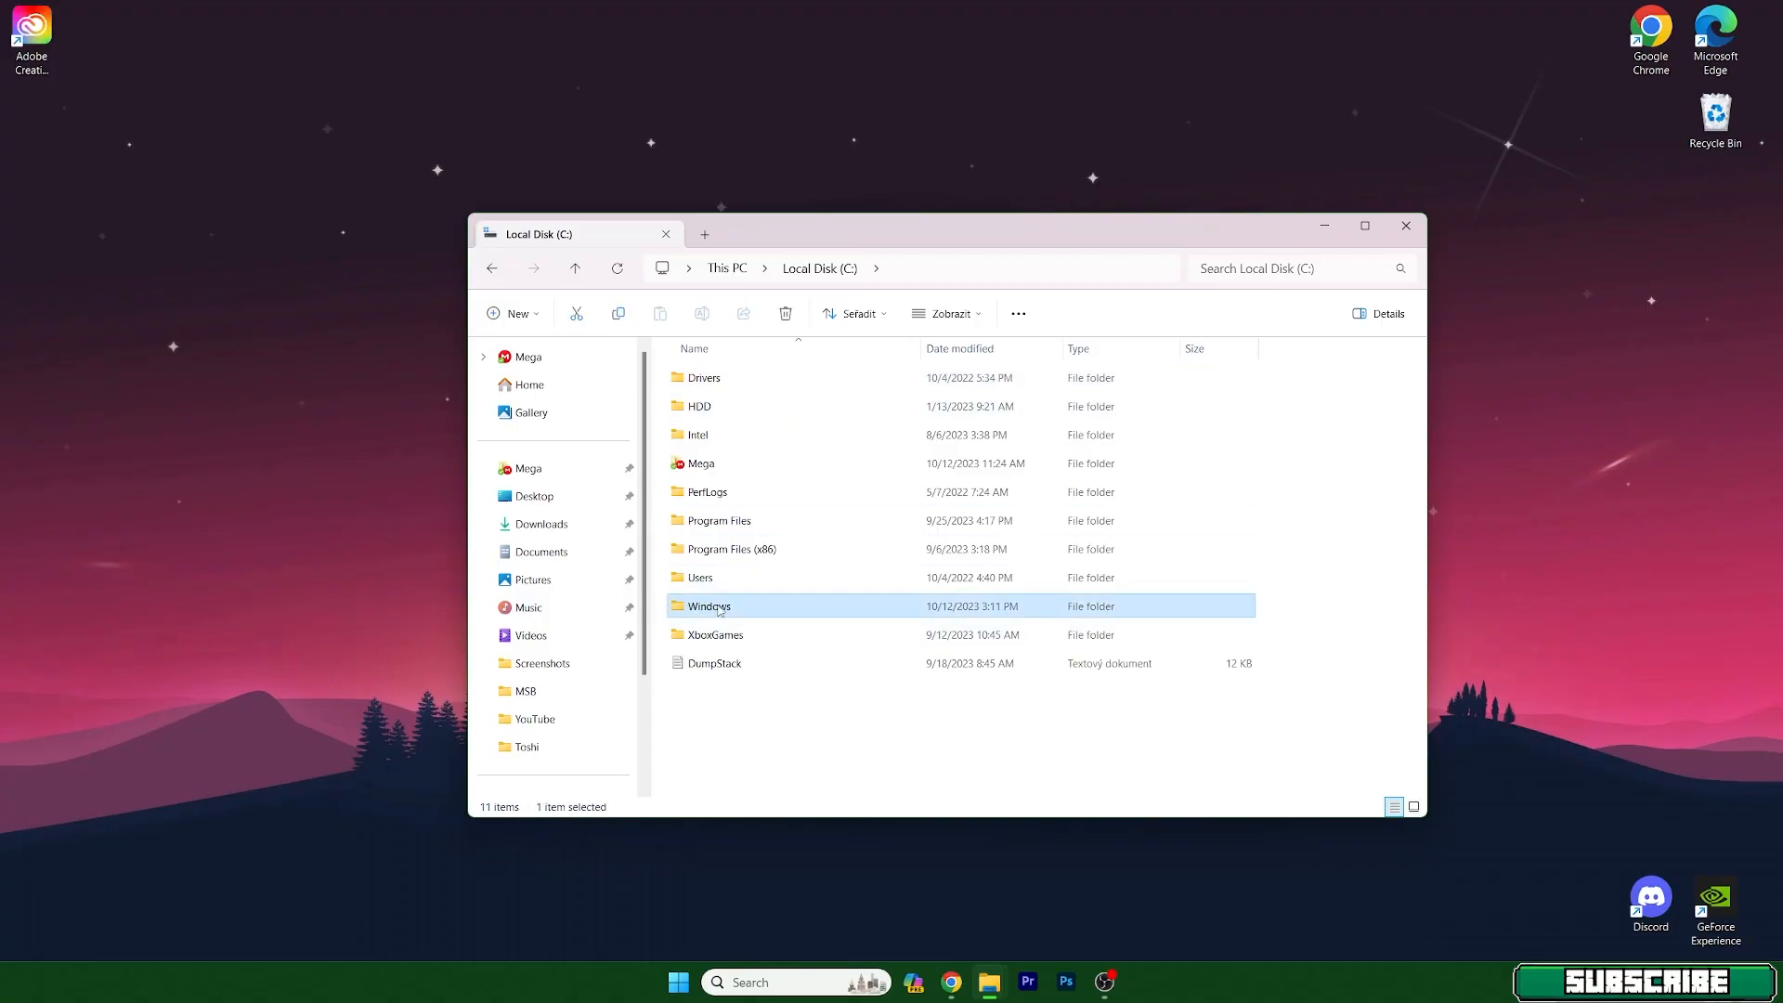
{"action": "double_click", "coordinate": [708, 605]}
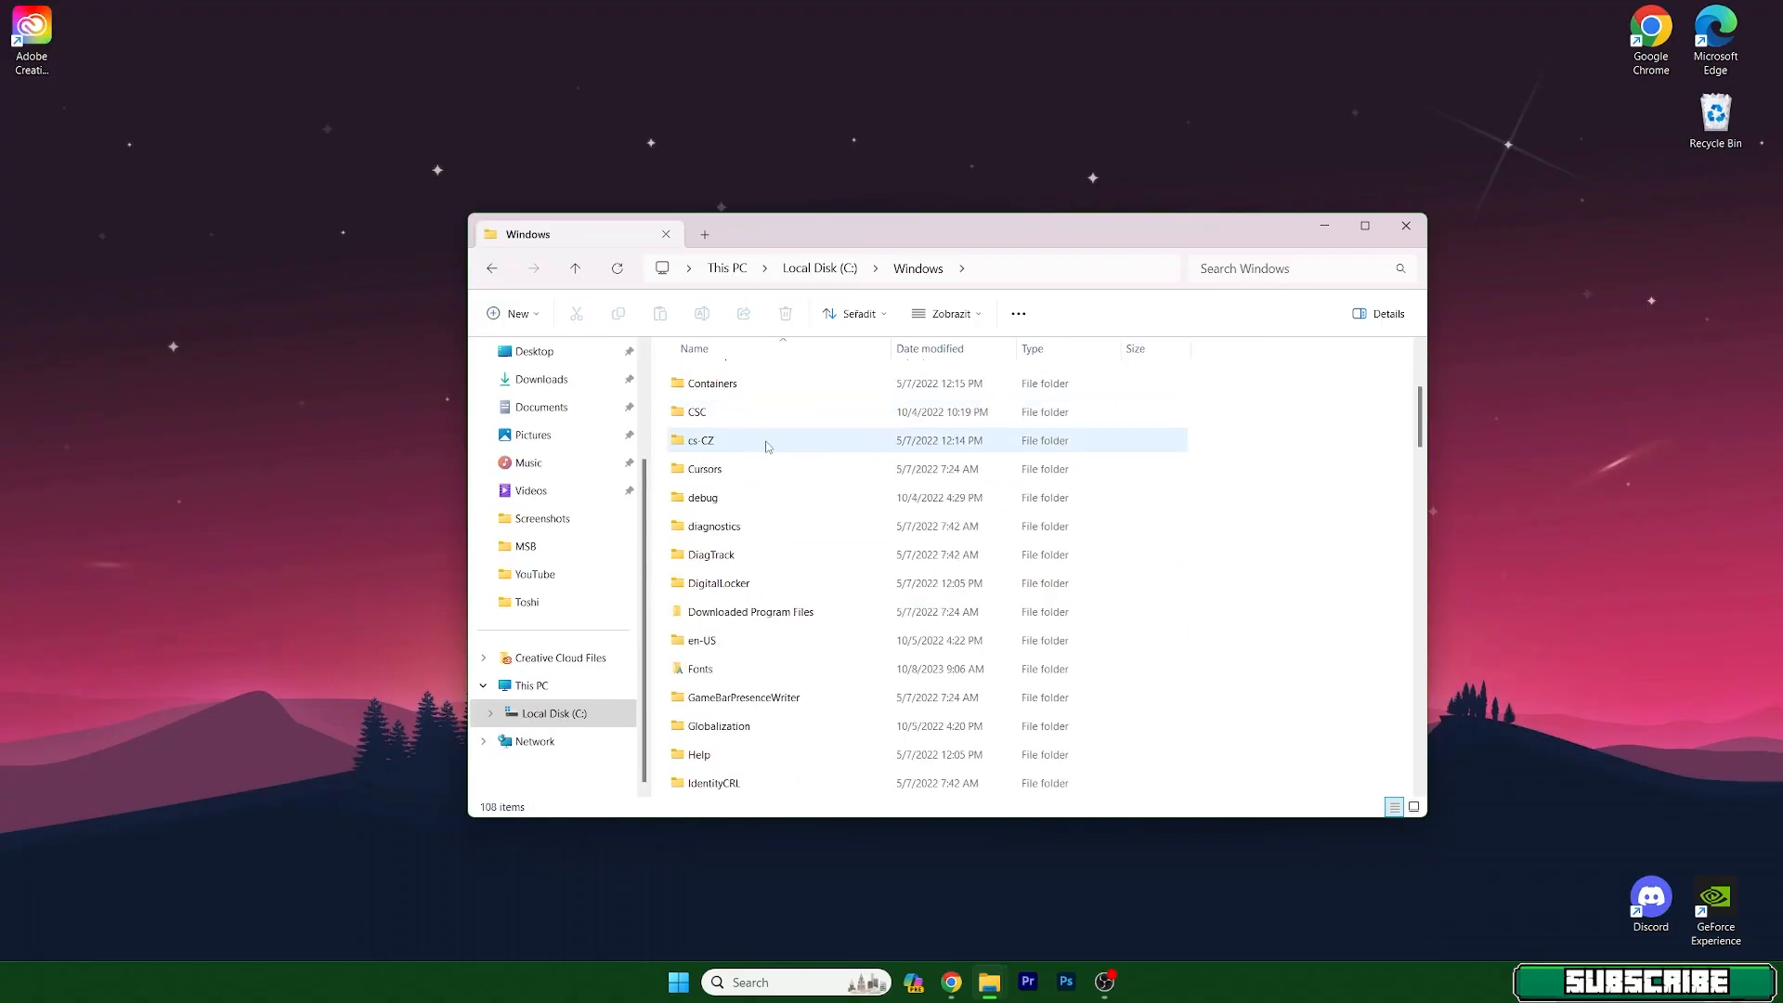
{"action": "scroll", "scroll_direction": "down", "scroll_amount": 3}
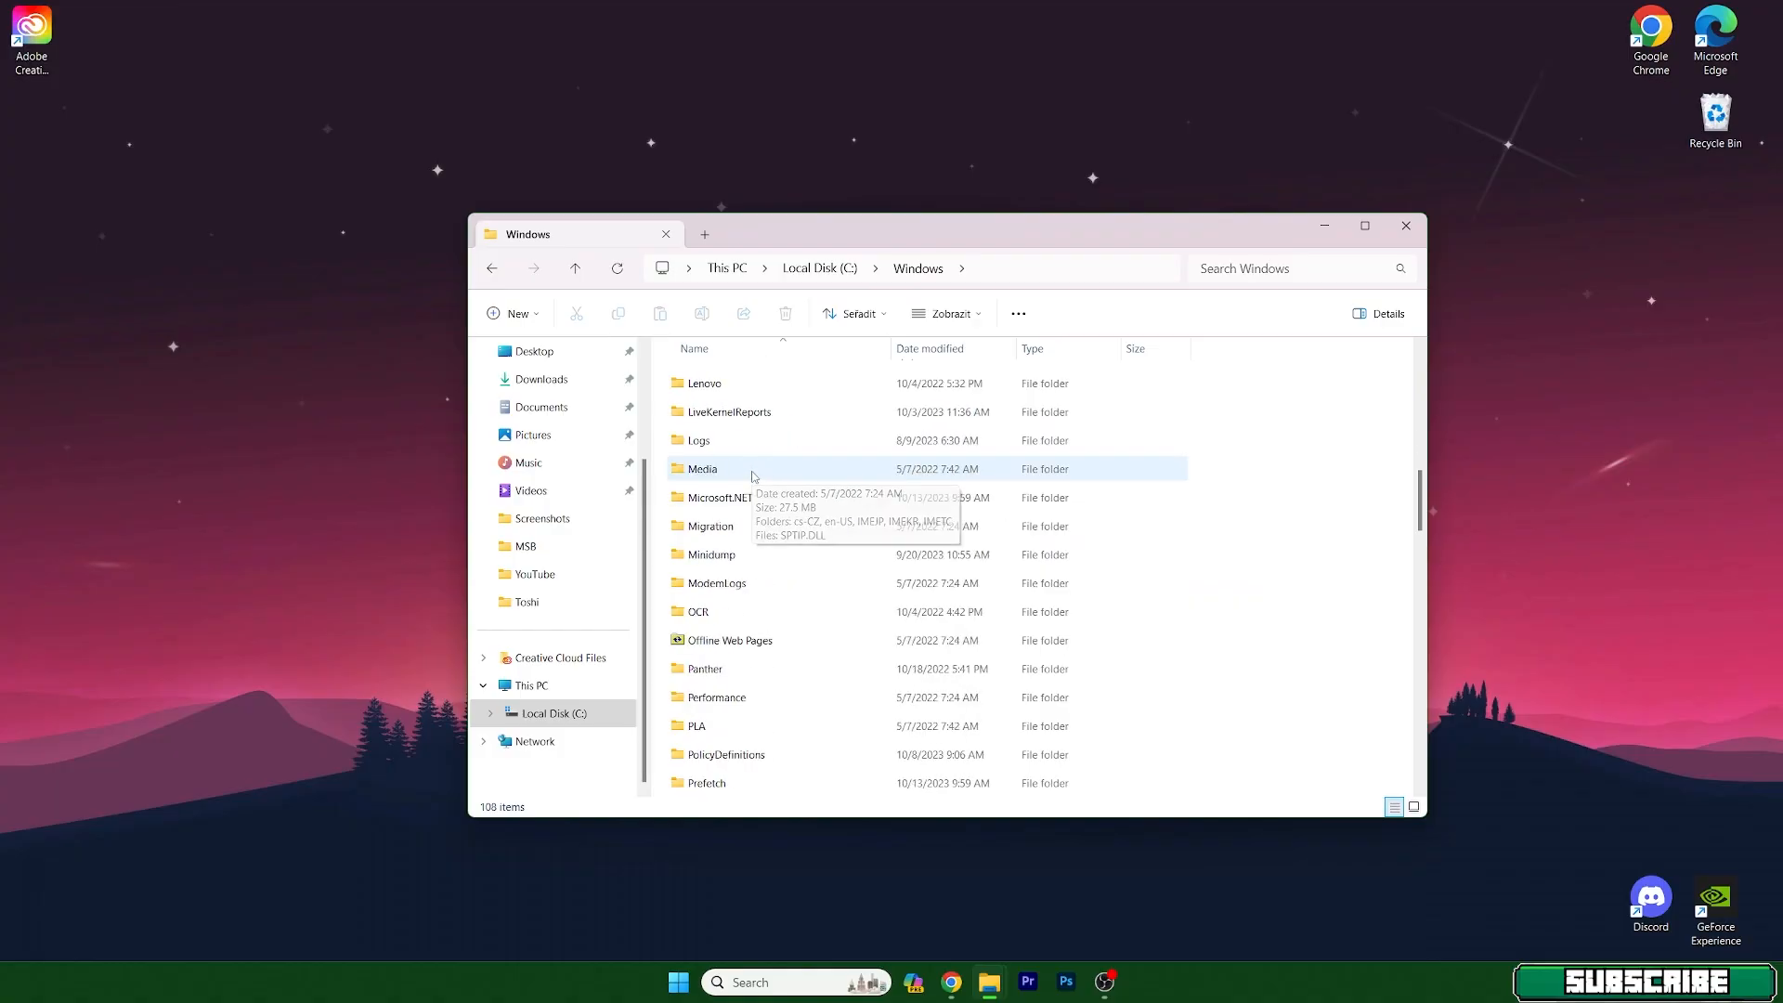
{"action": "scroll", "scroll_direction": "down", "scroll_amount": 3}
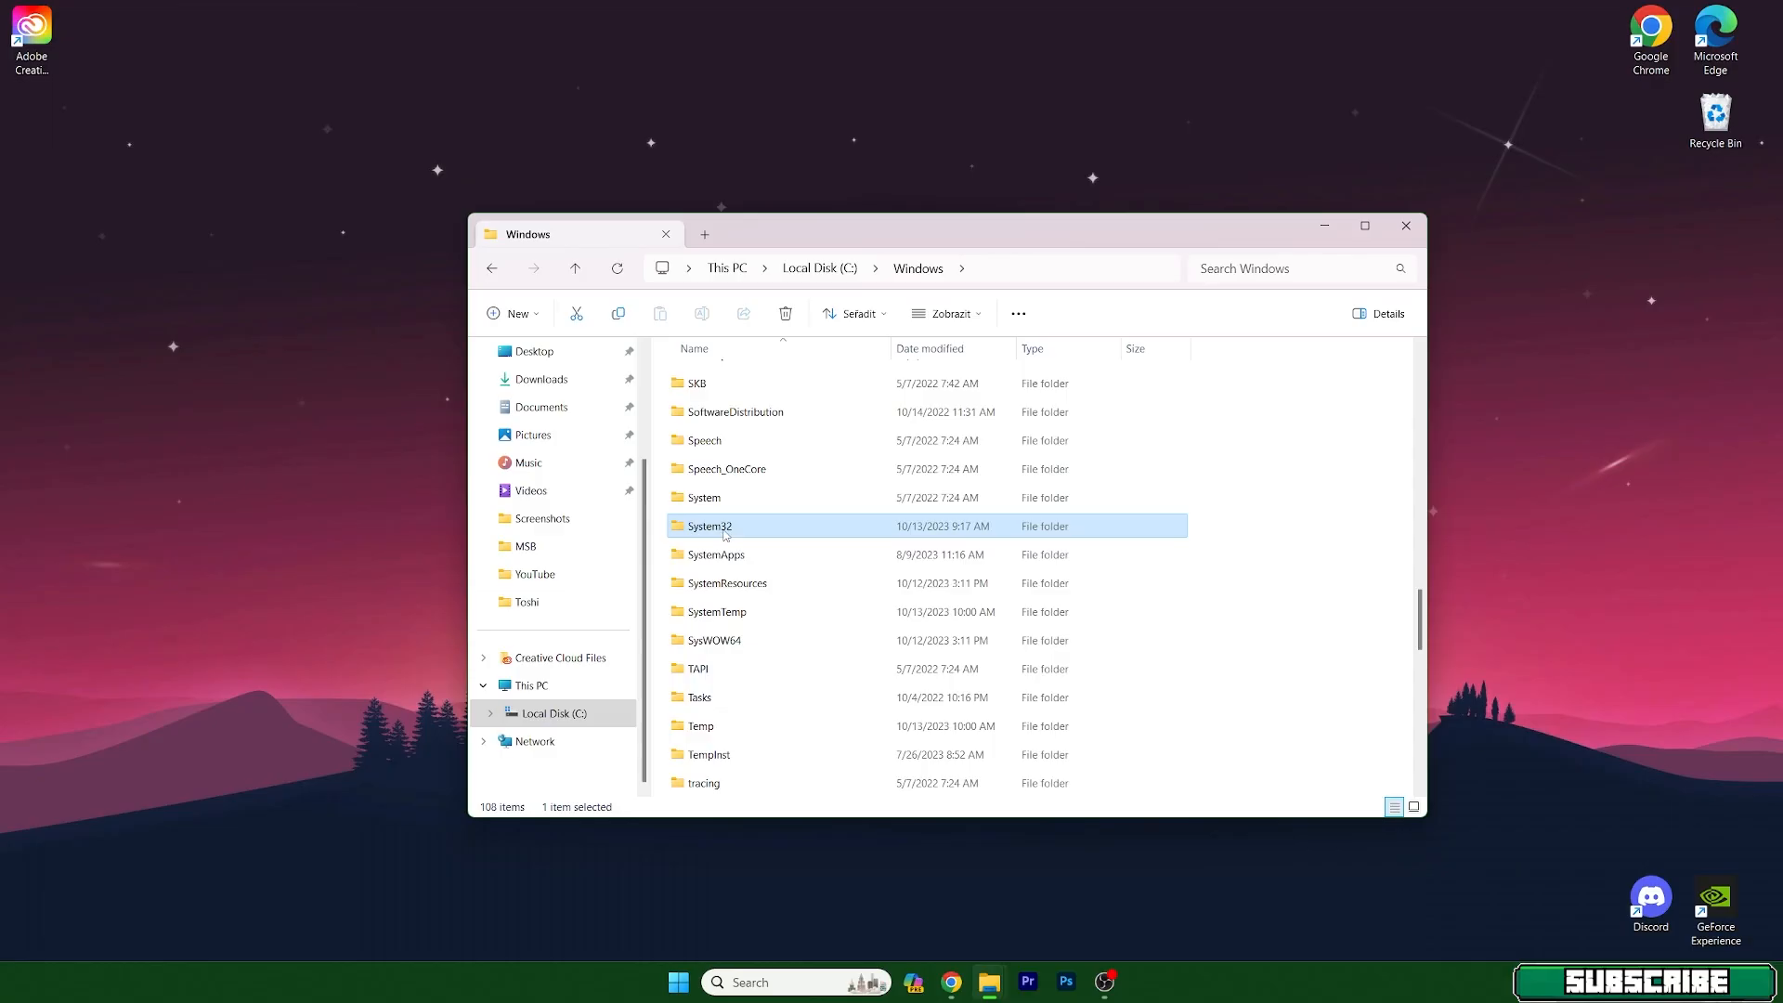
{"action": "double_click", "coordinate": [708, 526]}
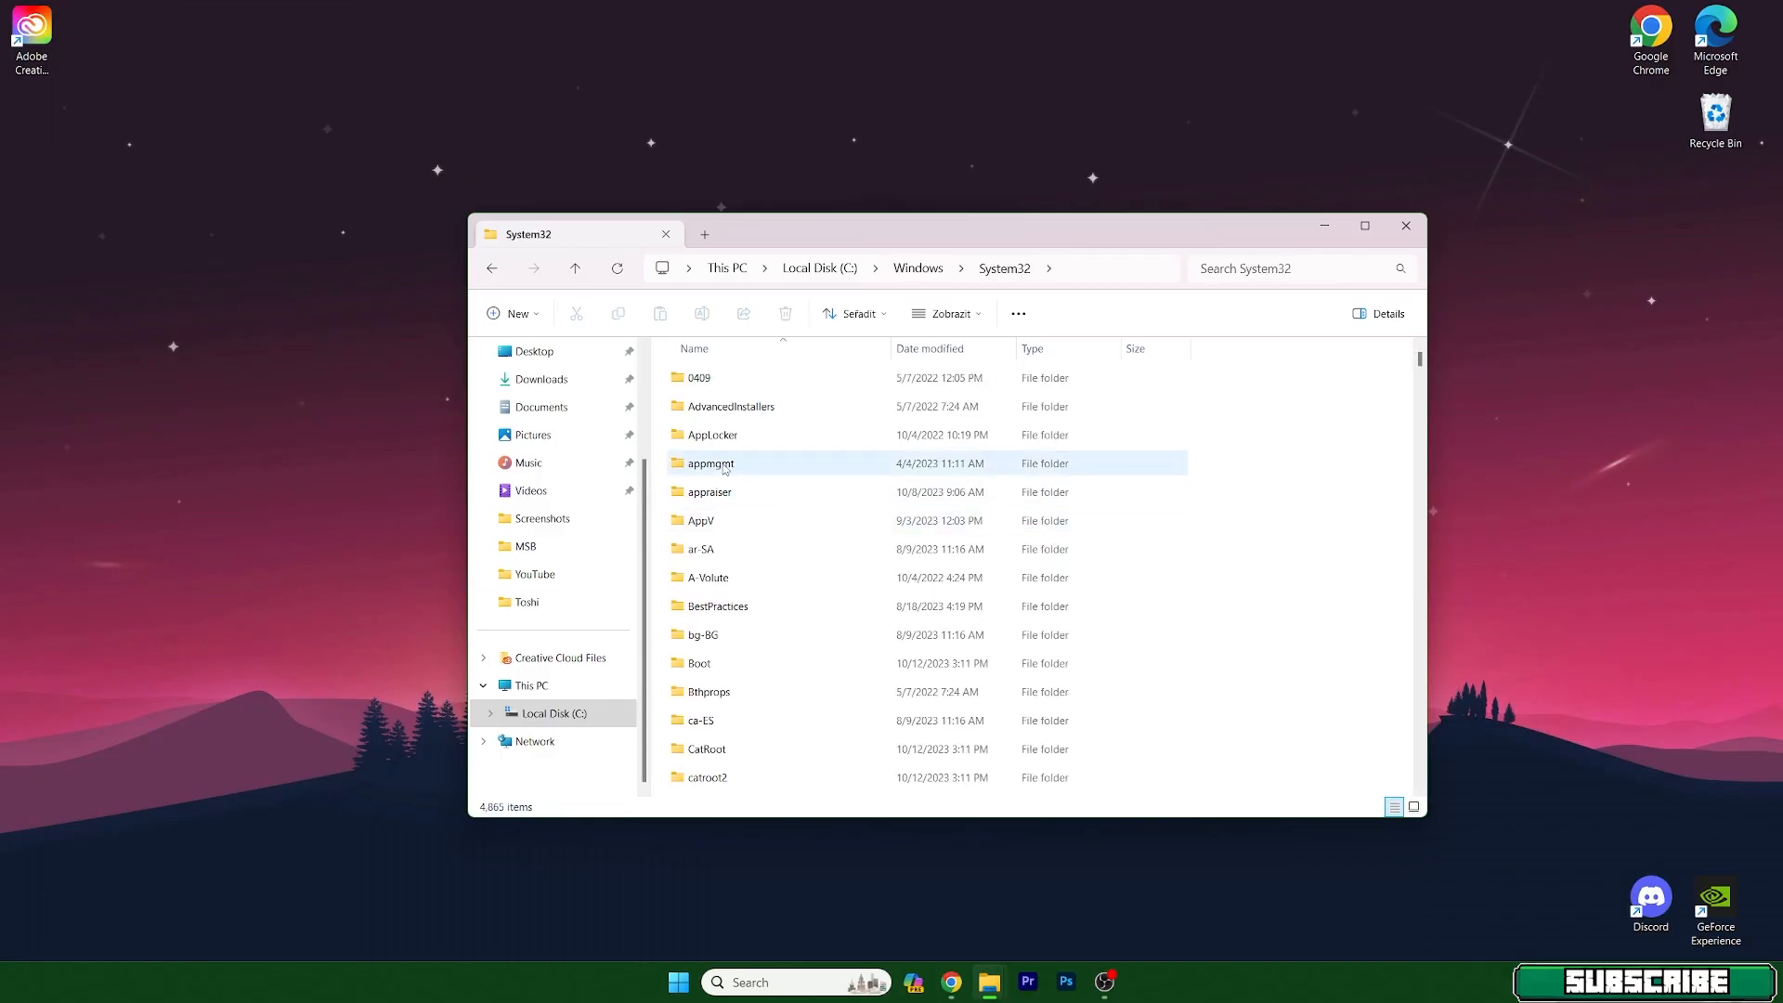
Continue into the drivers folder toward the etc folder holding hosts
{"action": "scroll", "scroll_direction": "down", "scroll_amount": 3}
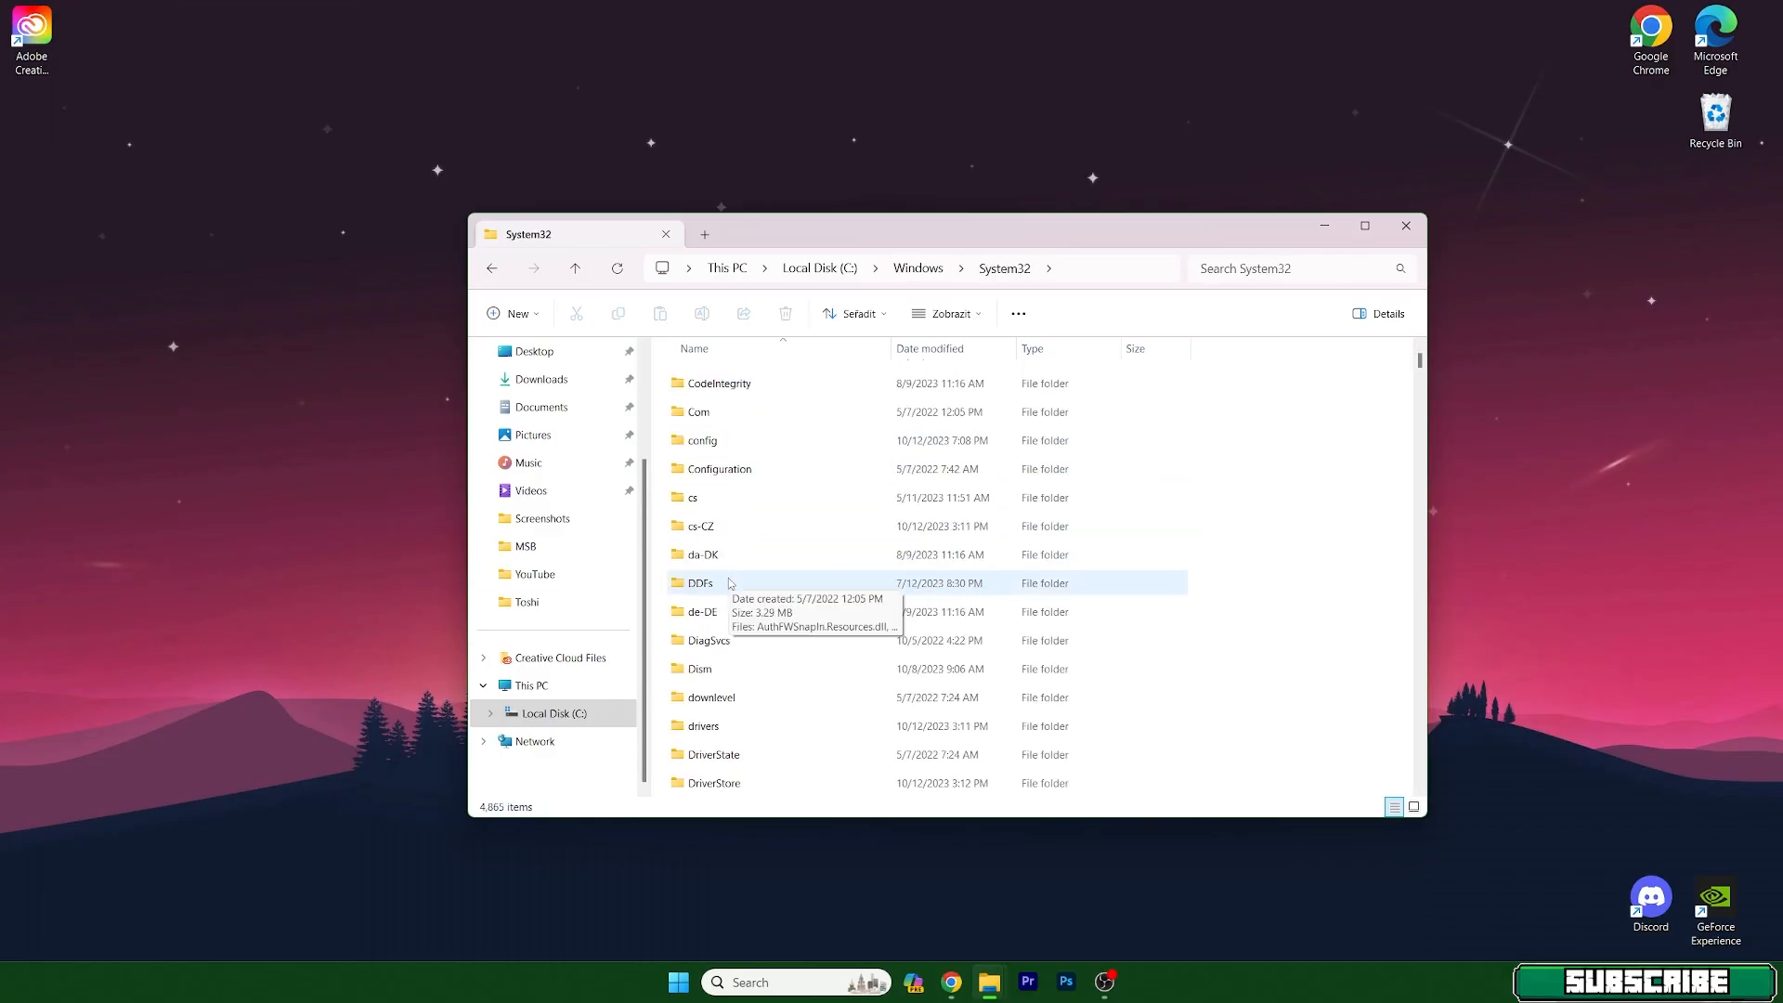
{"action": "left_click", "coordinate": [702, 639]}
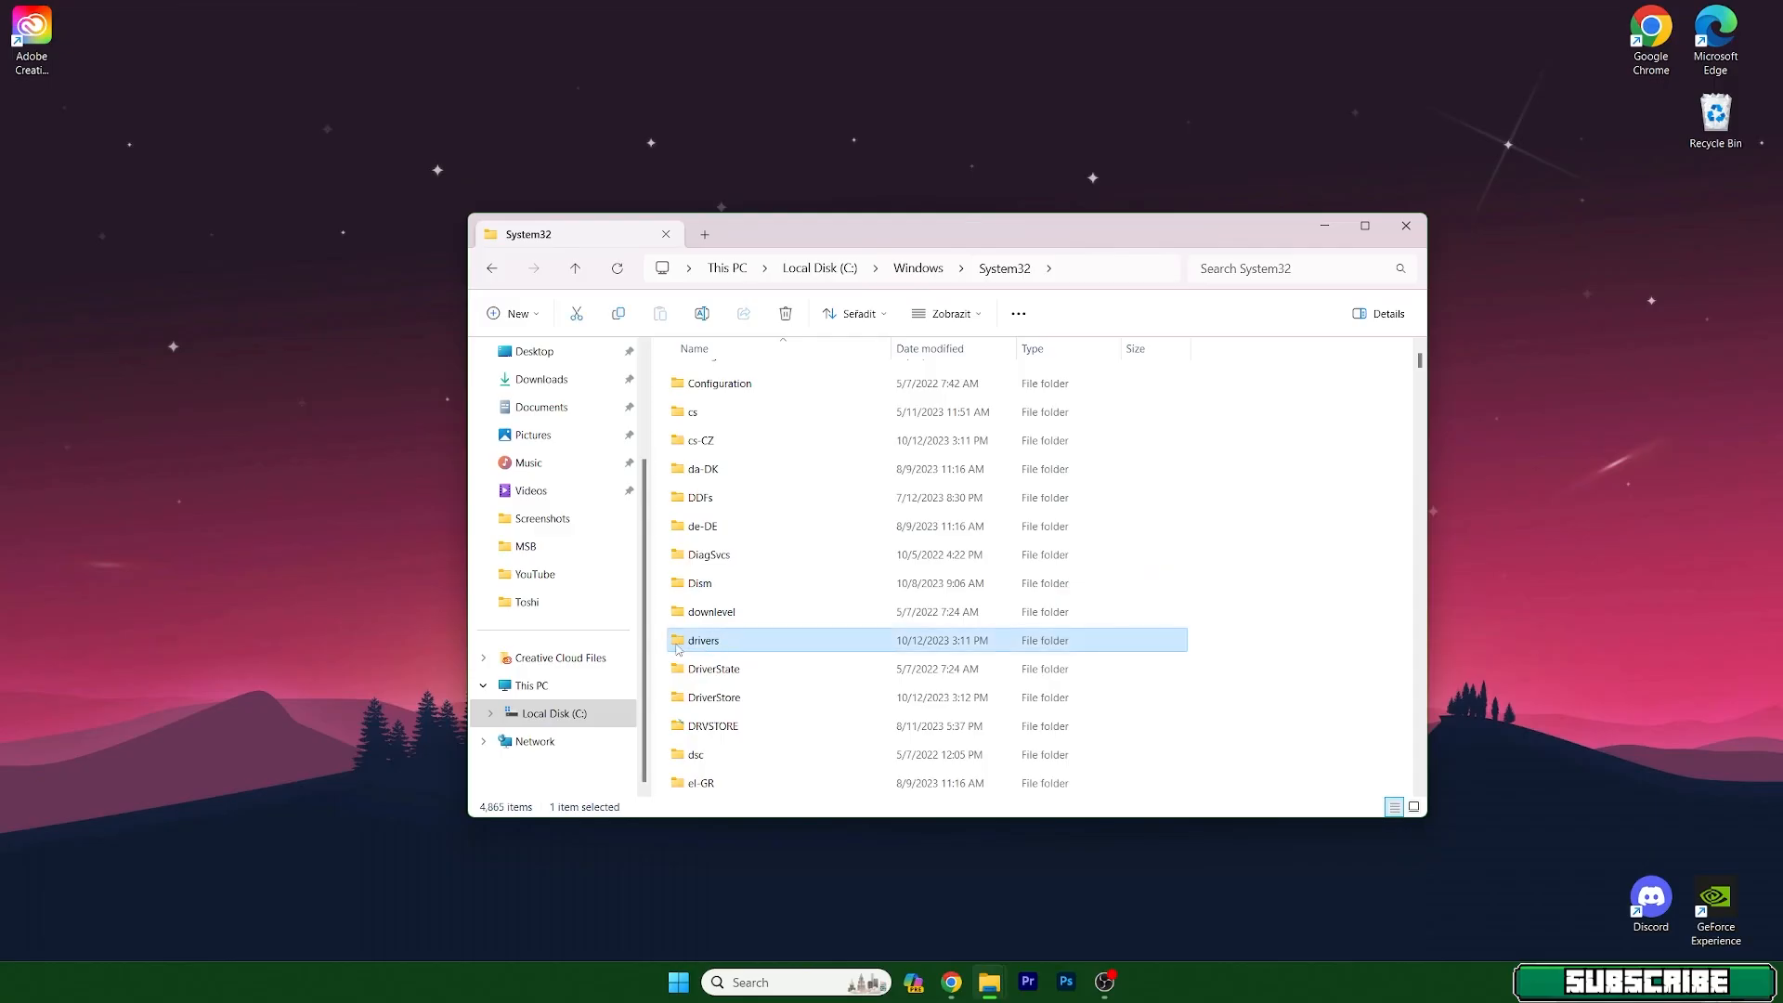
{"action": "double_click", "coordinate": [702, 639]}
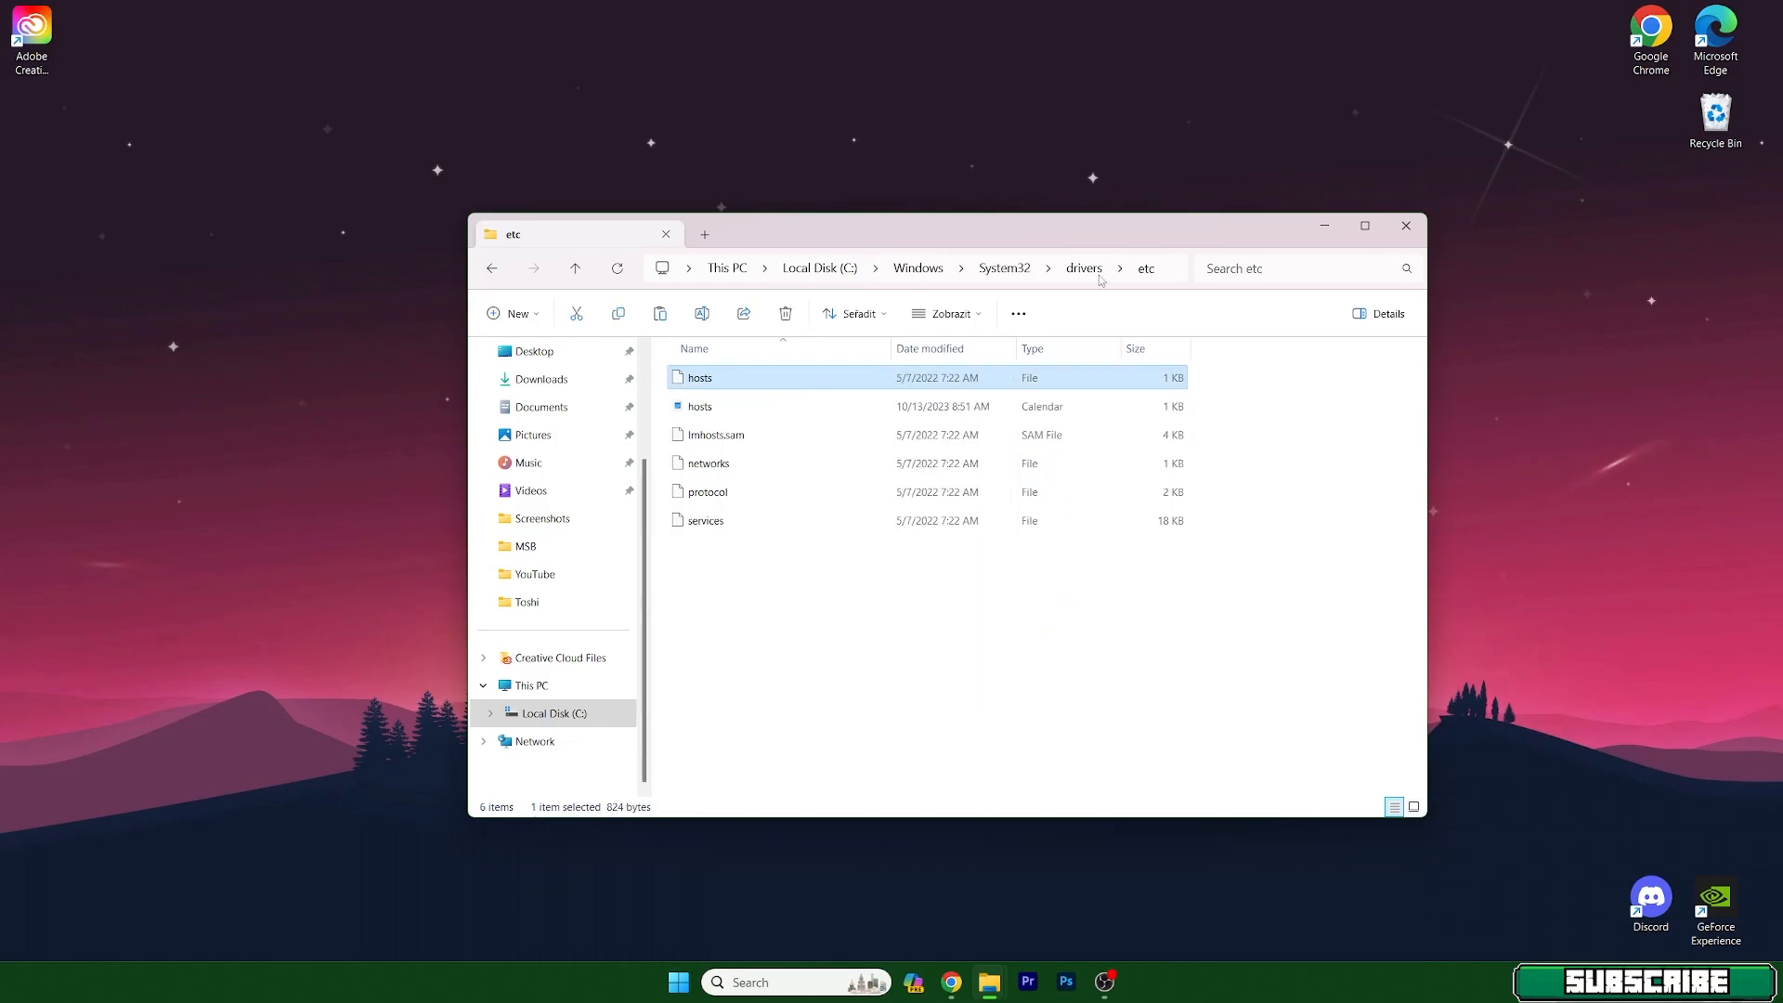
Close the system folder window and search 'appdata' to reach the AppData Roaming folder
{"action": "left_click", "coordinate": [1406, 226]}
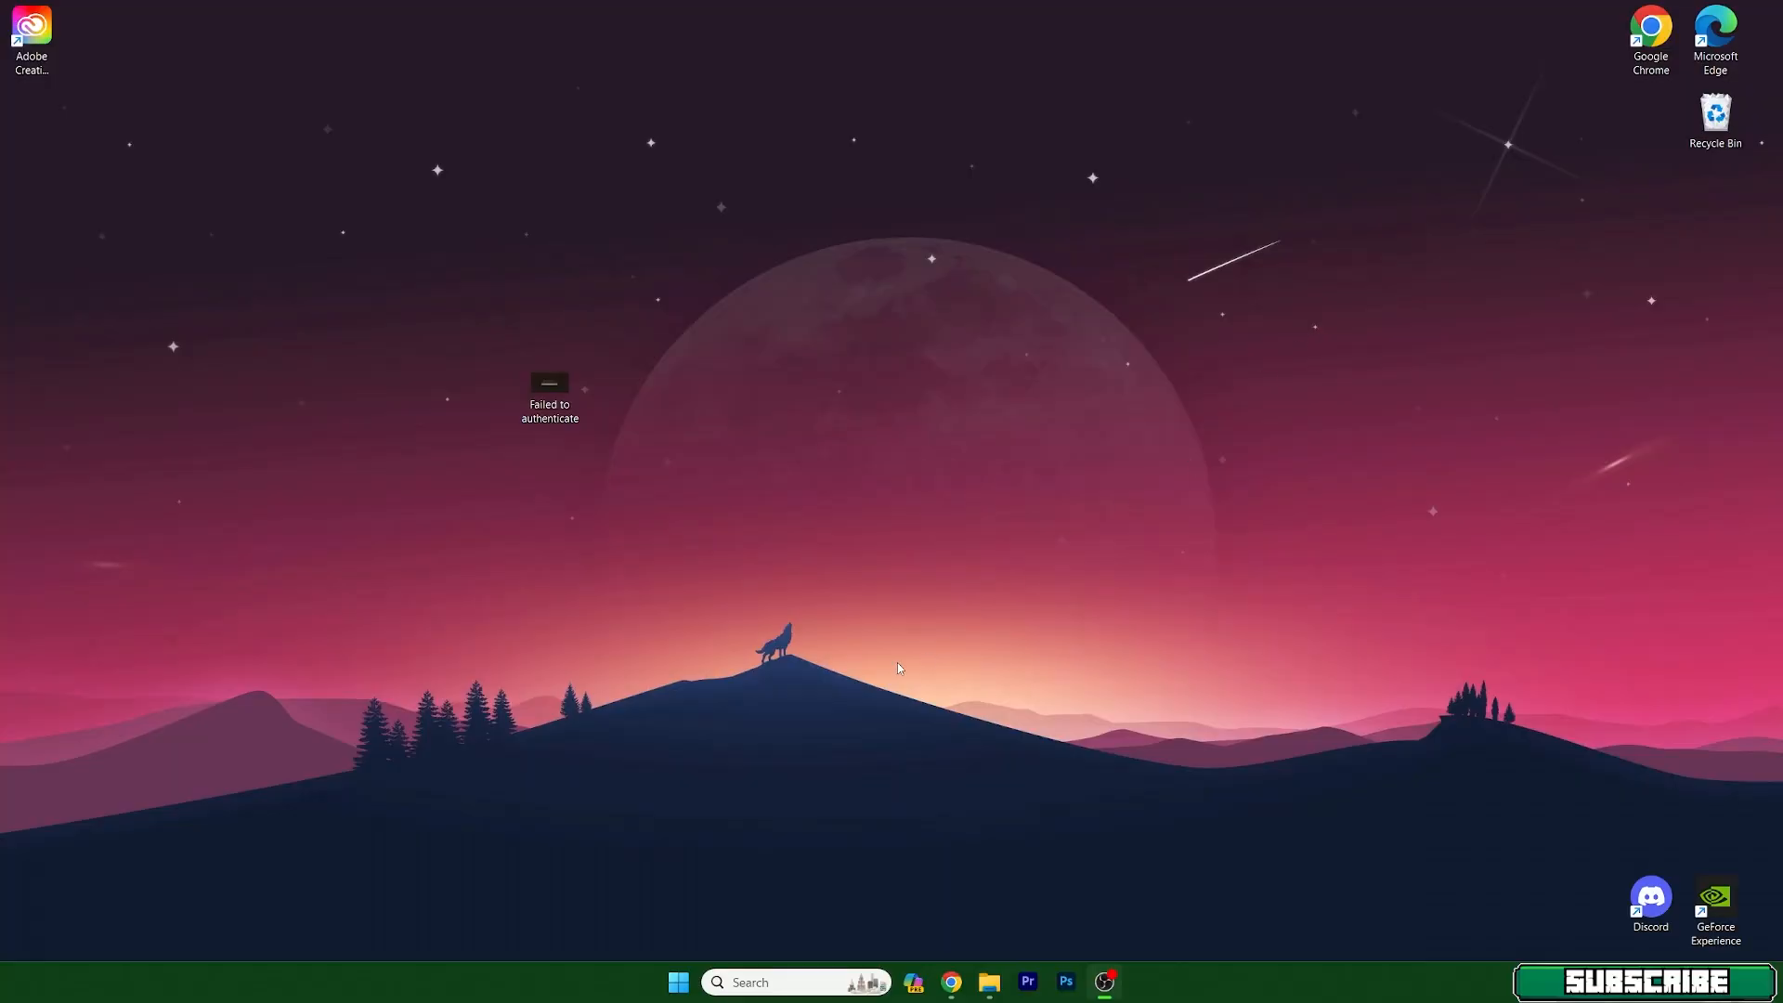
{"action": "left_click", "coordinate": [676, 980]}
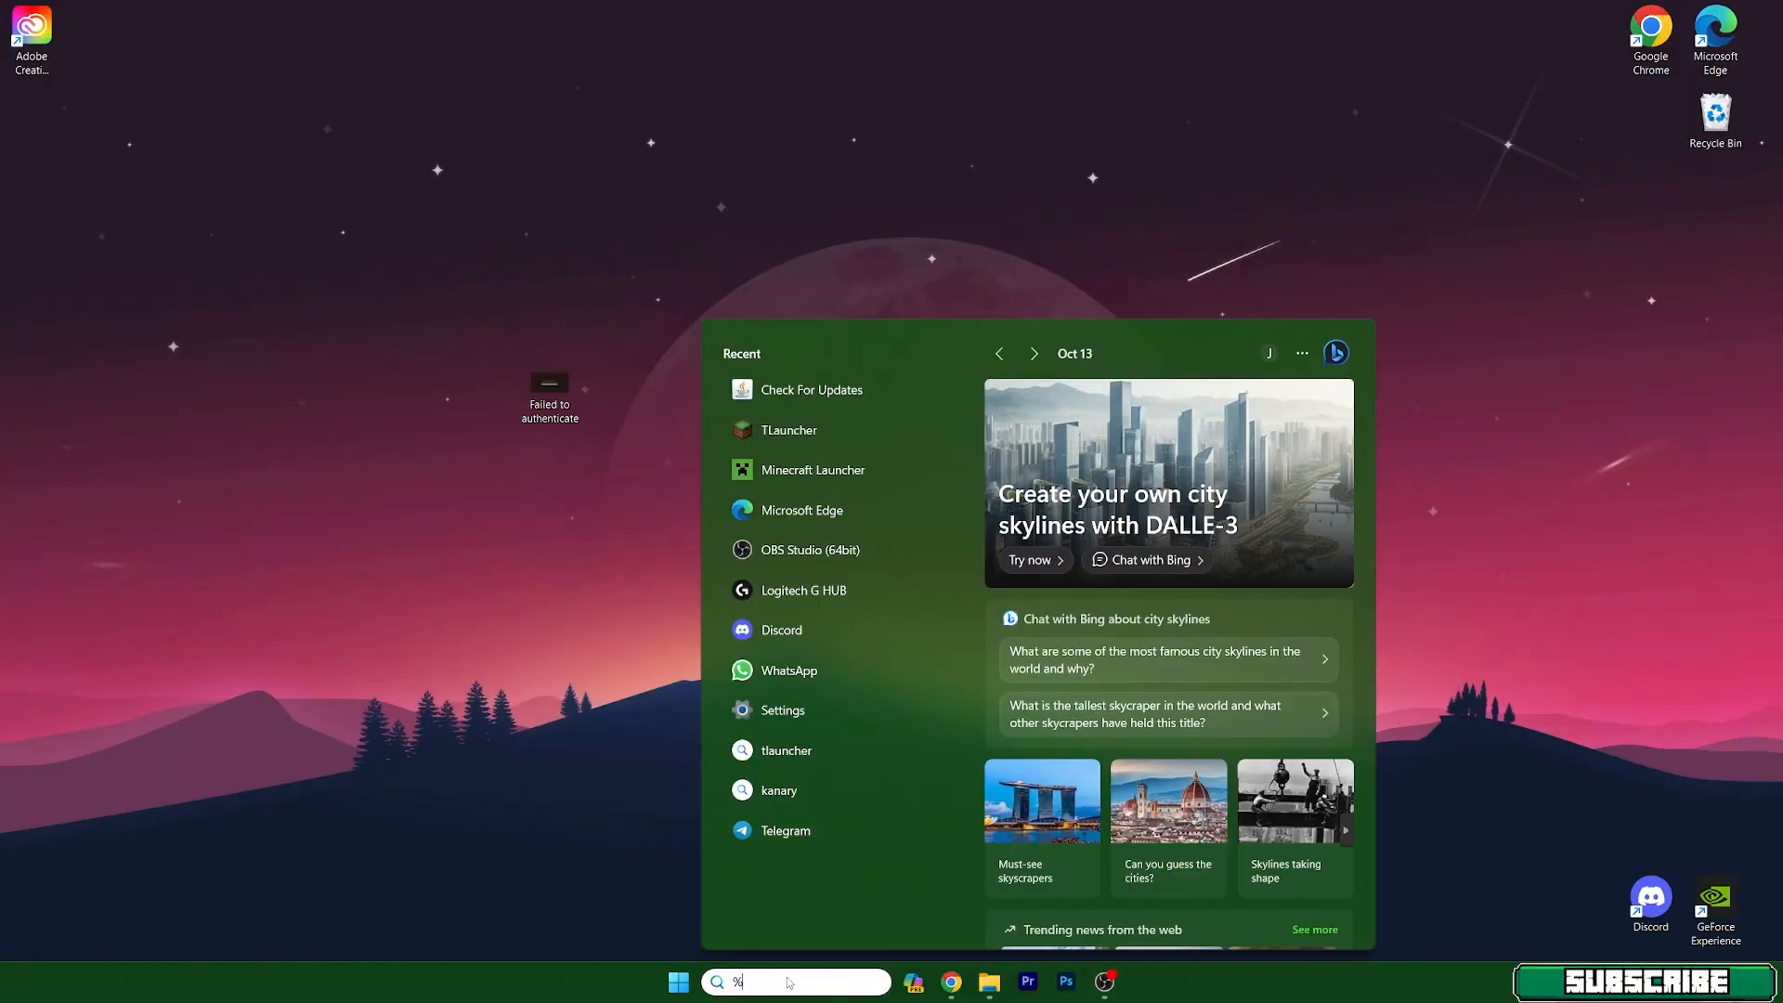
{"action": "type", "text": "appdata"}
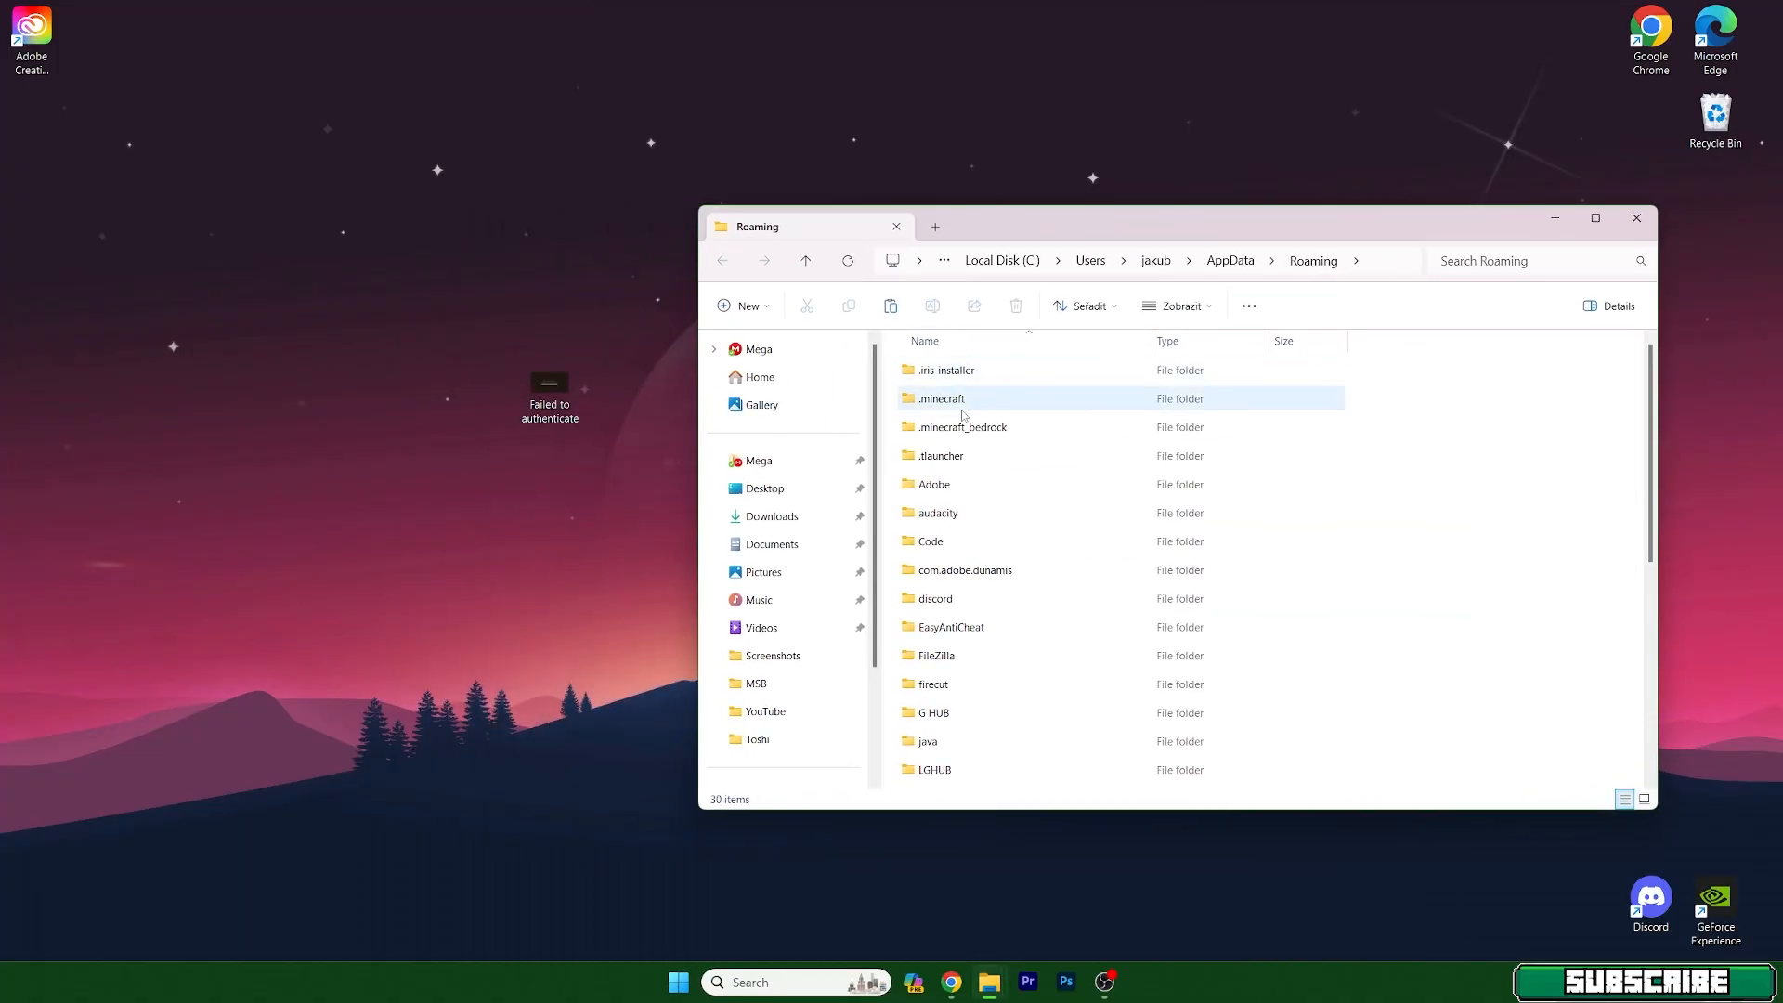
Paste the copied hosts file into the .minecraft folder and close the window
{"action": "double_click", "coordinate": [939, 397]}
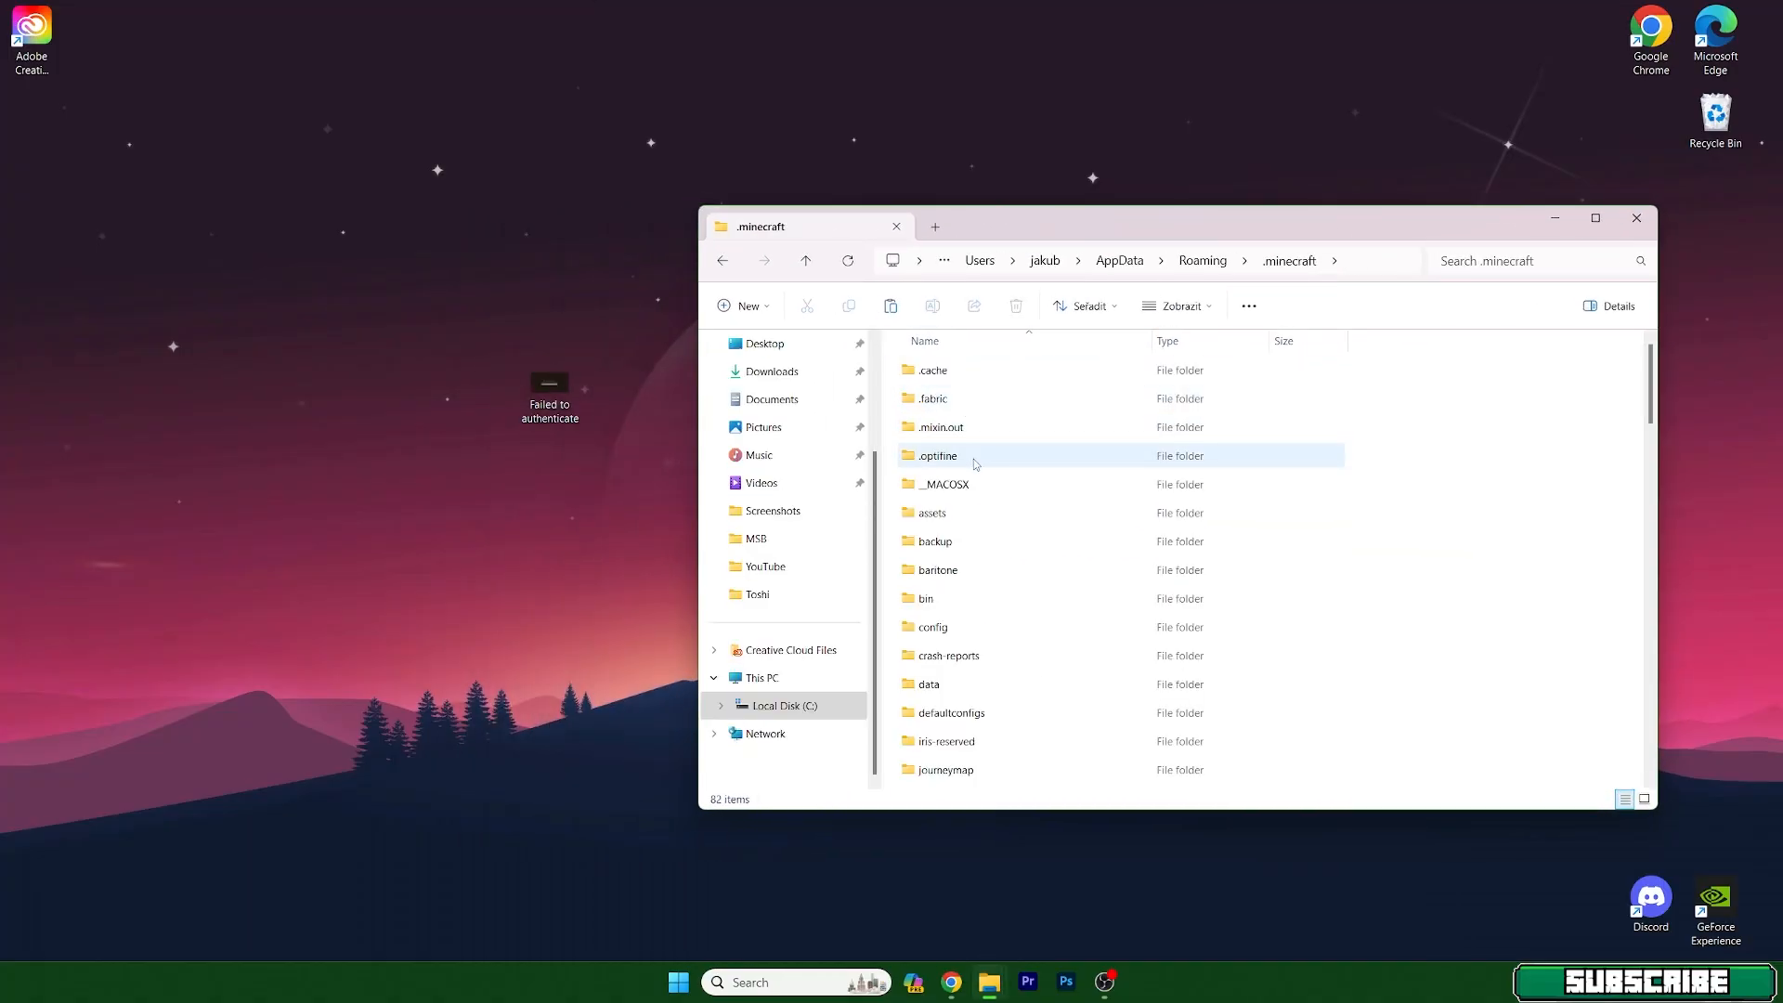
{"action": "scroll", "scroll_direction": "down", "scroll_amount": 3}
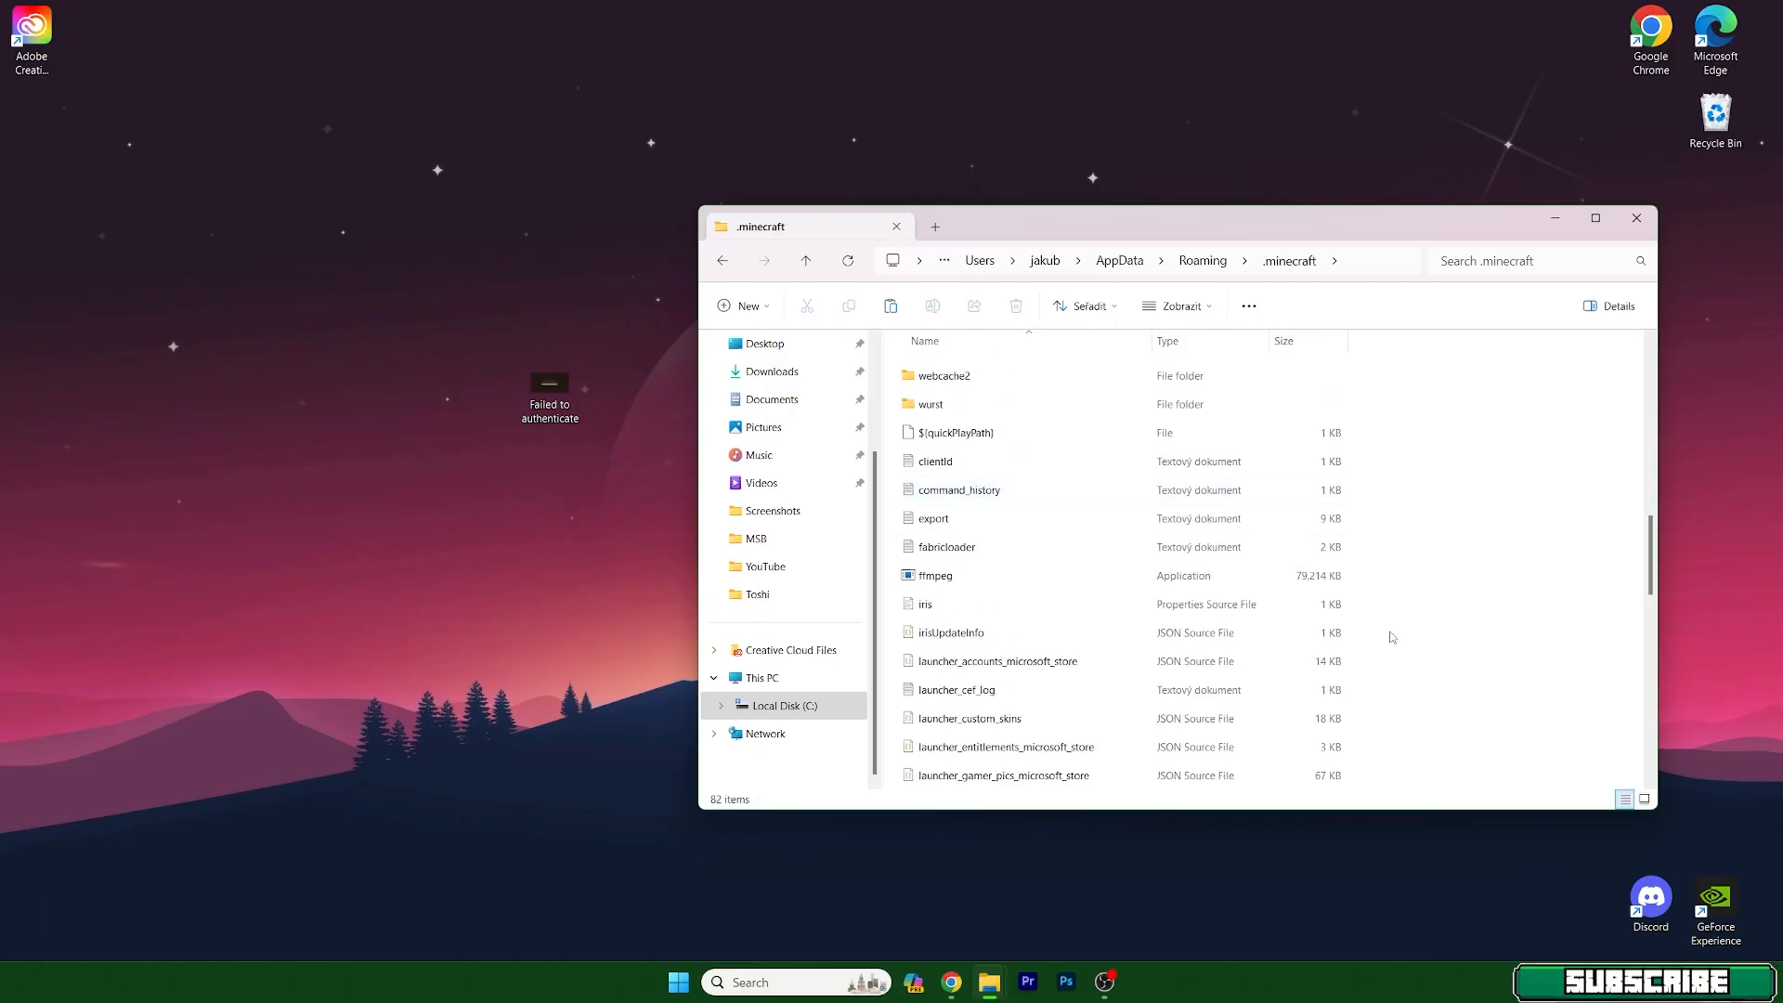
{"action": "right_click", "coordinate": [1391, 636]}
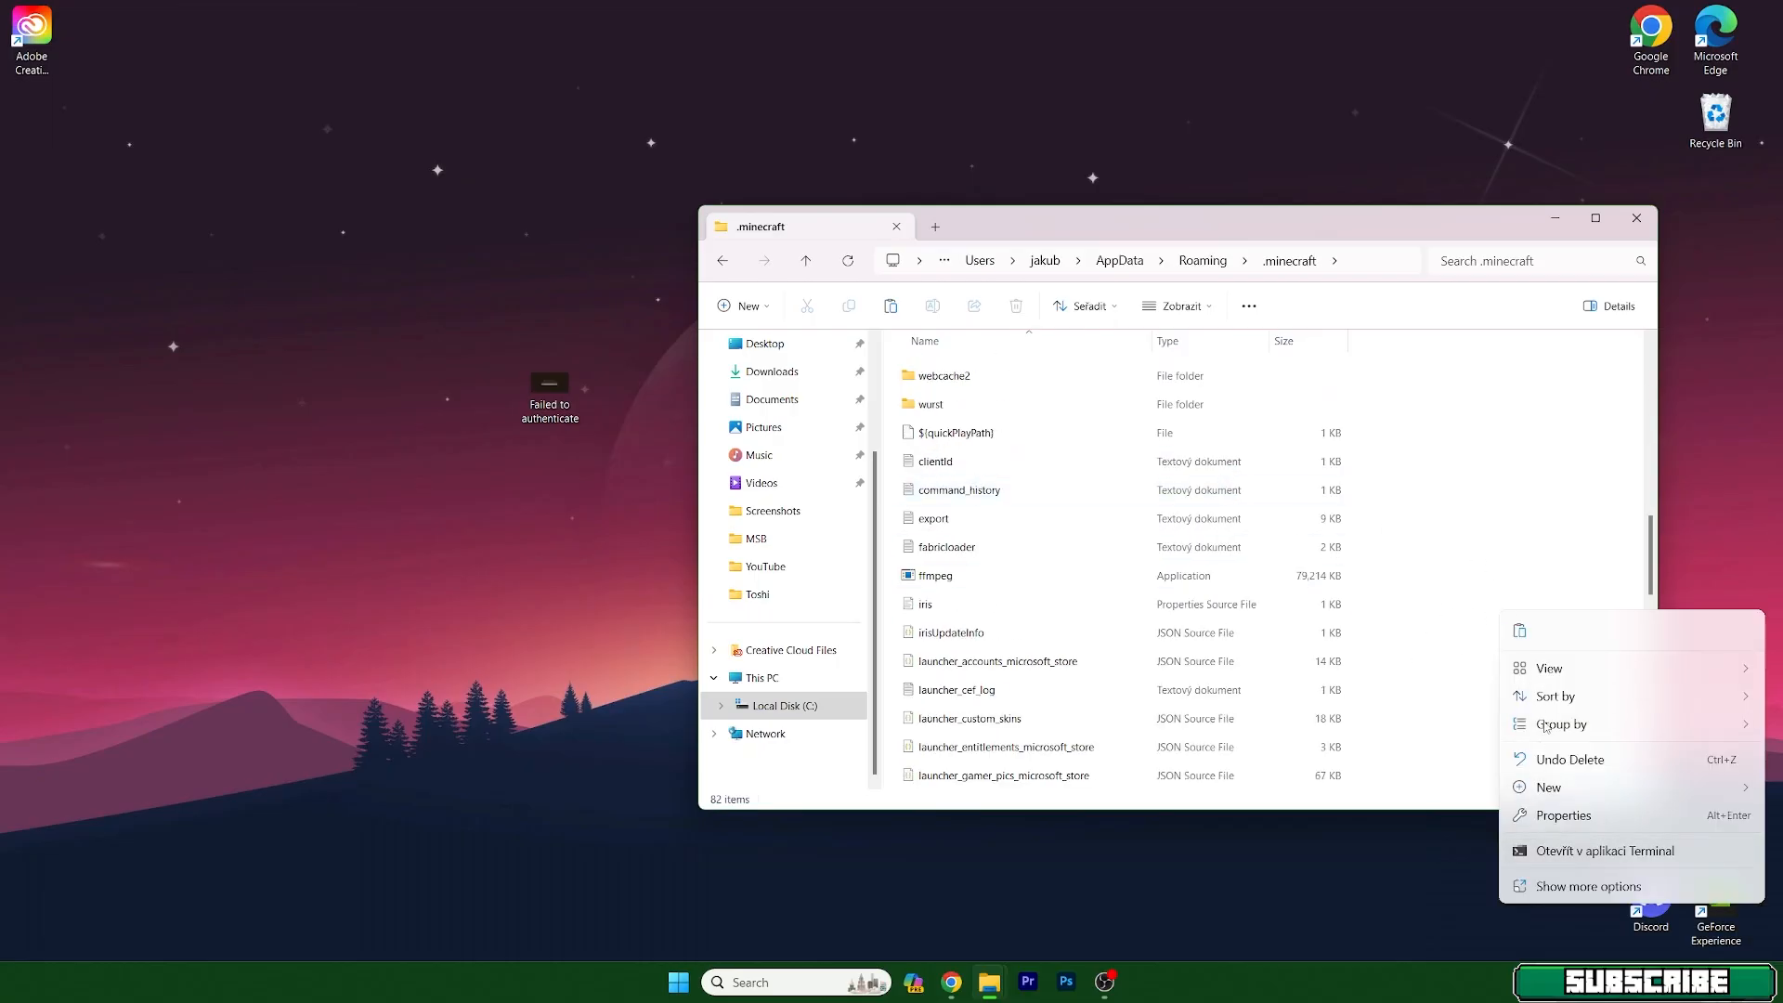
{"action": "mouse_move", "coordinate": [1519, 631]}
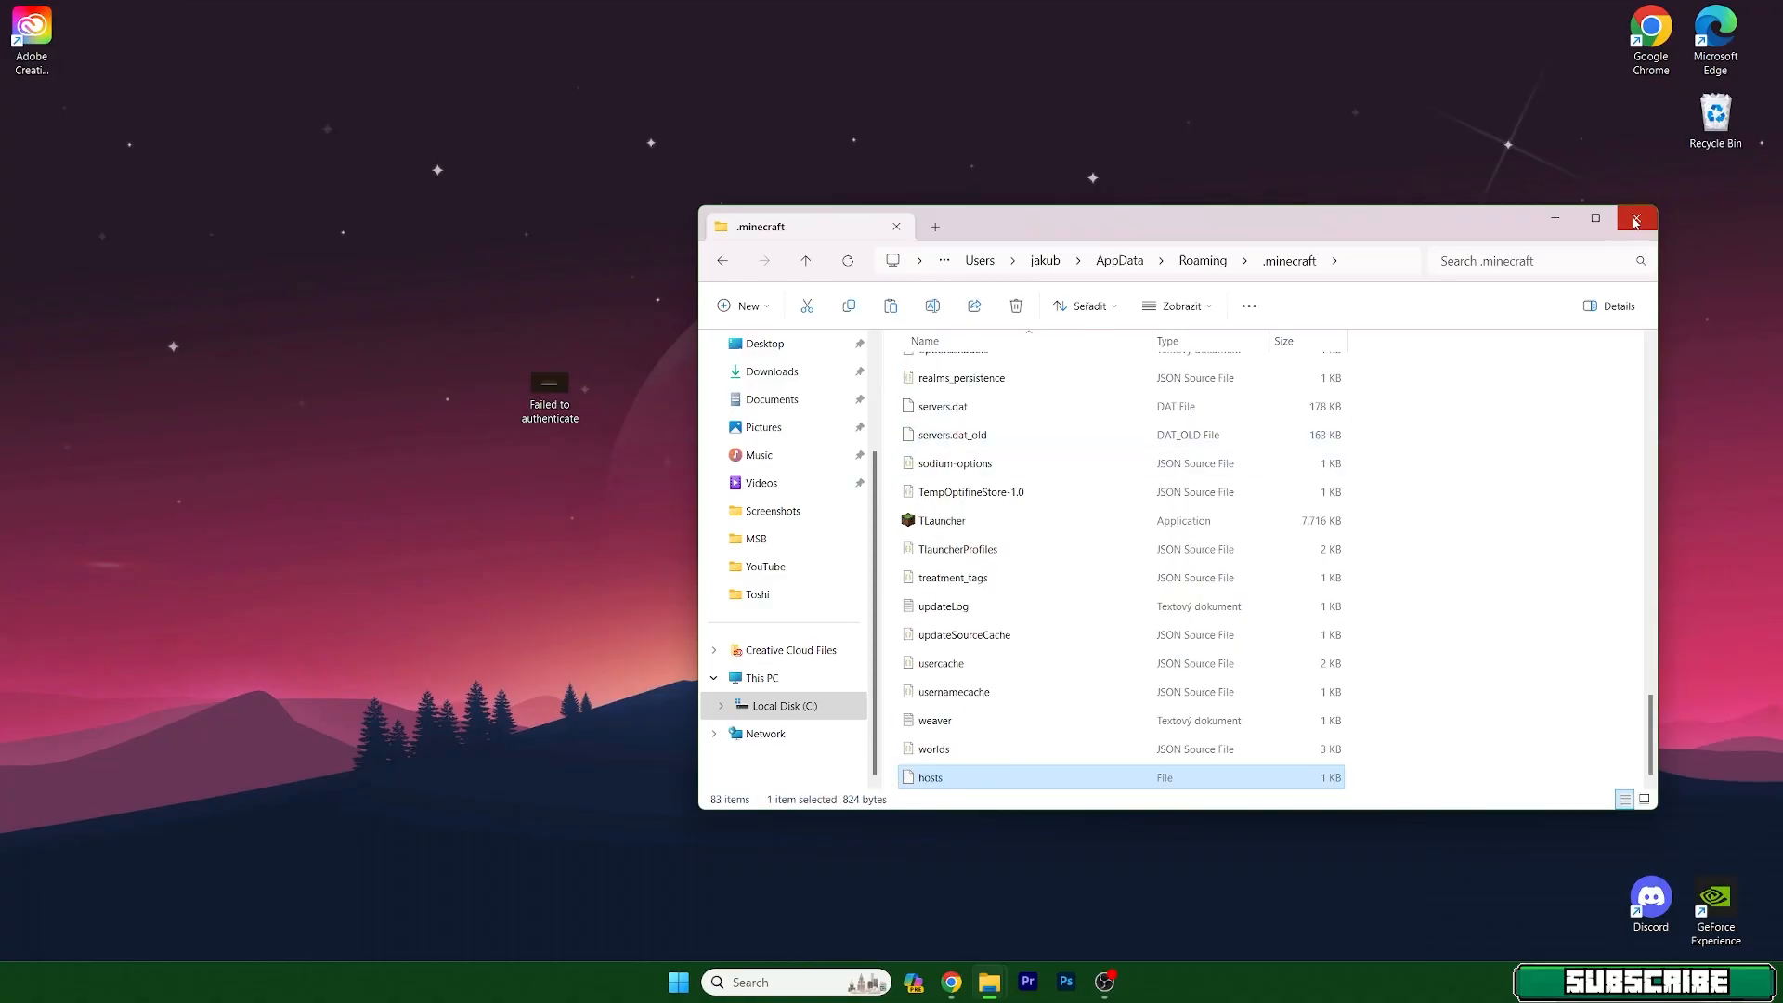
{"action": "left_click", "coordinate": [1636, 219]}
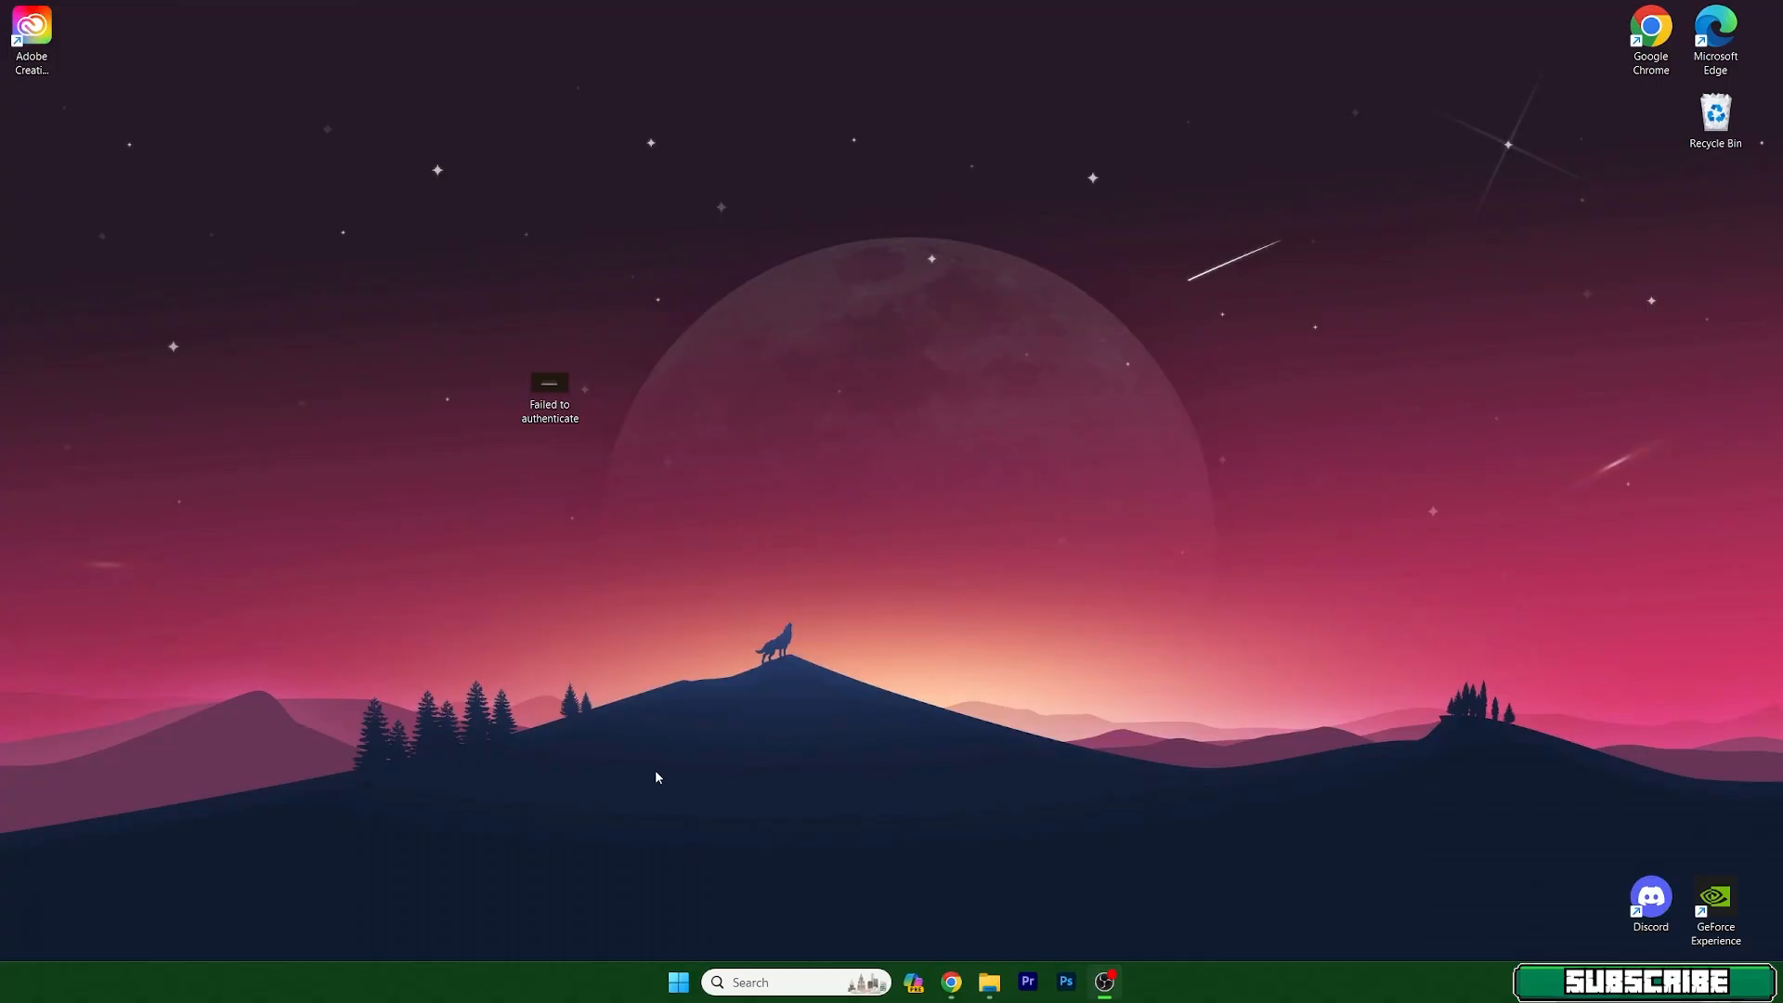
{"action": "mouse_move", "coordinate": [677, 823]}
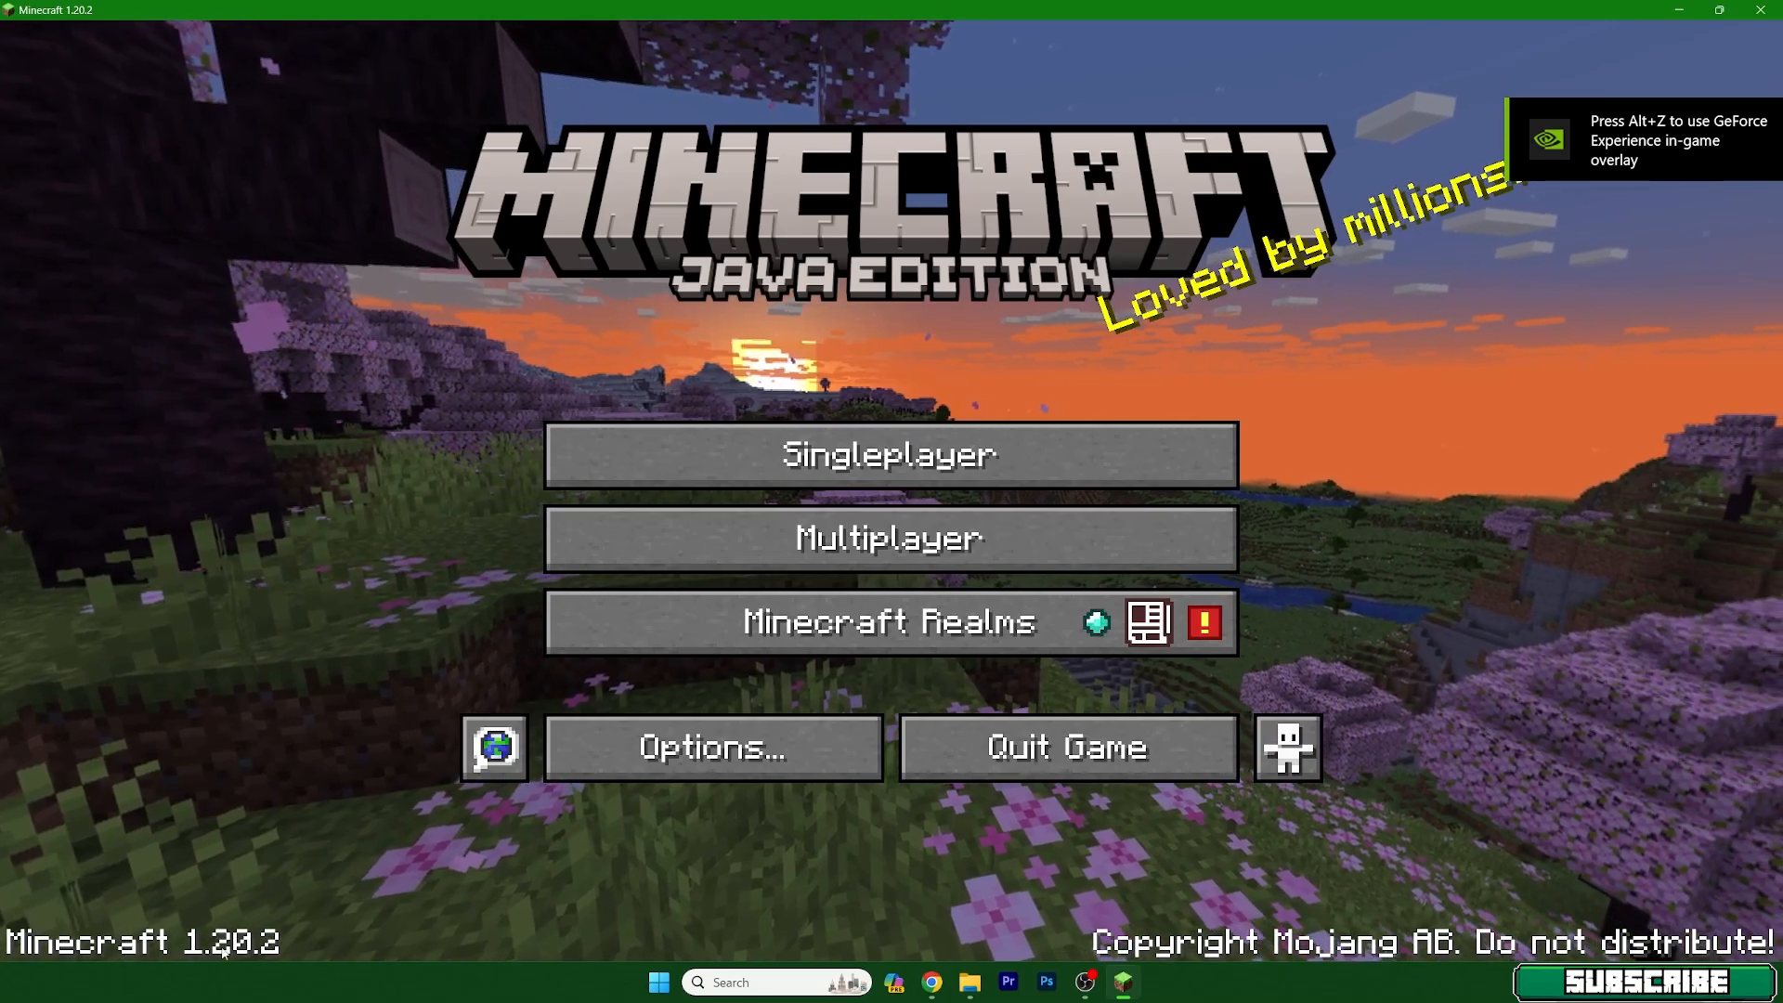
Add a multiplayer server Hypixel at mc.hypixel.net and join it
{"action": "left_click", "coordinate": [890, 536]}
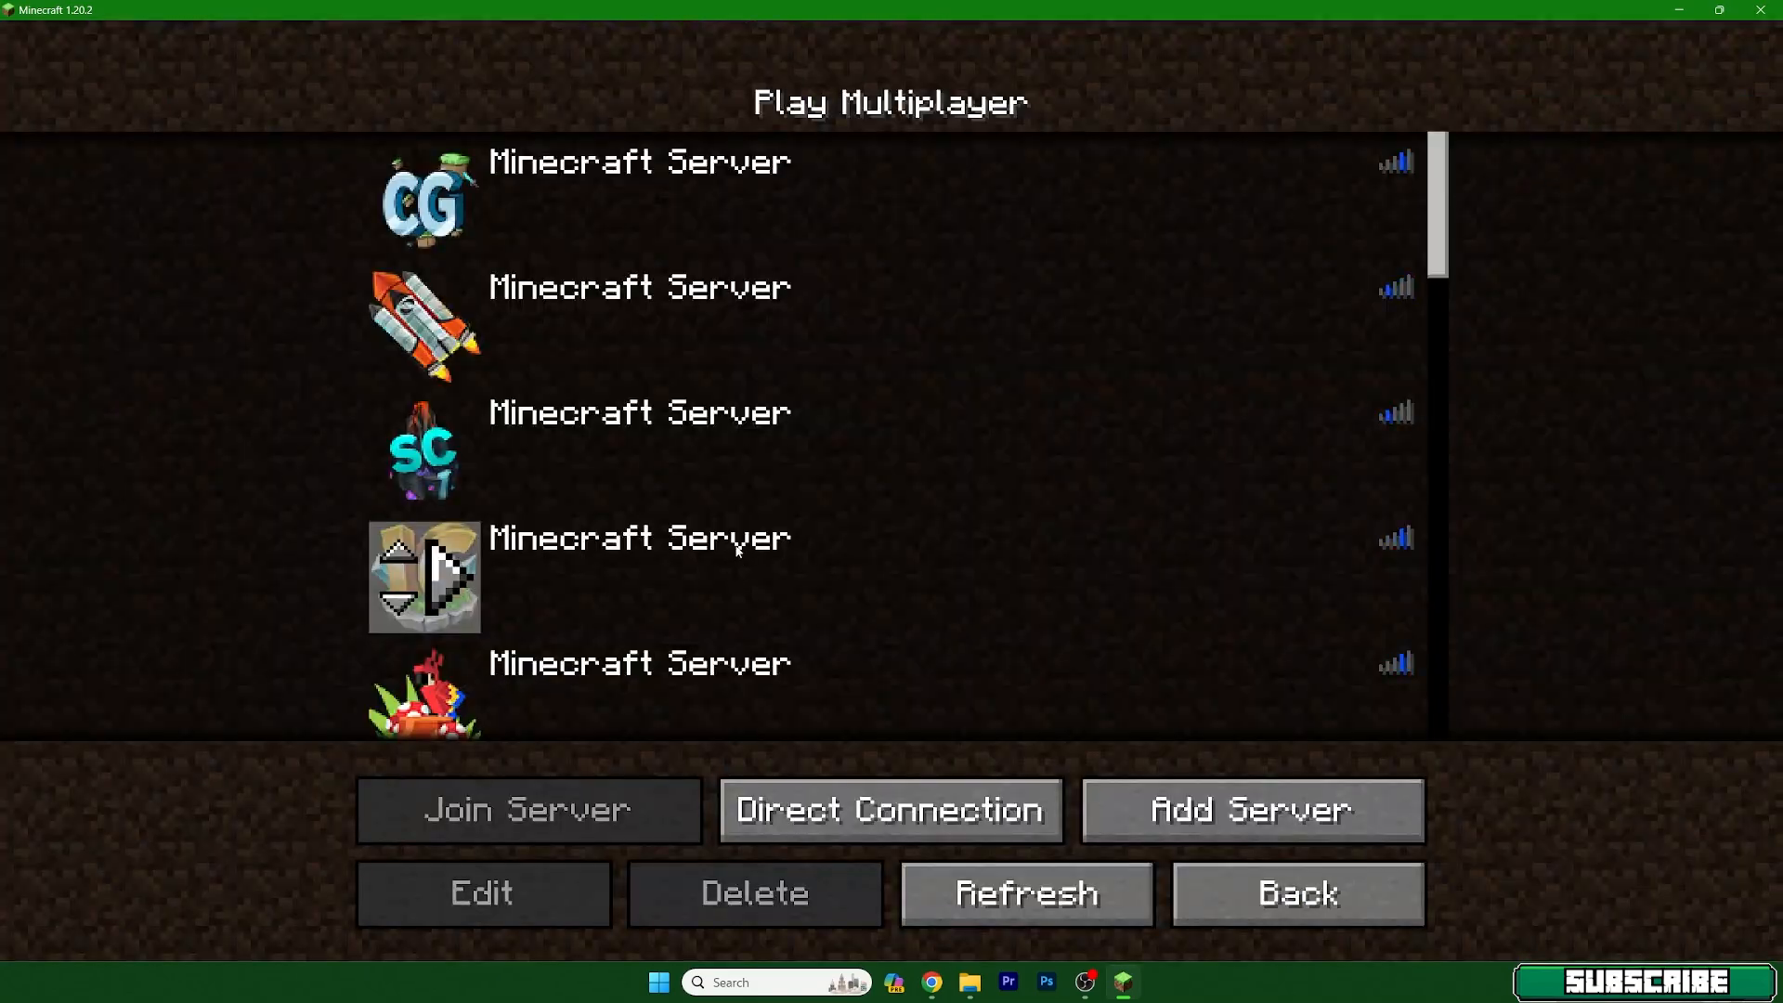
{"action": "left_click", "coordinate": [479, 893]}
{"action": "type", "text": "mc"}
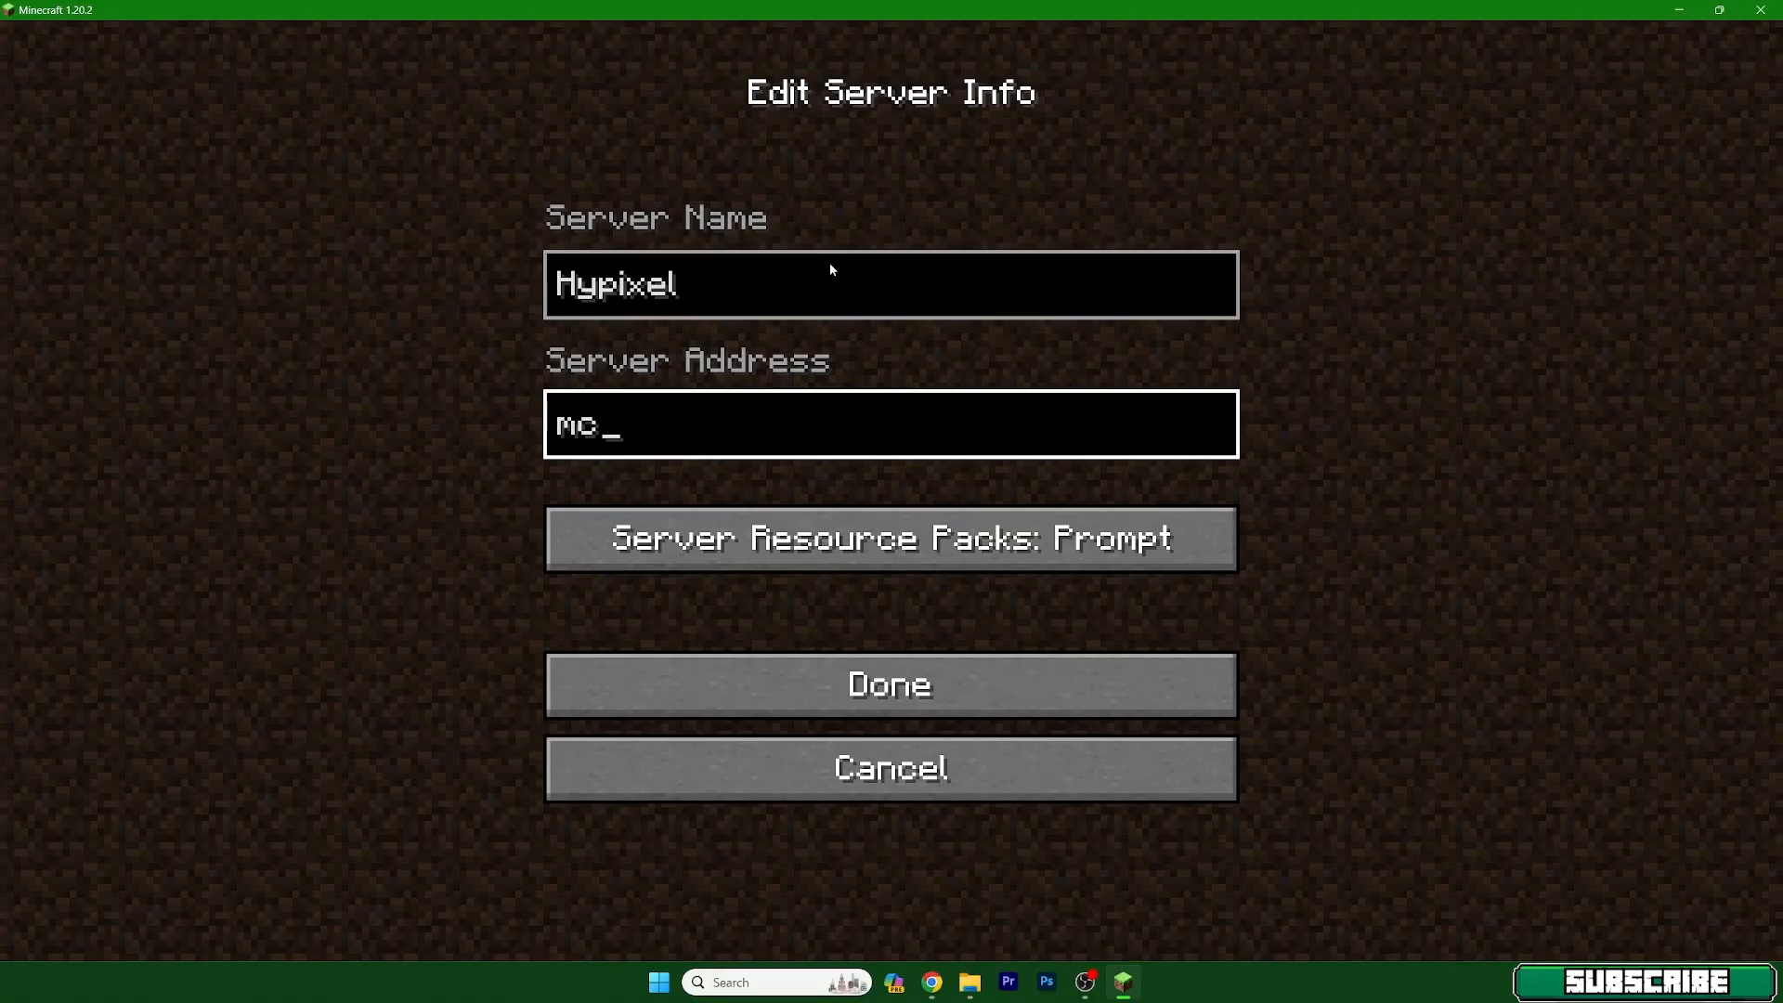
{"action": "type", "text": ".hypixel.net"}
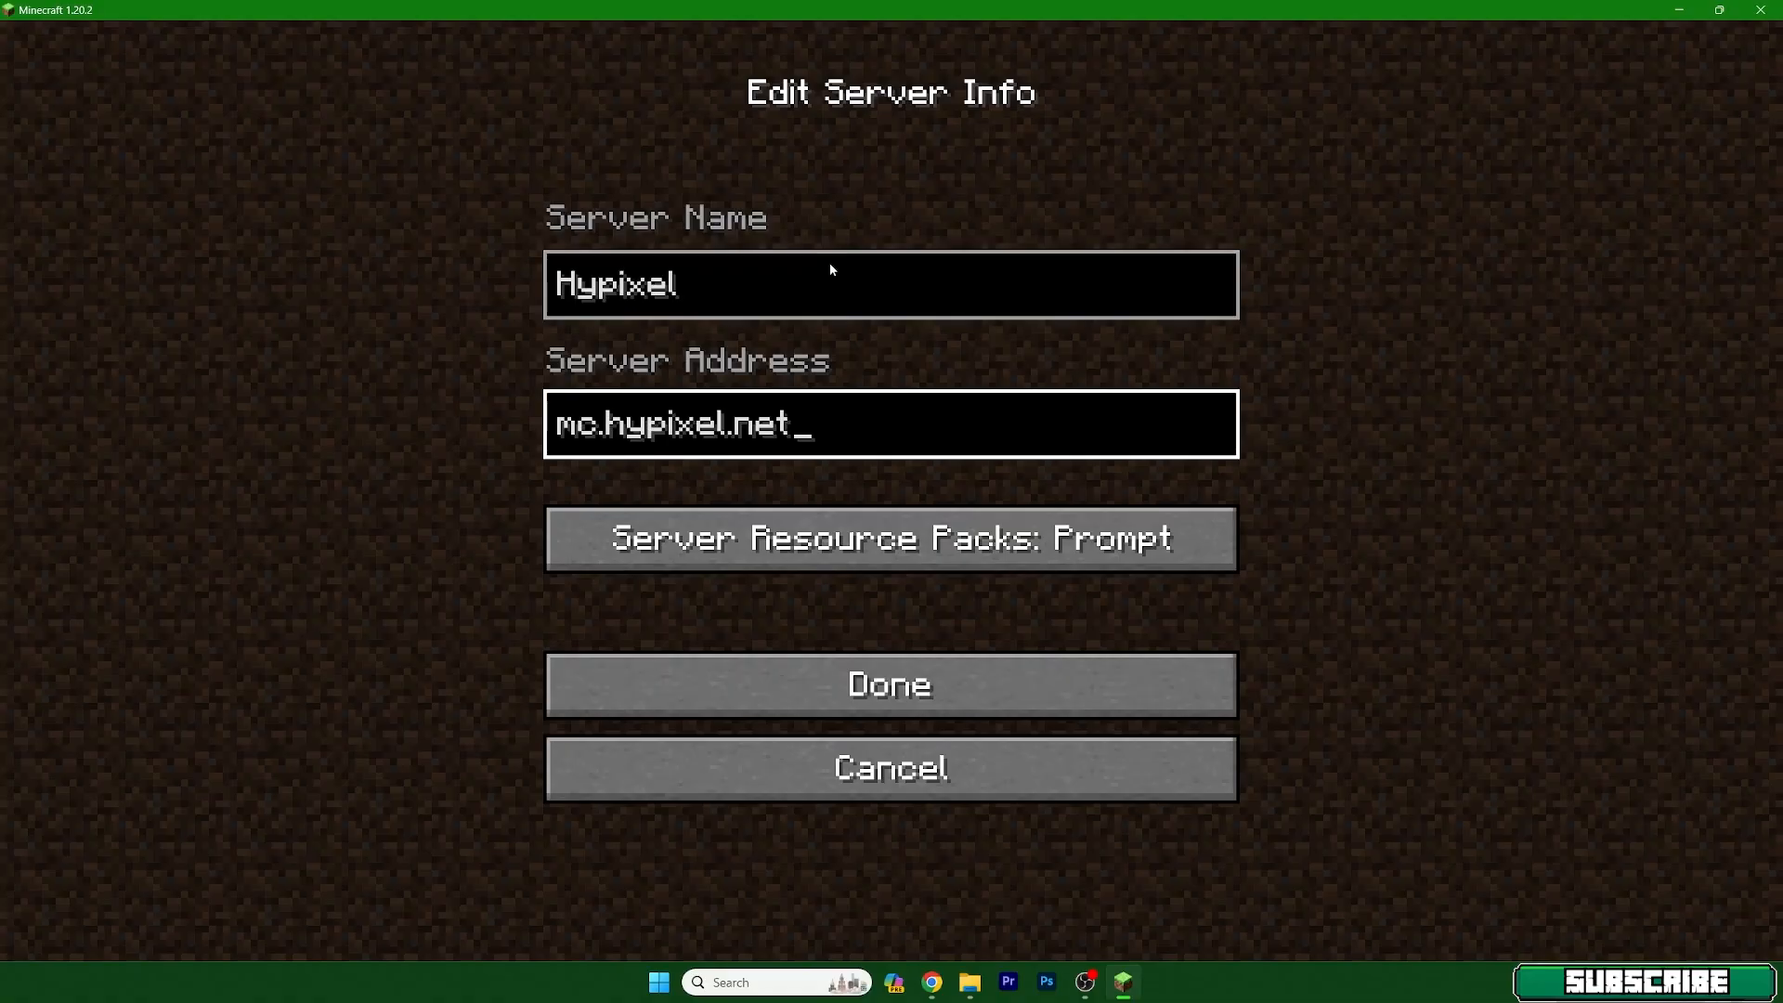
{"action": "left_click", "coordinate": [889, 683]}
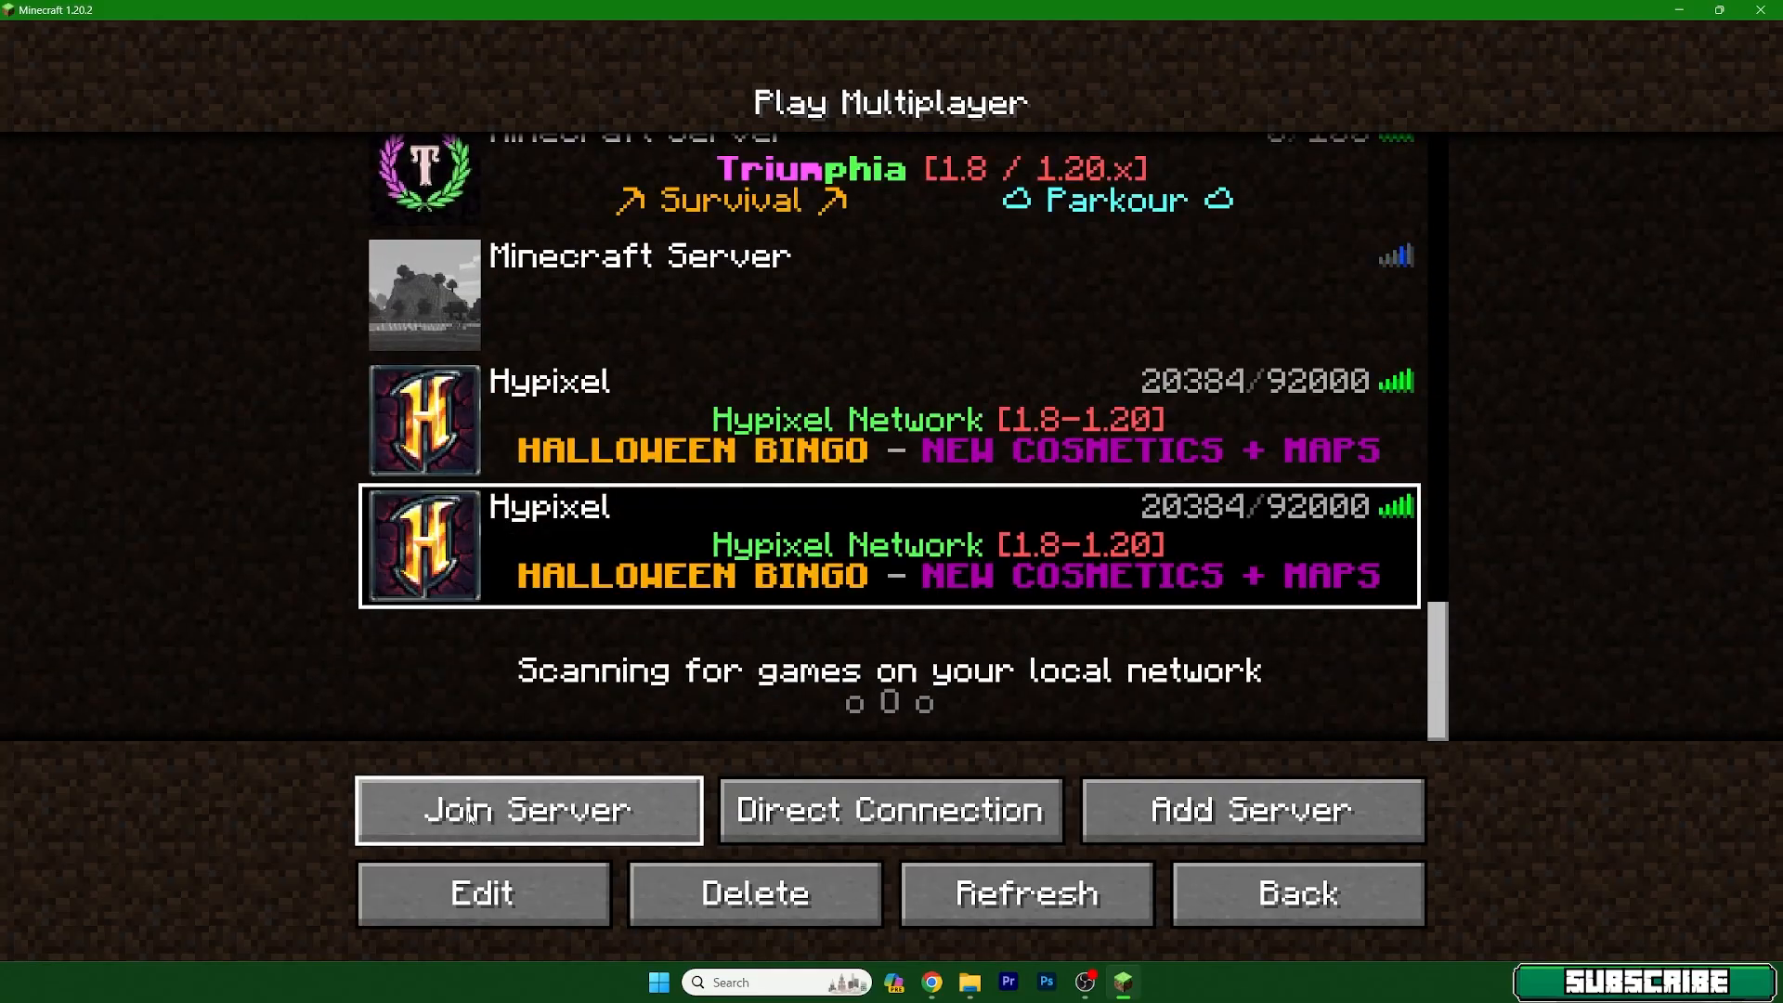
{"action": "left_click", "coordinate": [528, 809]}
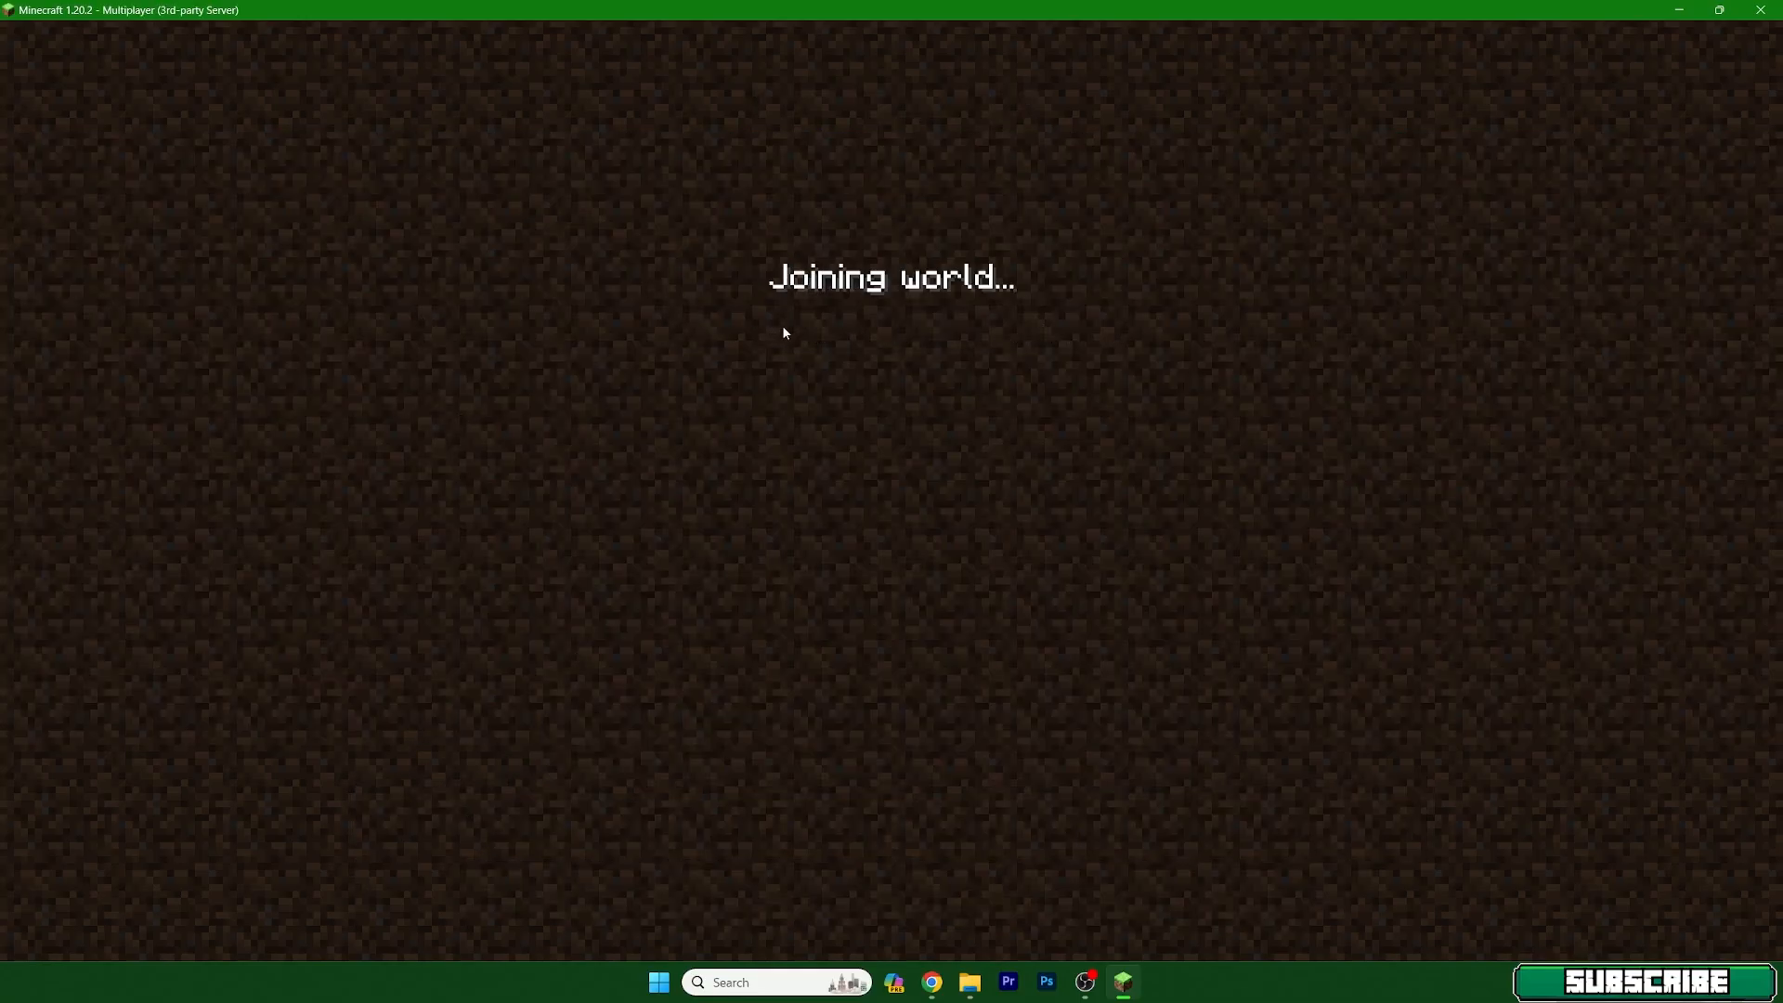